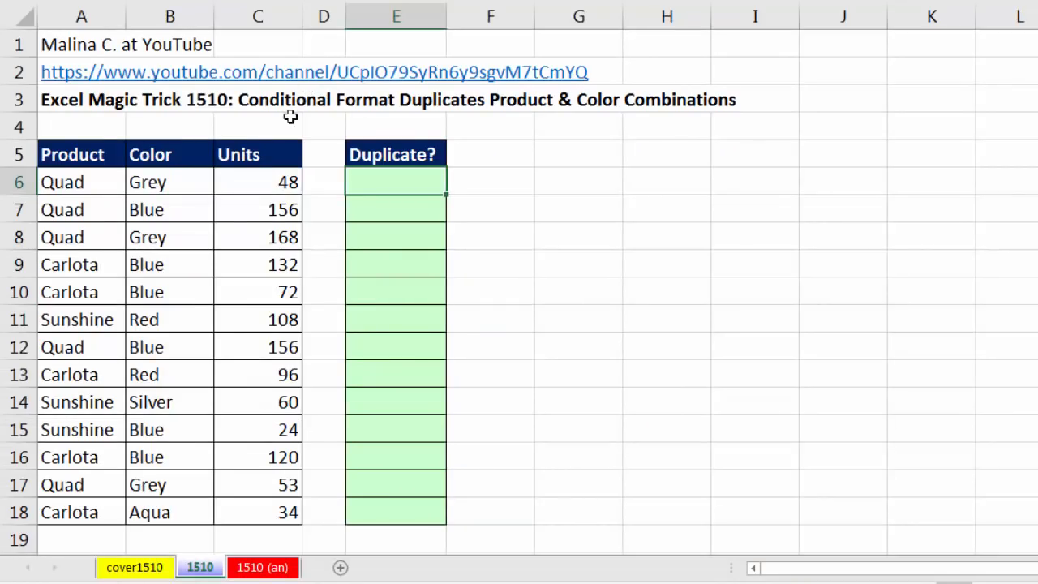
pyautogui.moveTo(261, 244)
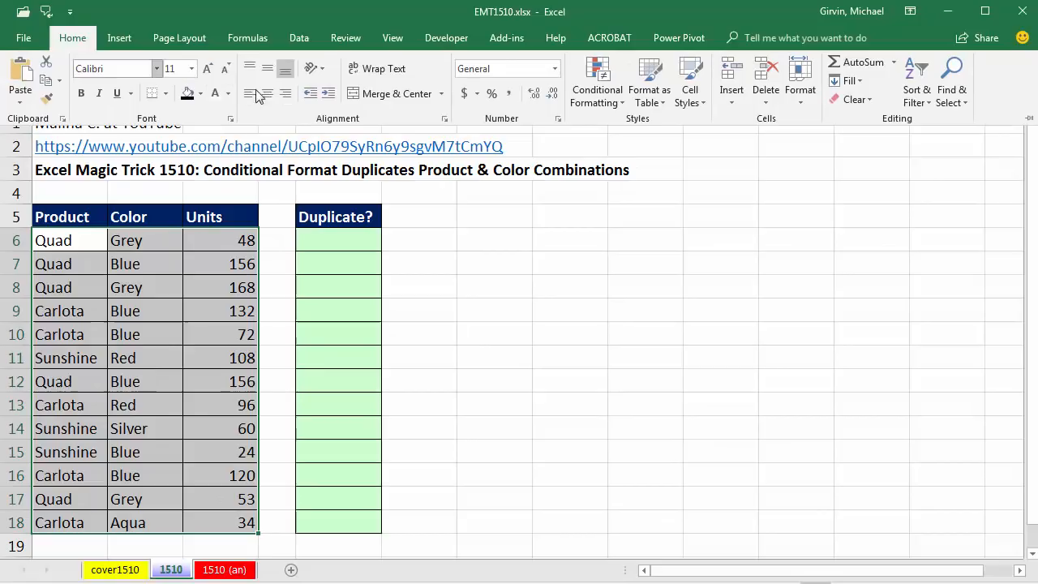
# - Point out the duplicate Quad Grey records in rows 6 and 8 and the Carlota Blue row 9
pyautogui.click(597, 82)
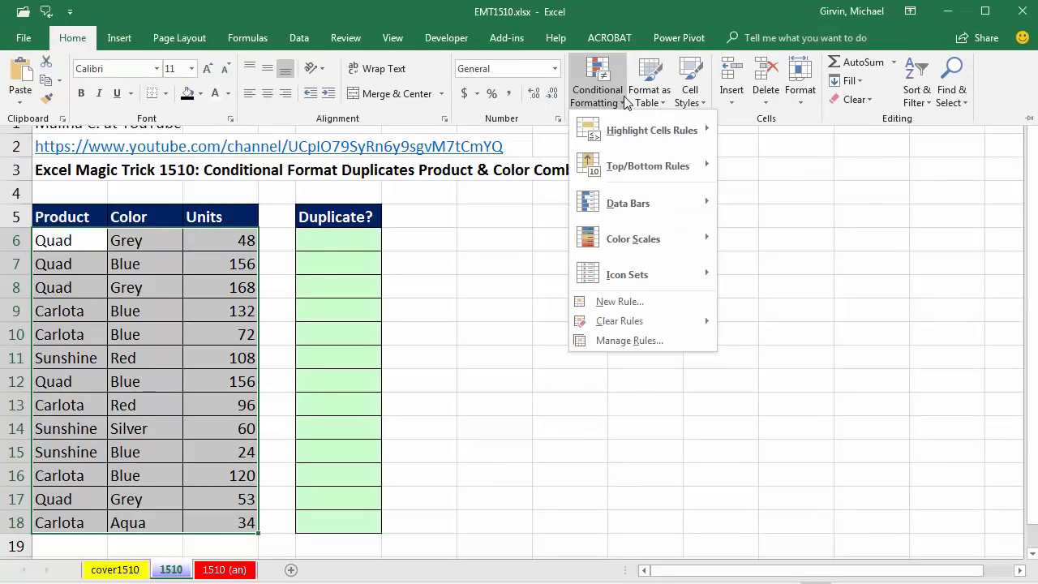
pyautogui.moveTo(619, 300)
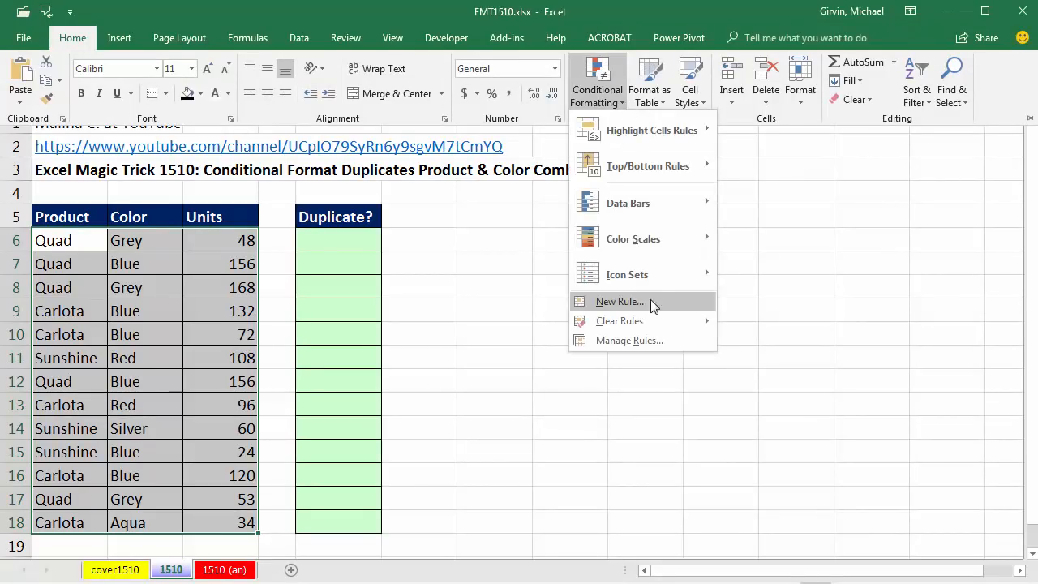
pyautogui.moveTo(633, 238)
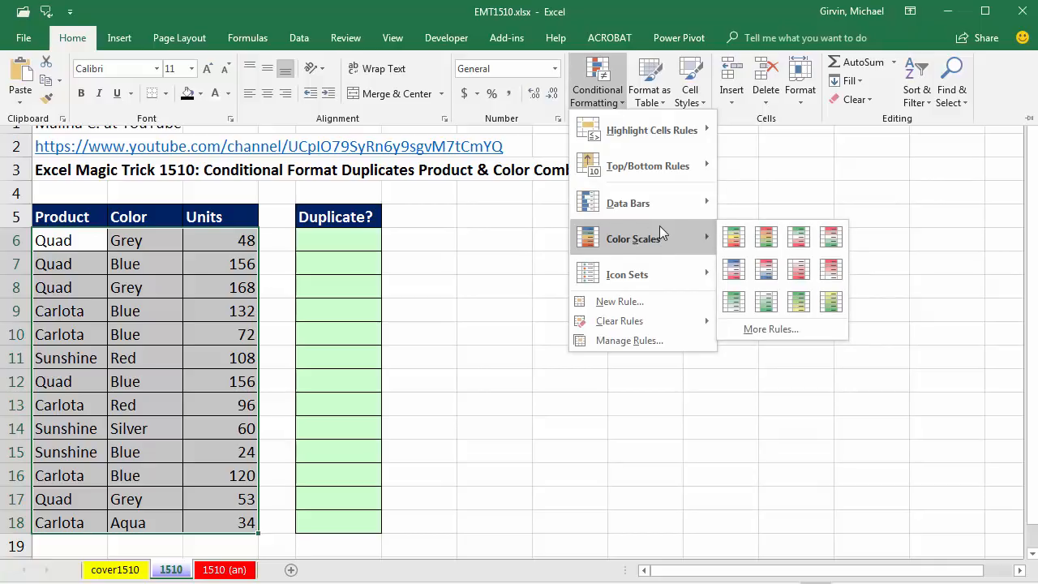
pyautogui.moveTo(627, 274)
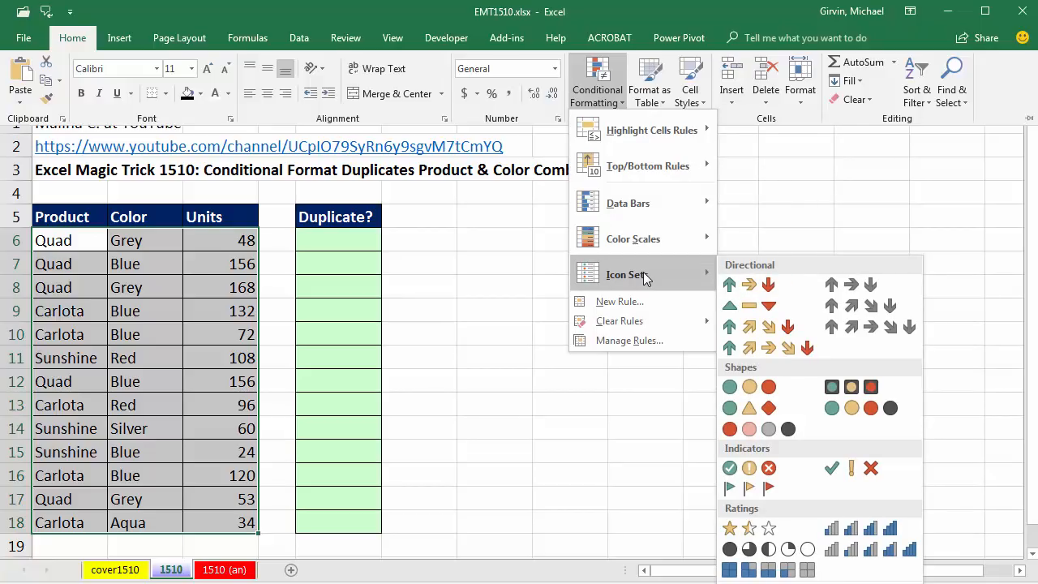
pyautogui.moveTo(619, 301)
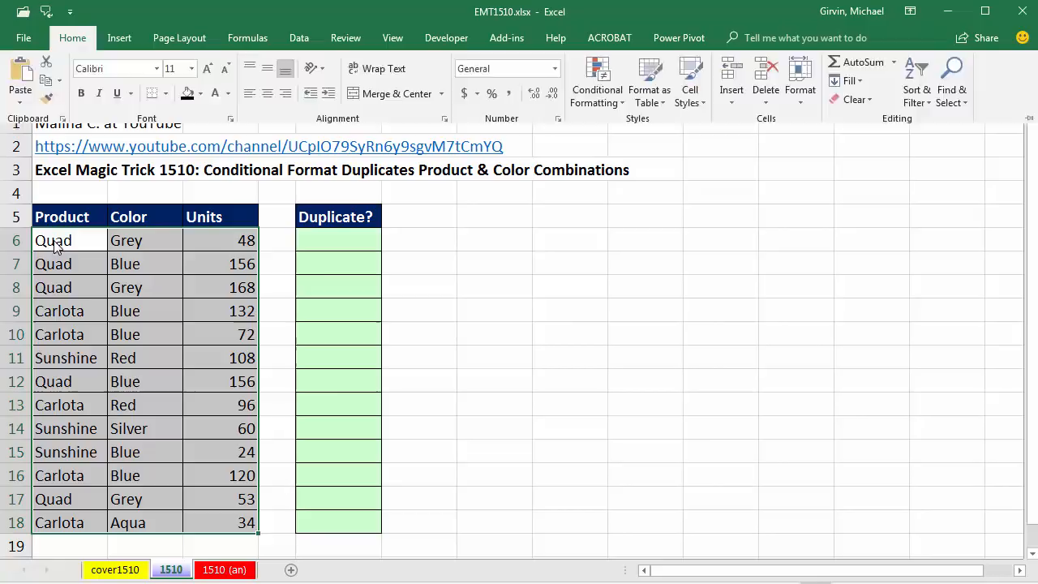
pyautogui.click(53, 240)
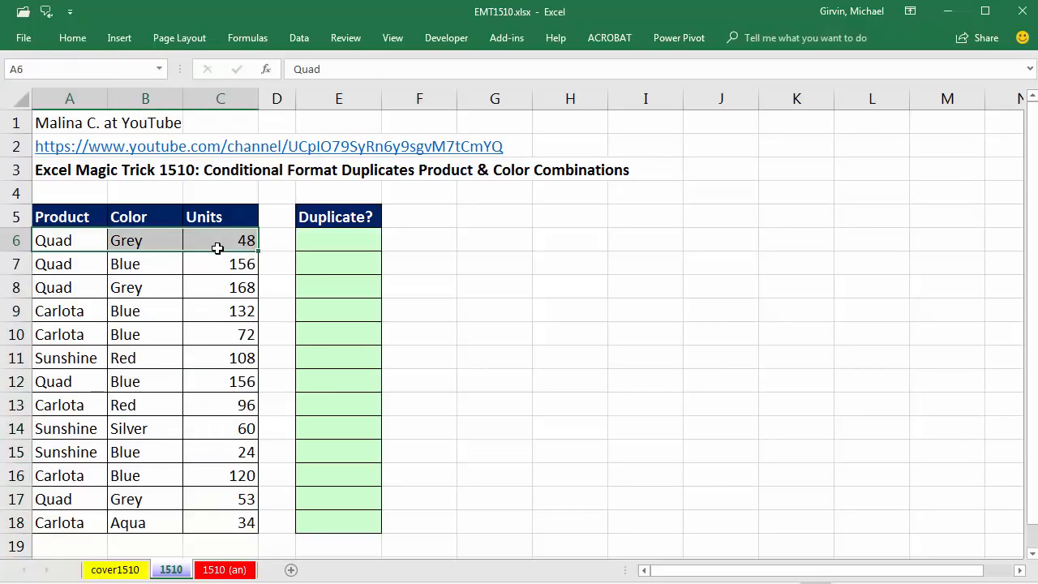
pyautogui.click(68, 287)
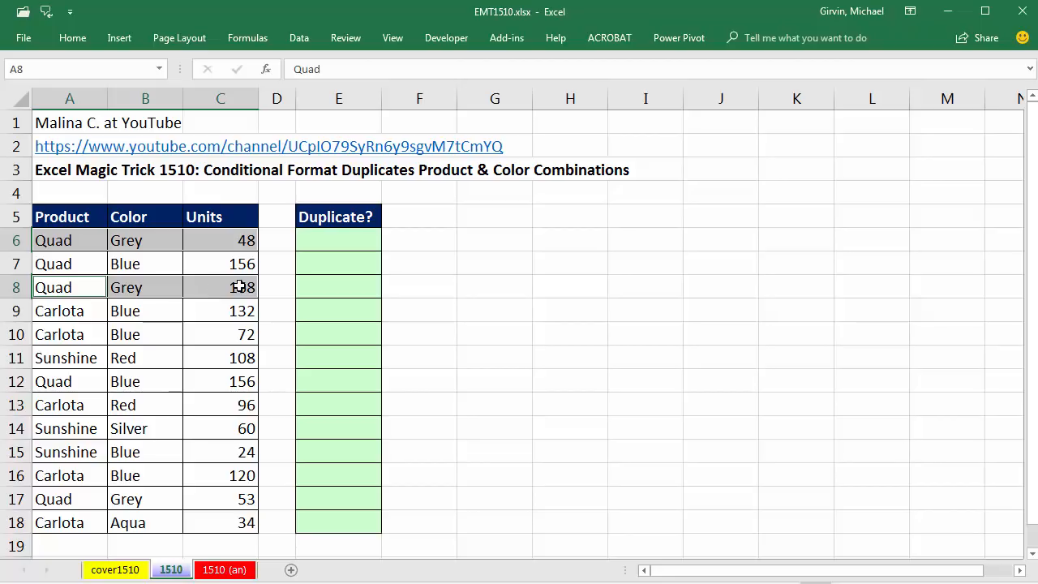
pyautogui.click(337, 240)
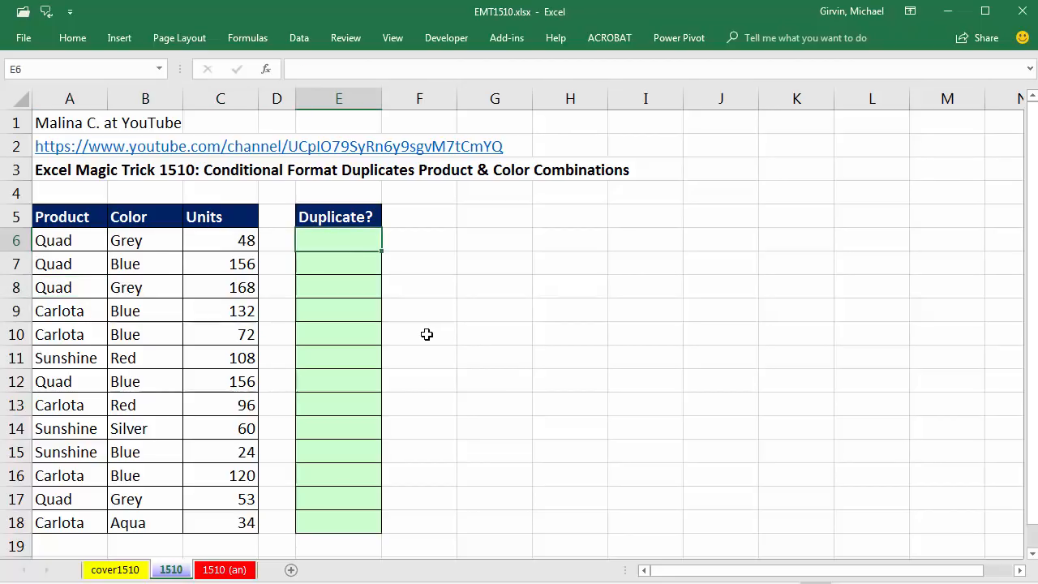
pyautogui.click(68, 240)
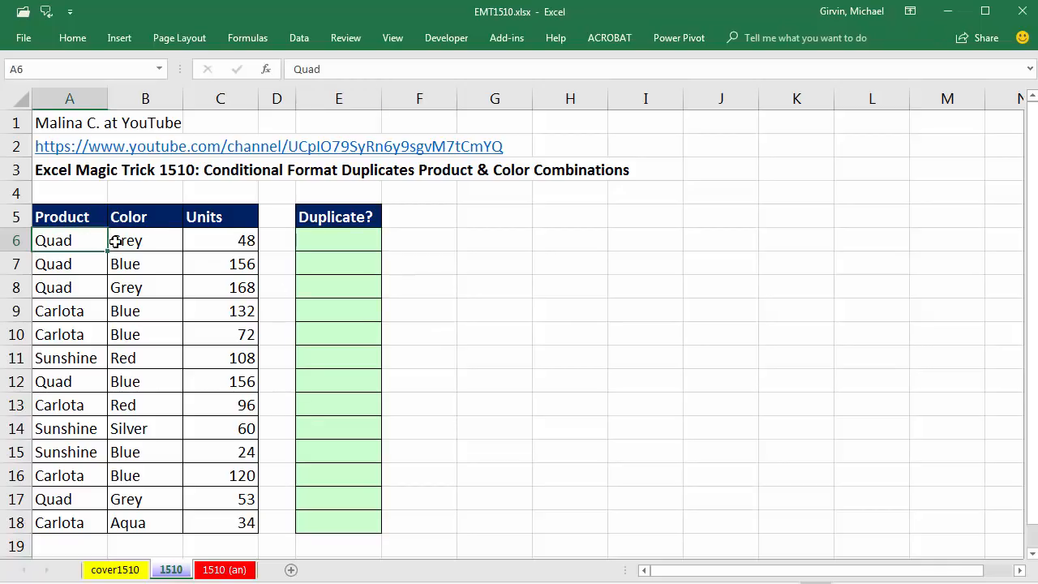
pyautogui.click(221, 240)
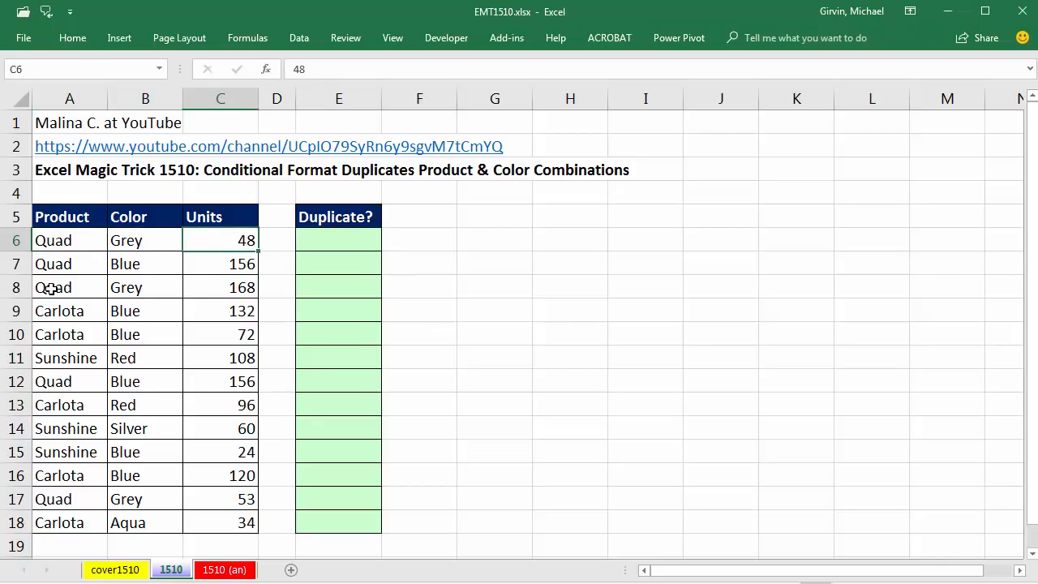
pyautogui.click(52, 287)
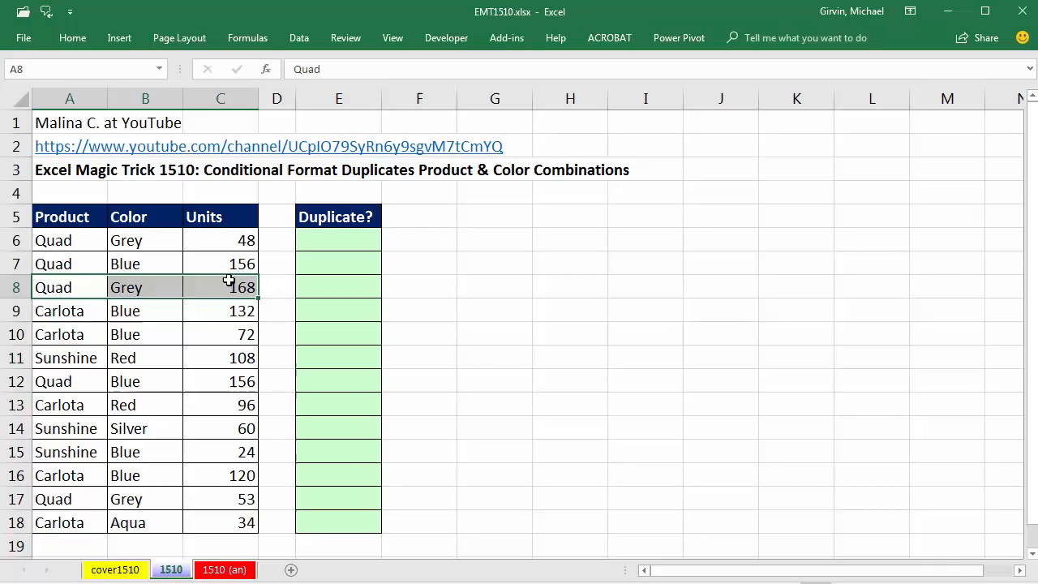
pyautogui.moveTo(180, 301)
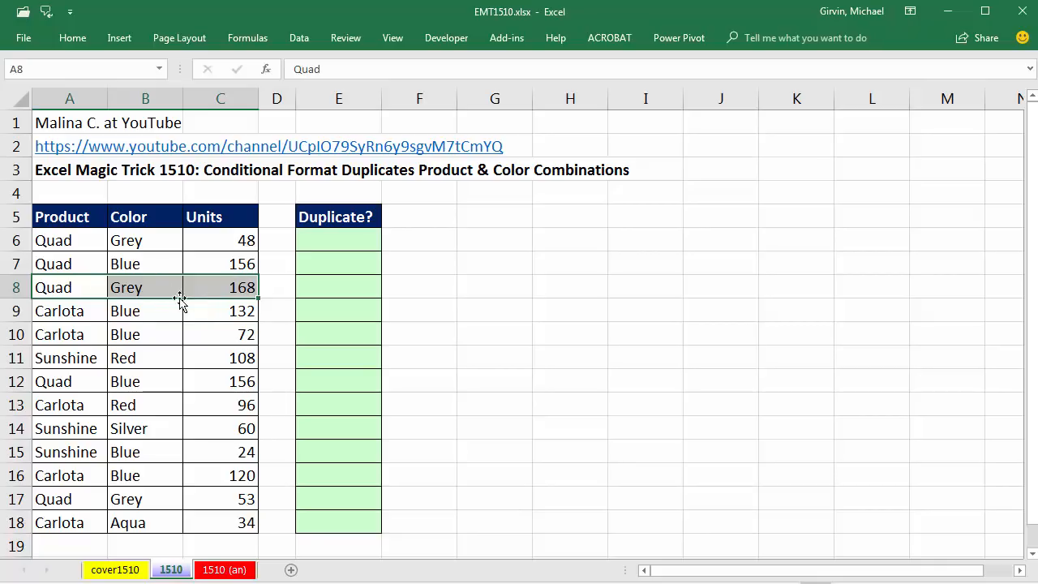
pyautogui.click(58, 311)
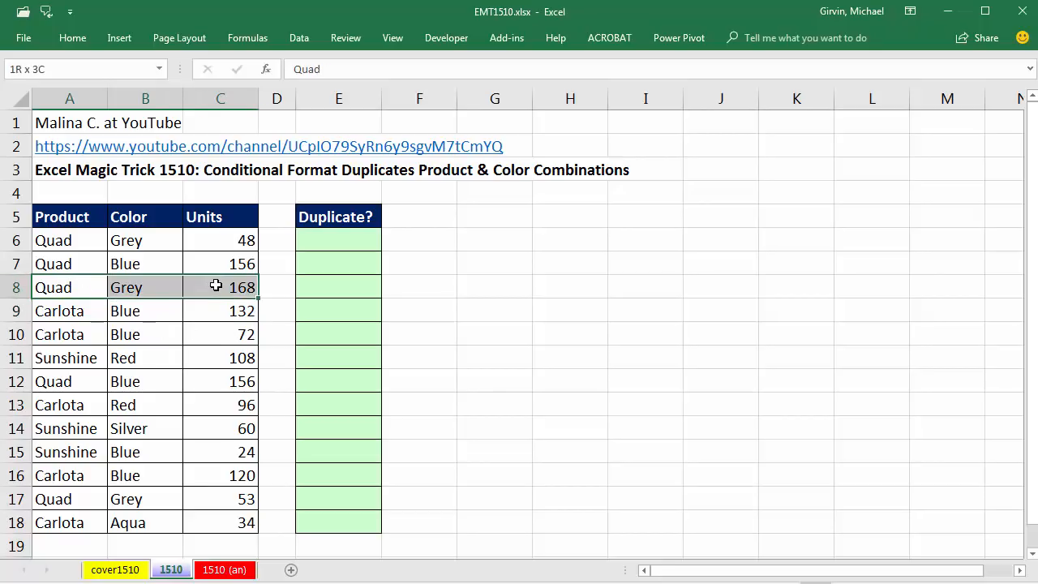
pyautogui.click(68, 311)
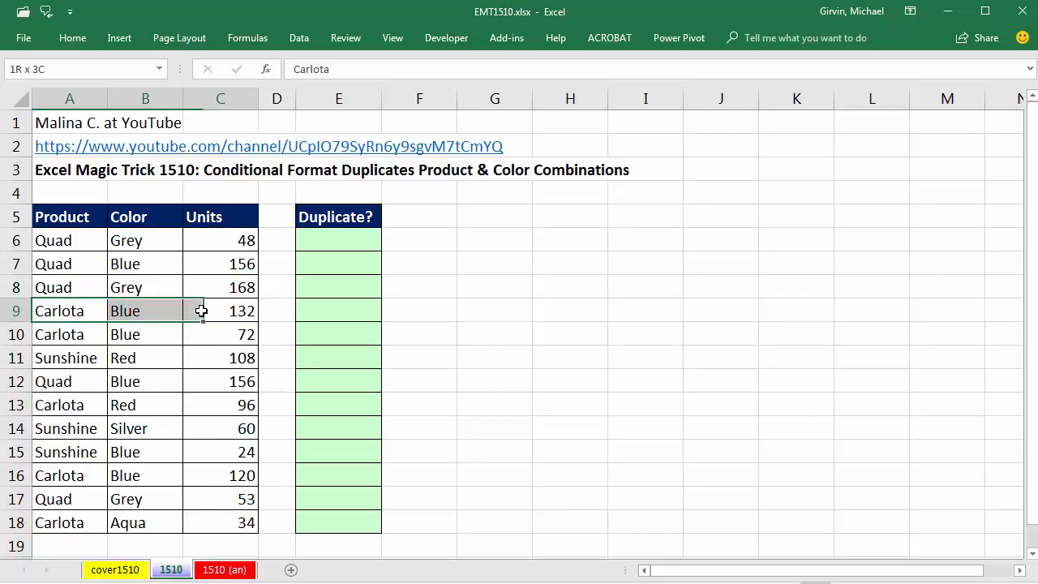
pyautogui.click(68, 312)
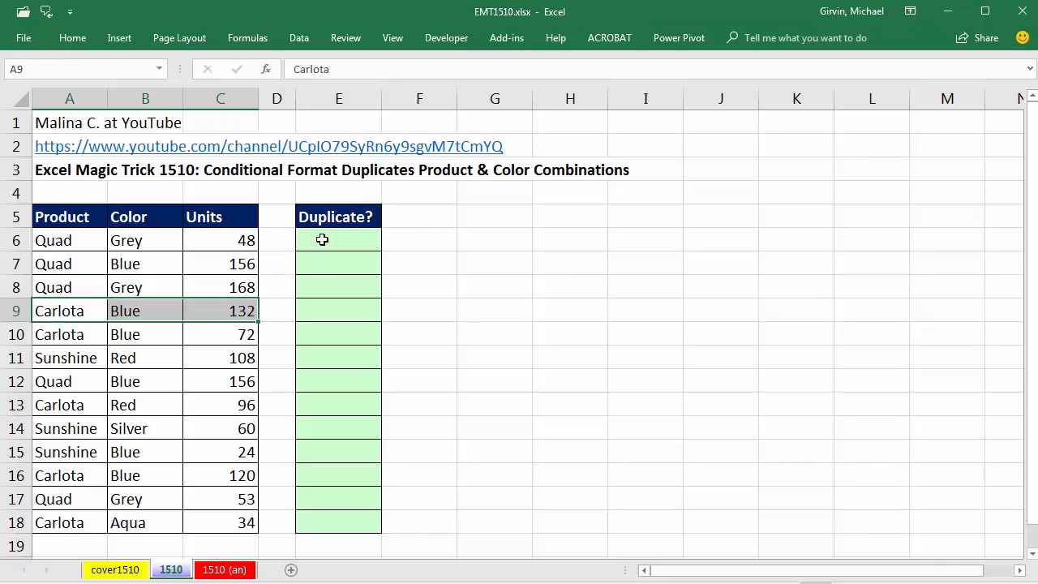
pyautogui.moveTo(305, 247)
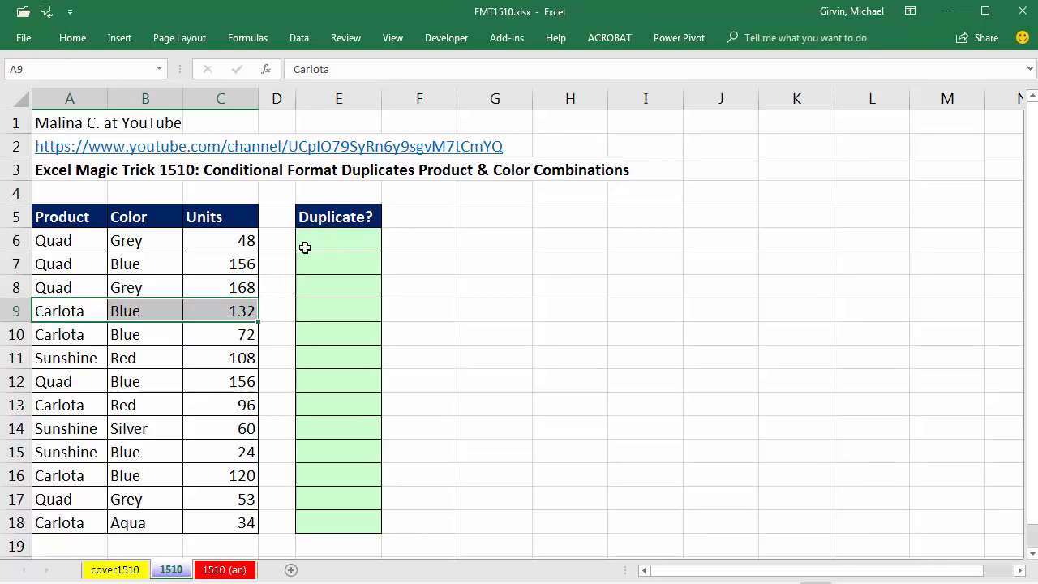
pyautogui.moveTo(486, 481)
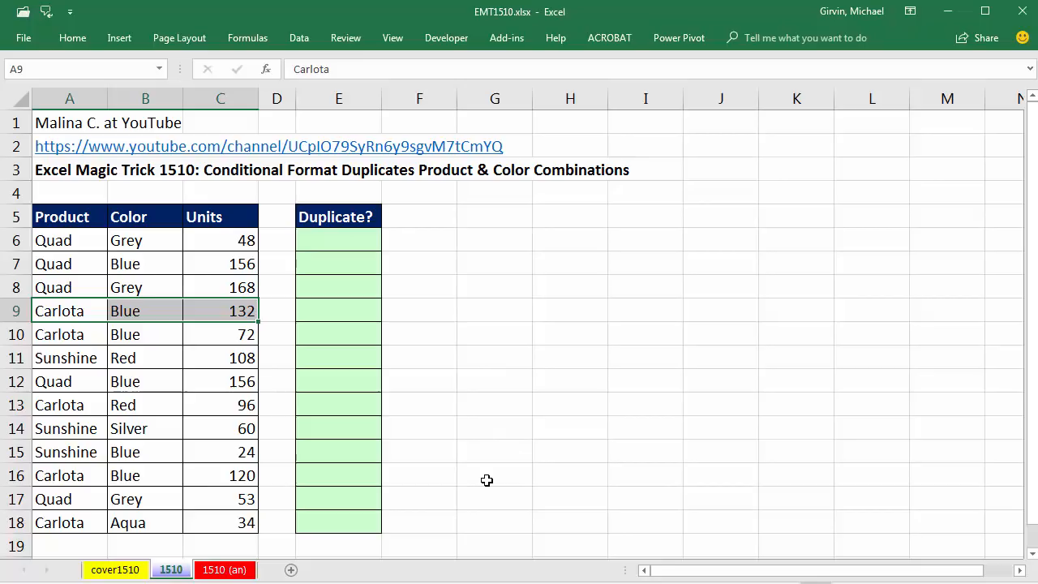
pyautogui.moveTo(406, 334)
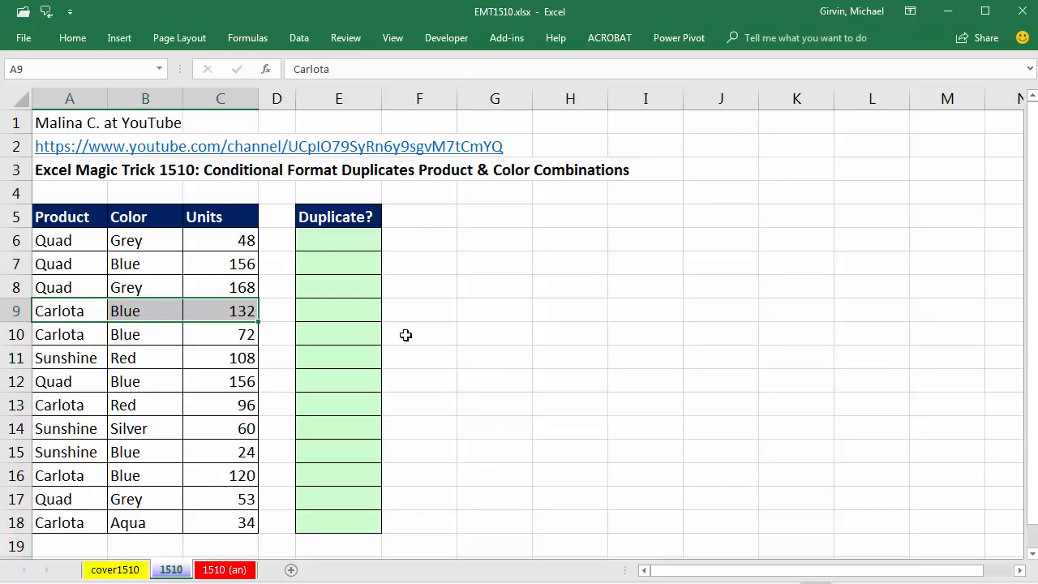
pyautogui.moveTo(256, 179)
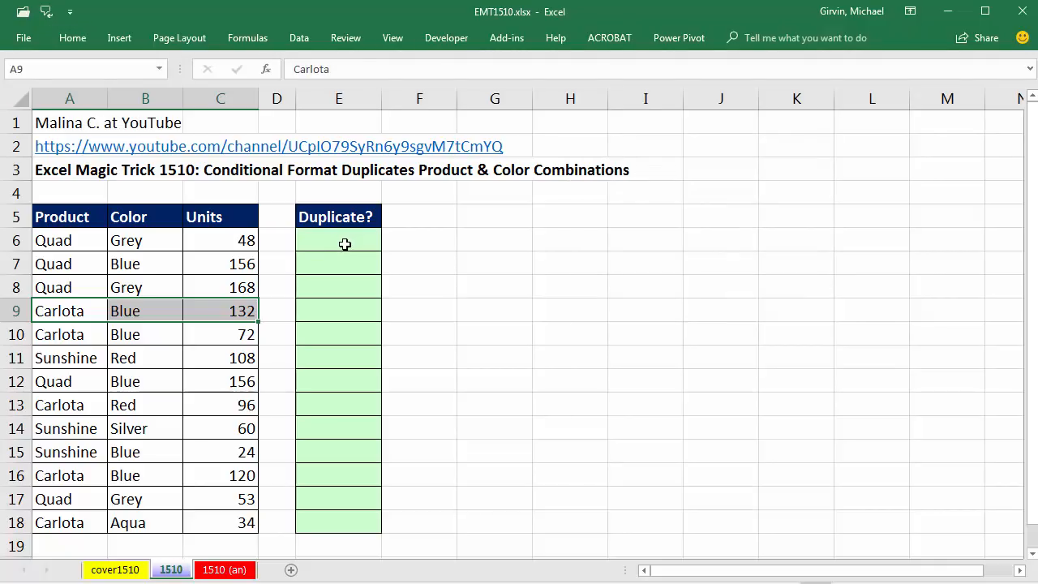
# - Begin a =COUNTIF formula in cell E6 of the Duplicate? column
pyautogui.click(338, 240)
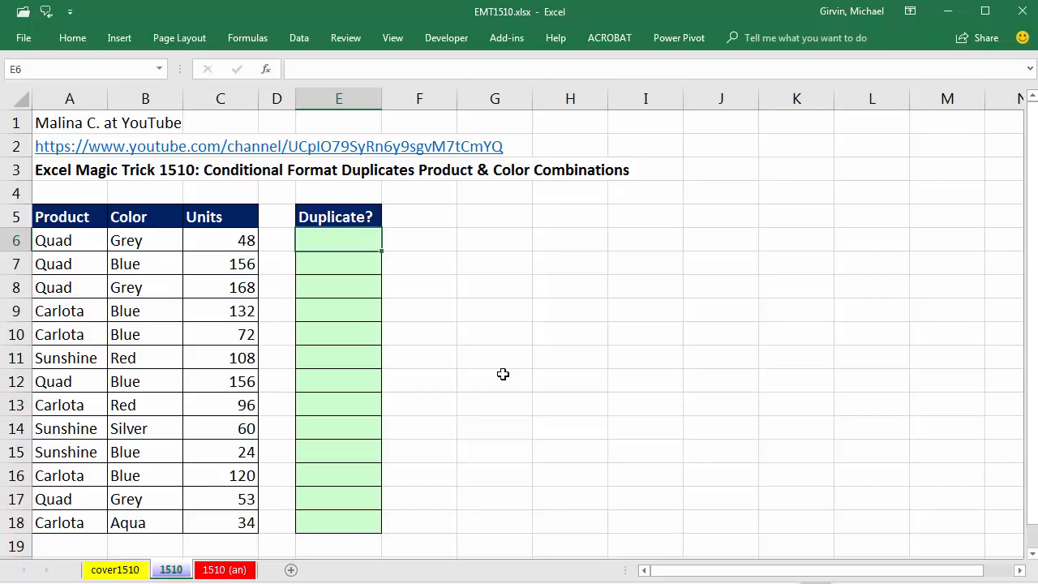
pyautogui.moveTo(52, 240); pyautogui.dragTo(146, 240)
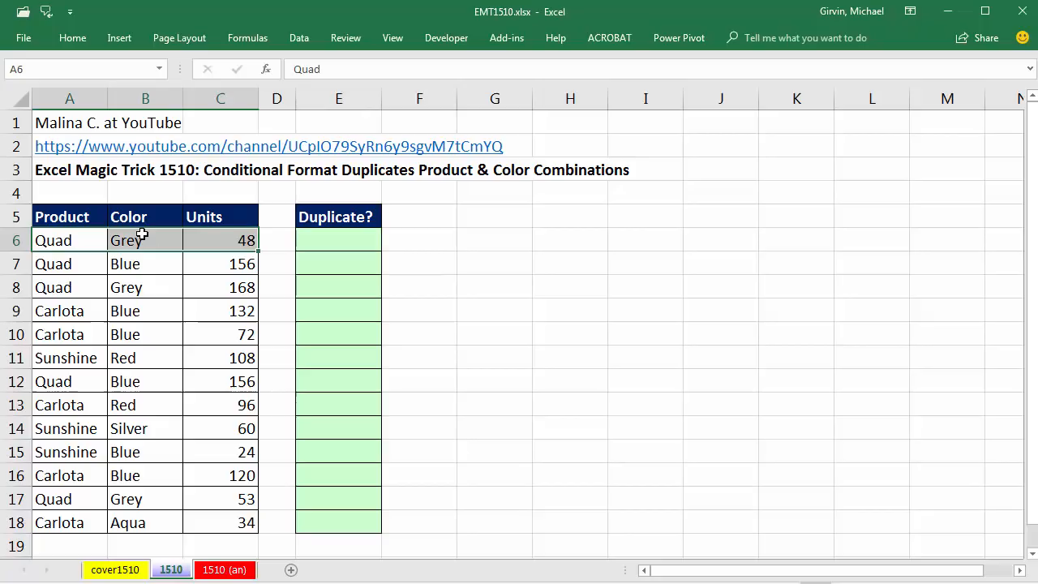
pyautogui.moveTo(67, 288)
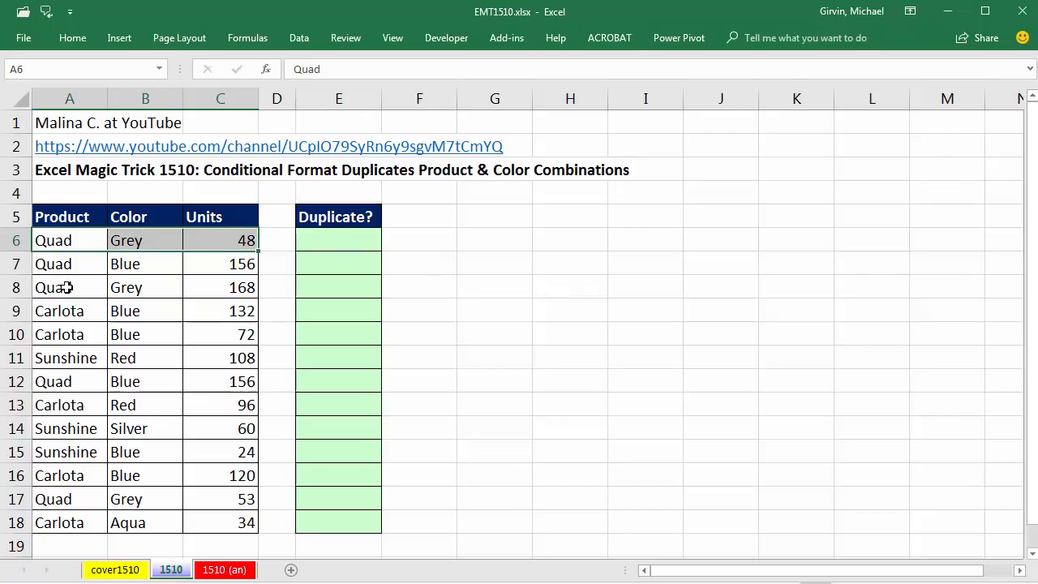
pyautogui.click(69, 287)
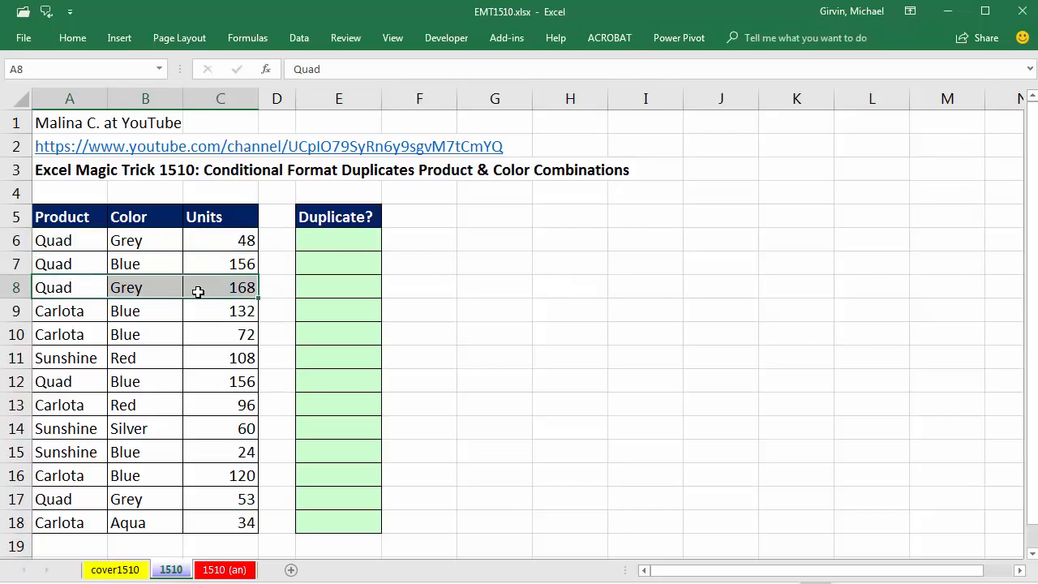
pyautogui.click(337, 240)
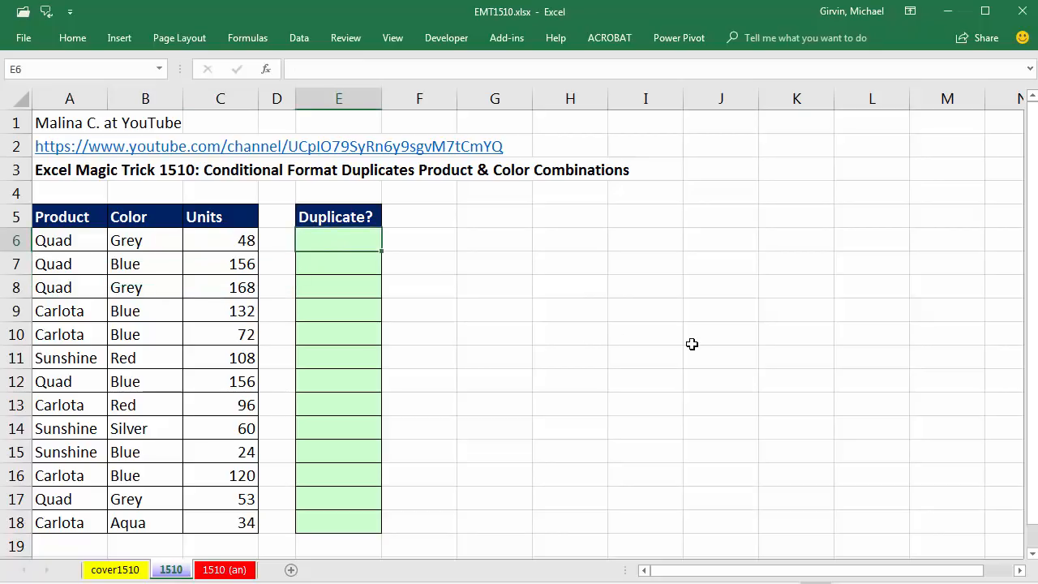
pyautogui.write('=')
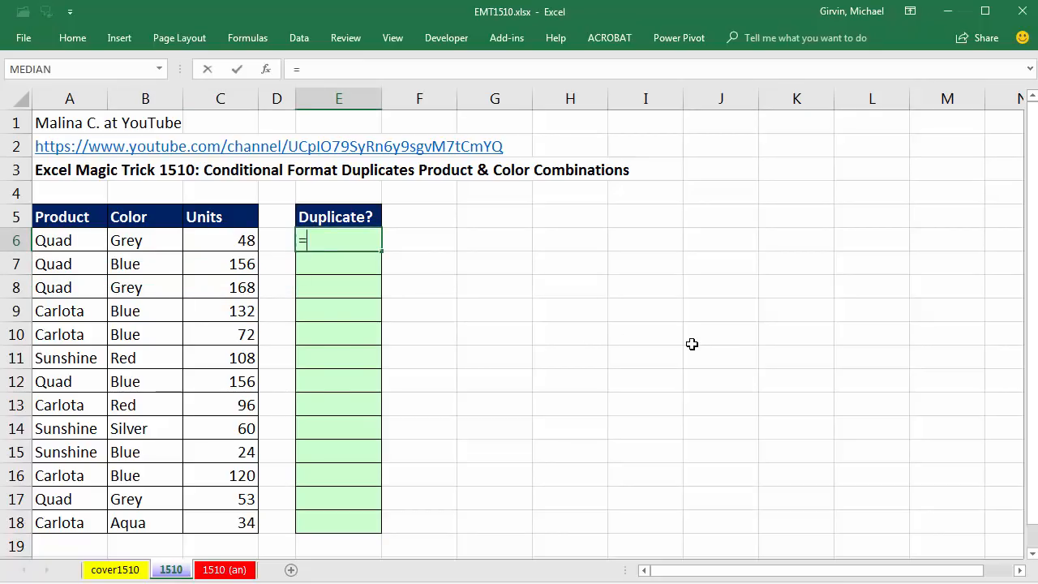
pyautogui.write('countif')
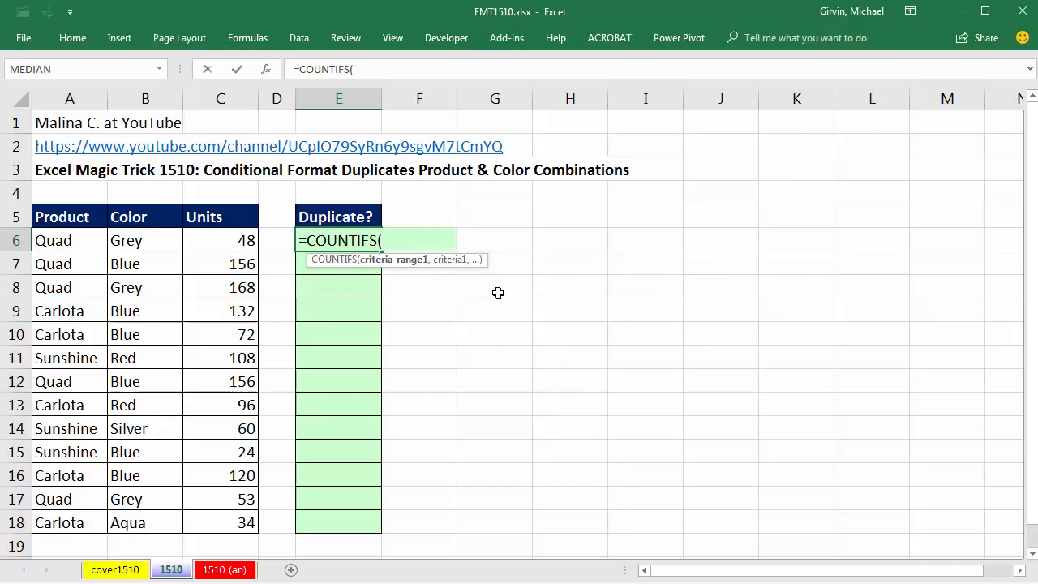
pyautogui.moveTo(483, 295)
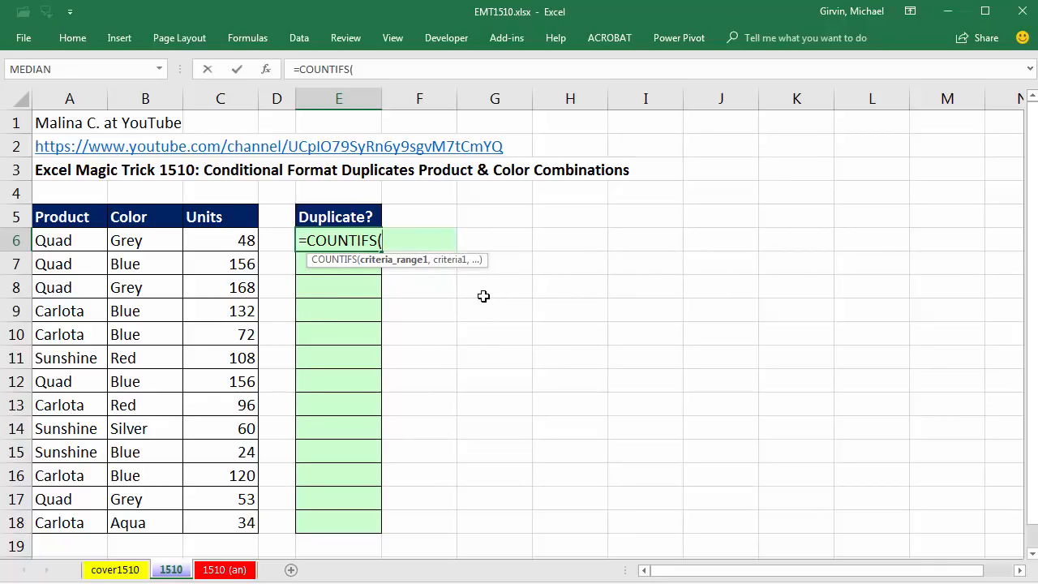
pyautogui.moveTo(623, 291)
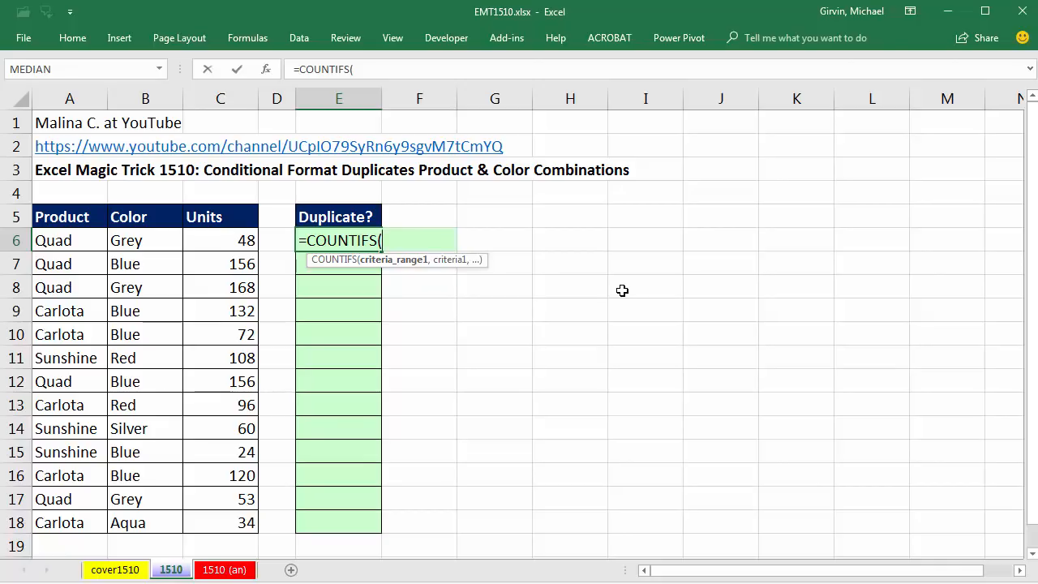
pyautogui.moveTo(414, 274)
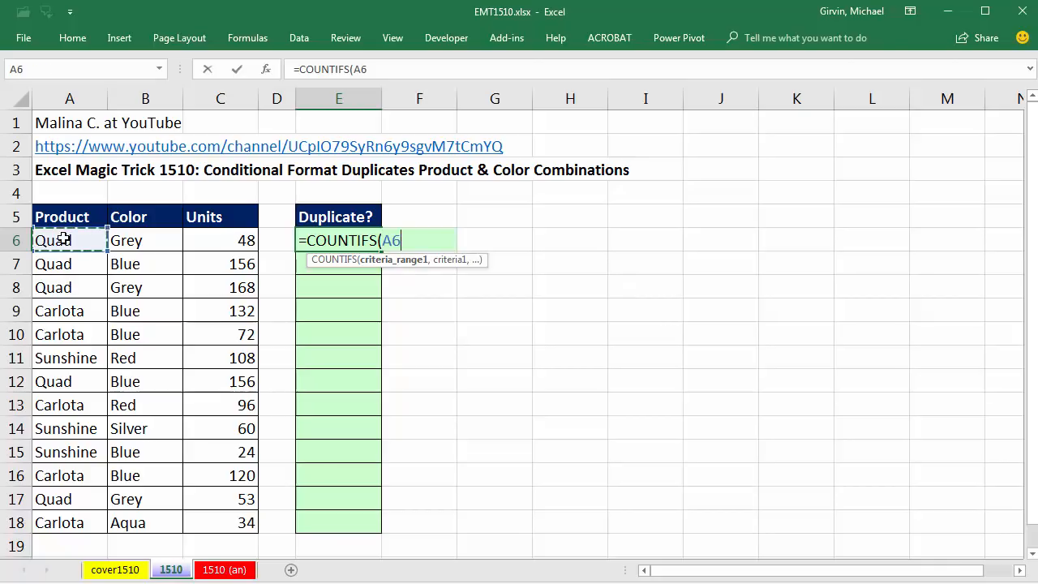
pyautogui.moveTo(436, 344)
pyautogui.write(':')
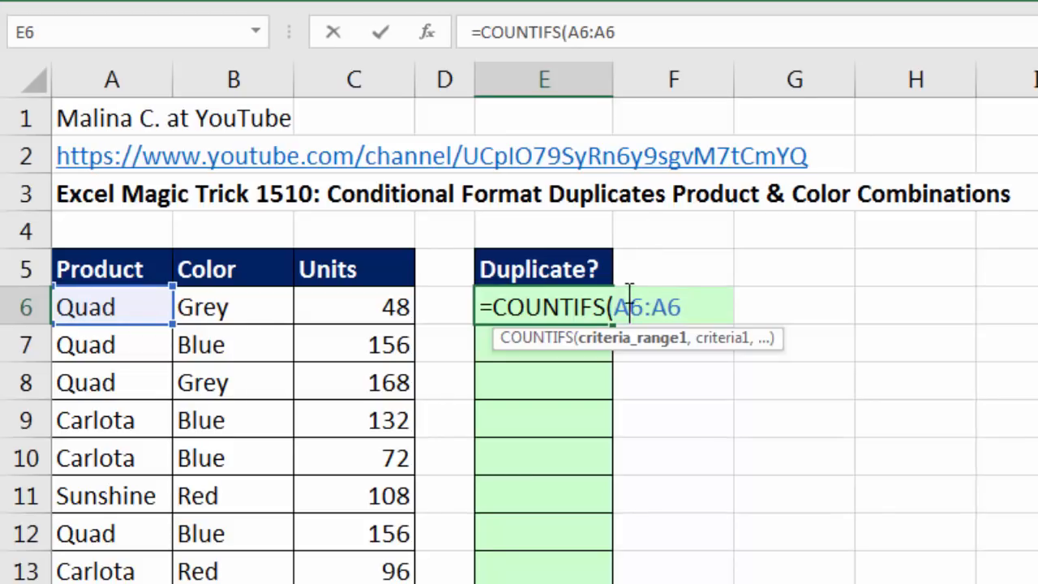
# - Anchor the Product range as $A$6:$A6 so it expands down to the current row
pyautogui.press('f4')
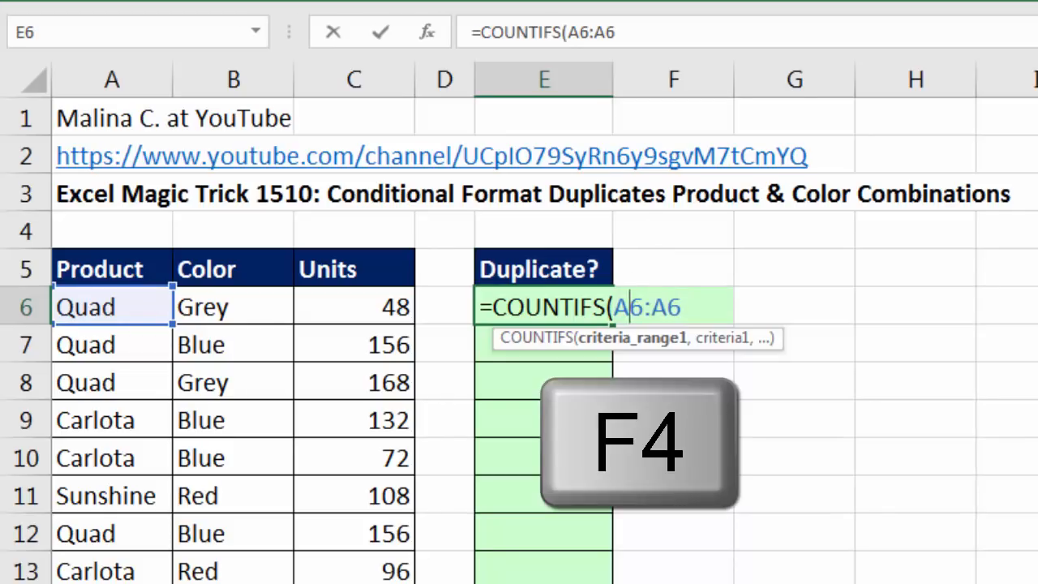
pyautogui.press('f4')
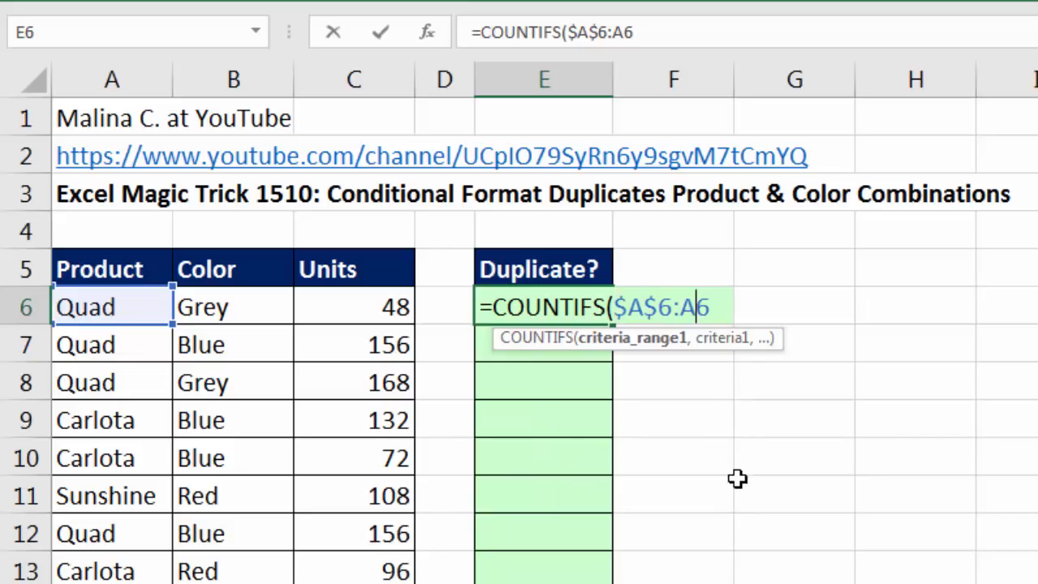
pyautogui.moveTo(735, 285)
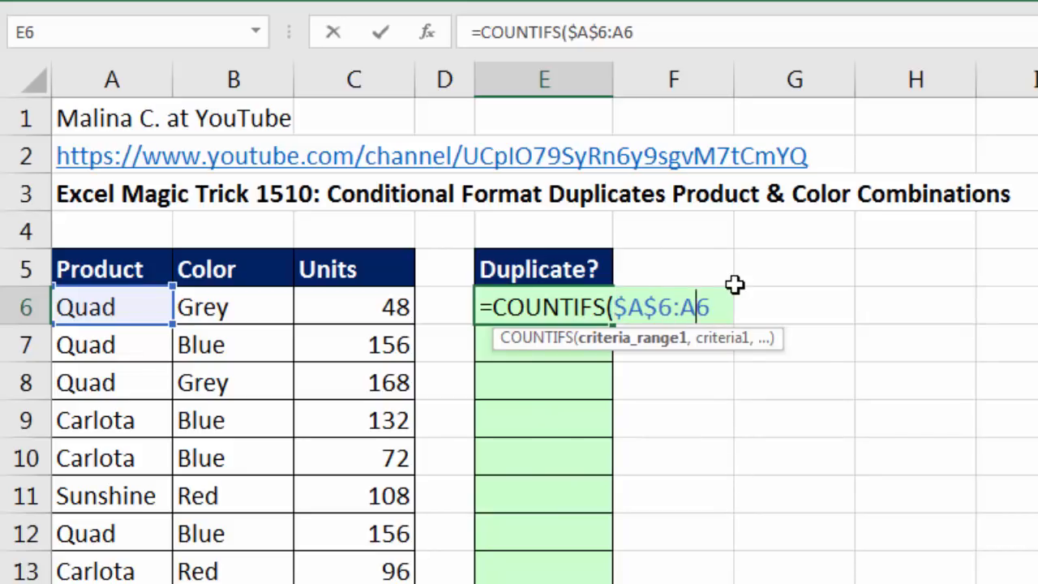
pyautogui.press('f4')
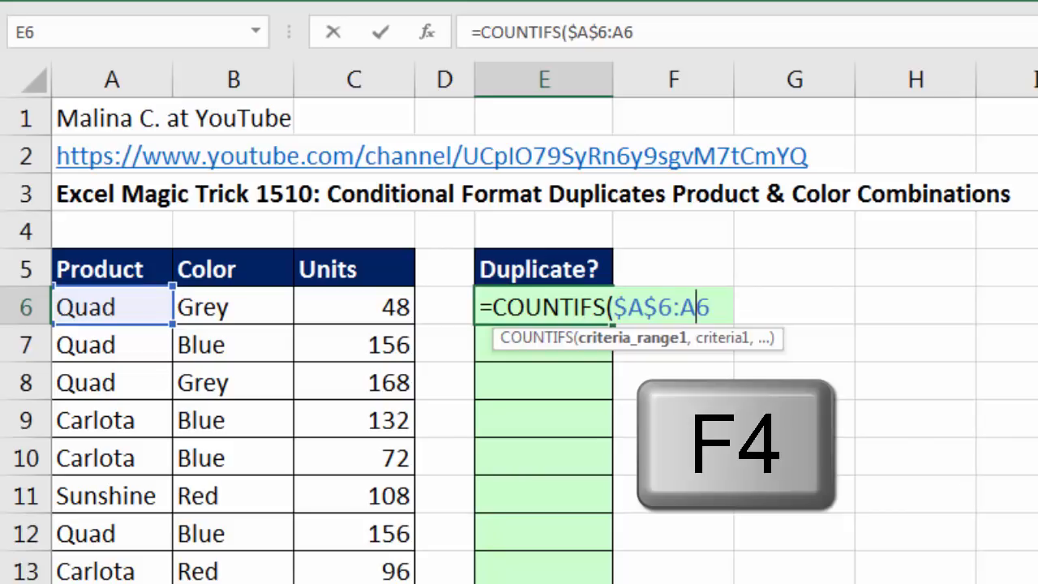
pyautogui.press('f4')
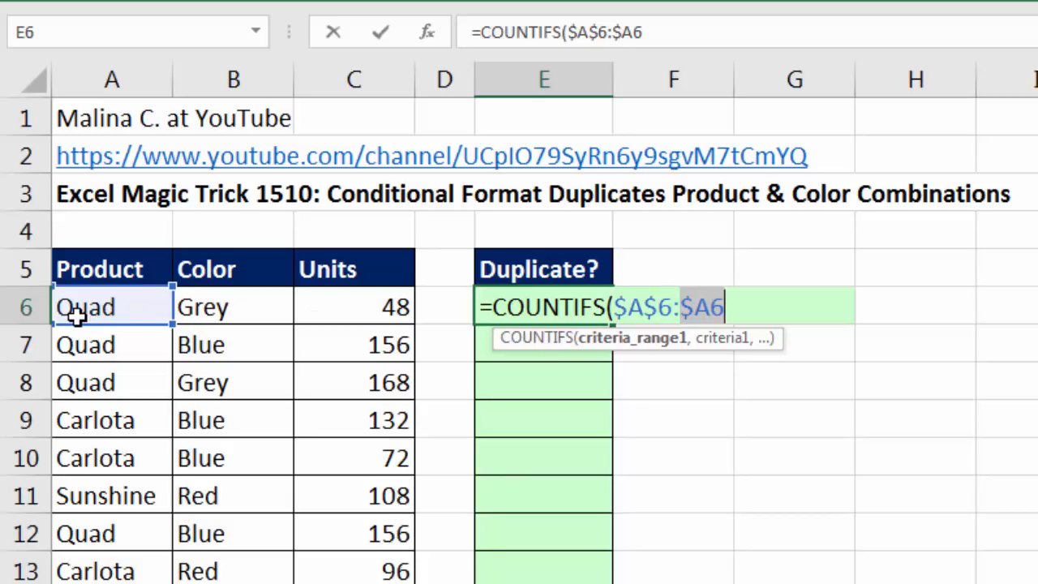
pyautogui.moveTo(836, 318)
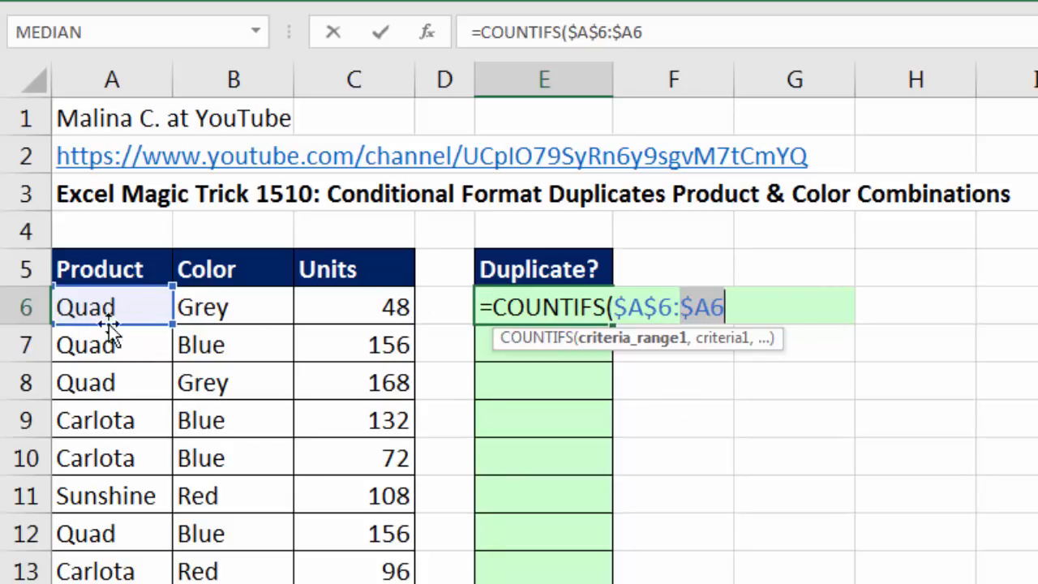
pyautogui.moveTo(100, 312)
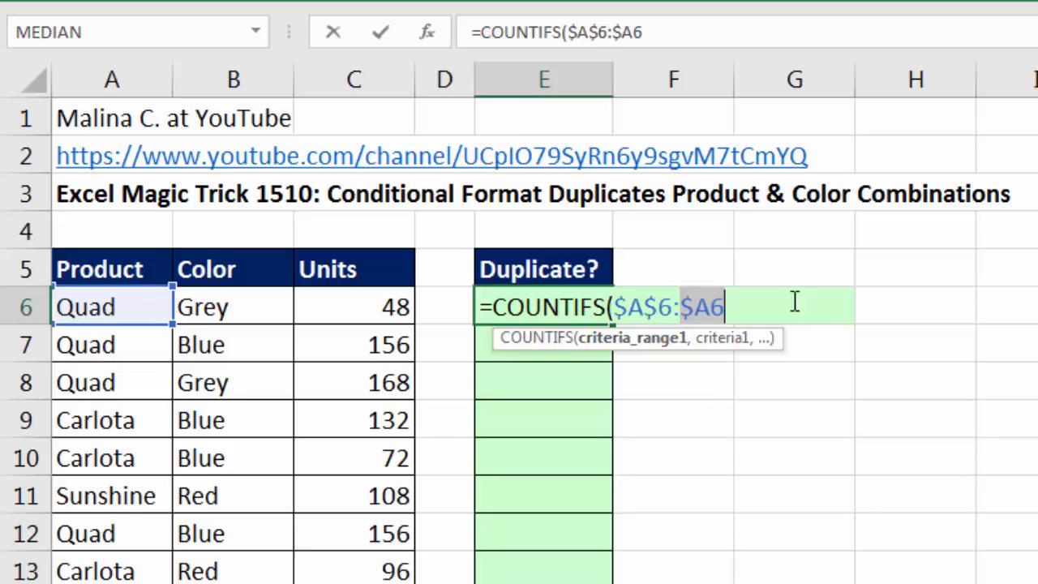
pyautogui.moveTo(336, 296)
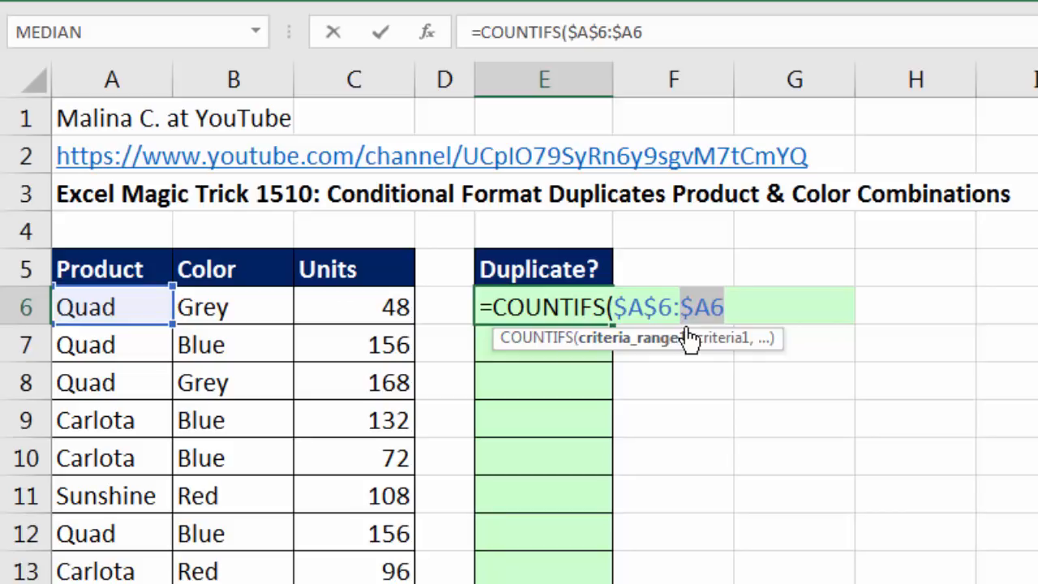
pyautogui.moveTo(706, 344)
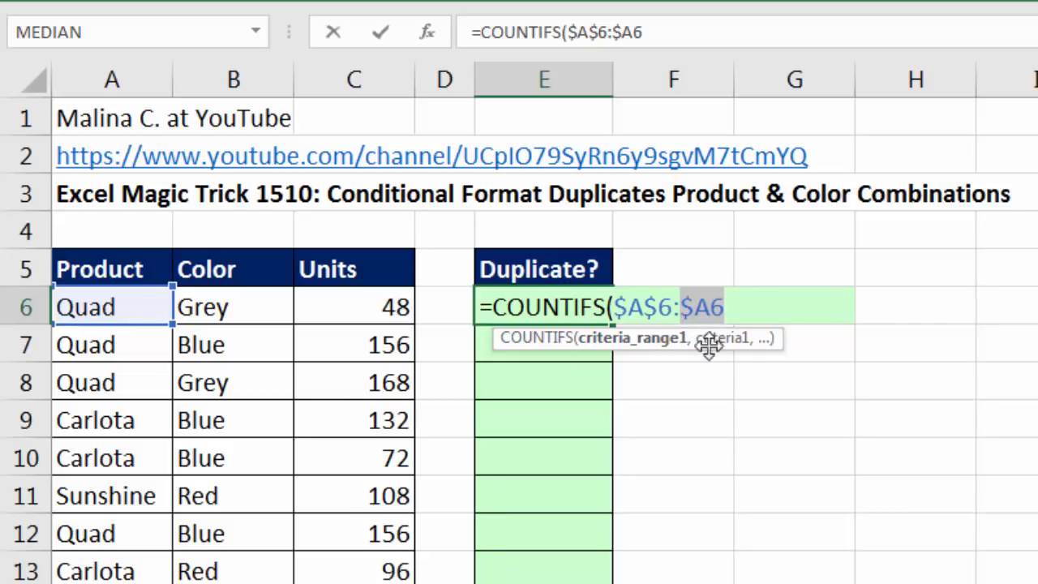
pyautogui.moveTo(123, 282)
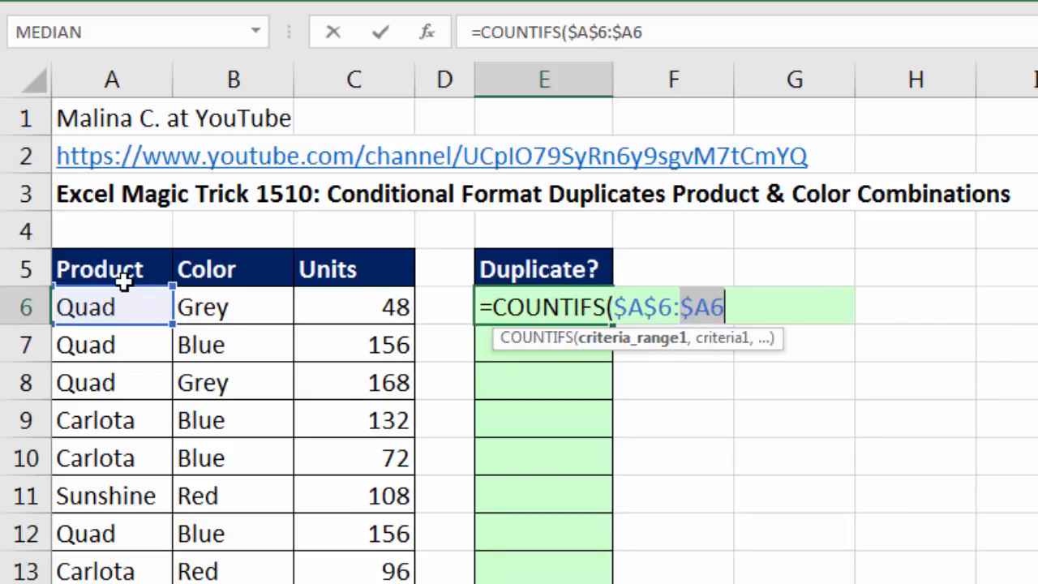
pyautogui.moveTo(66, 363)
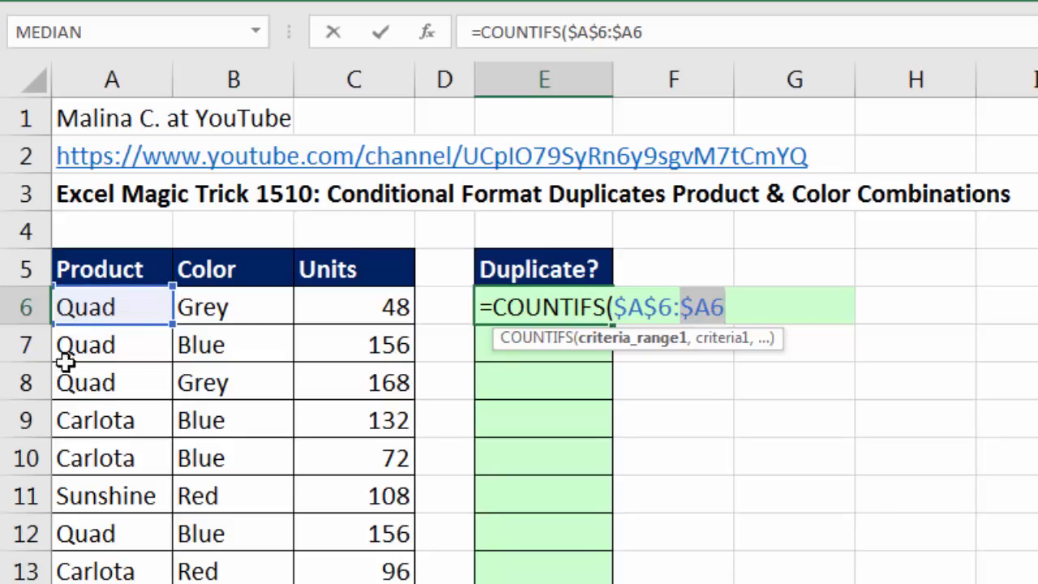
pyautogui.moveTo(25, 383)
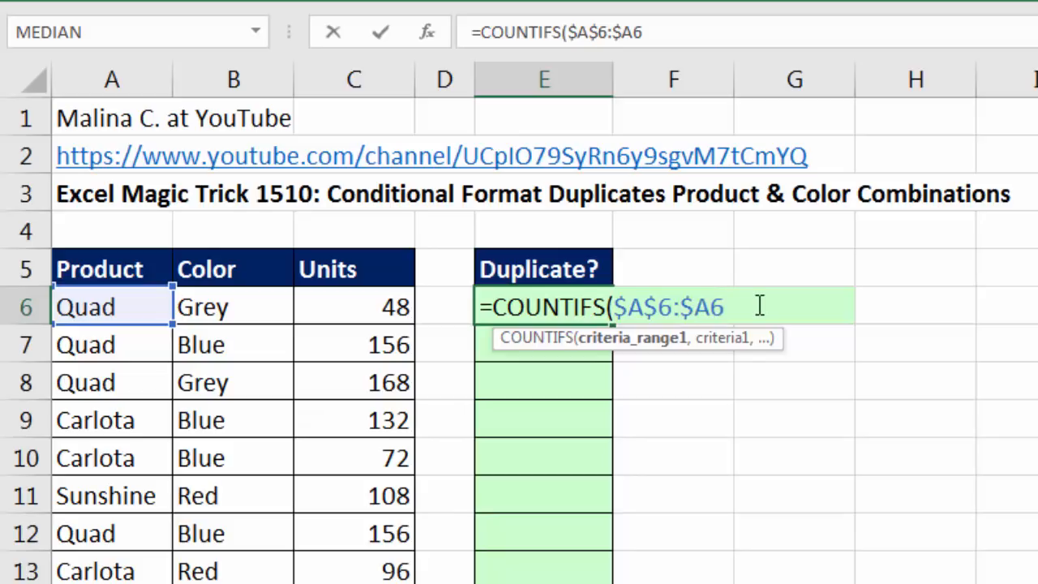
pyautogui.write(',')
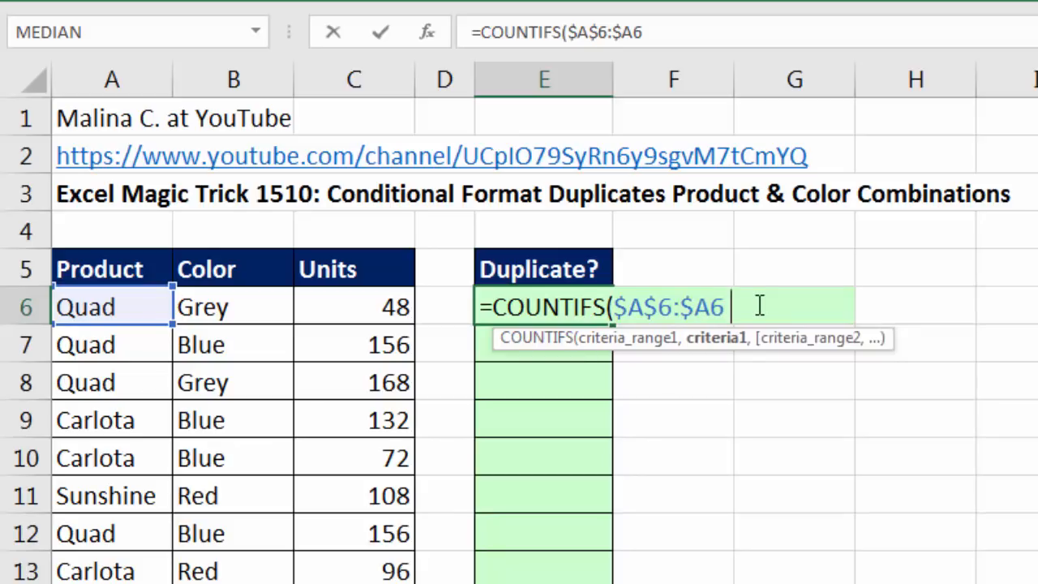
pyautogui.write(',')
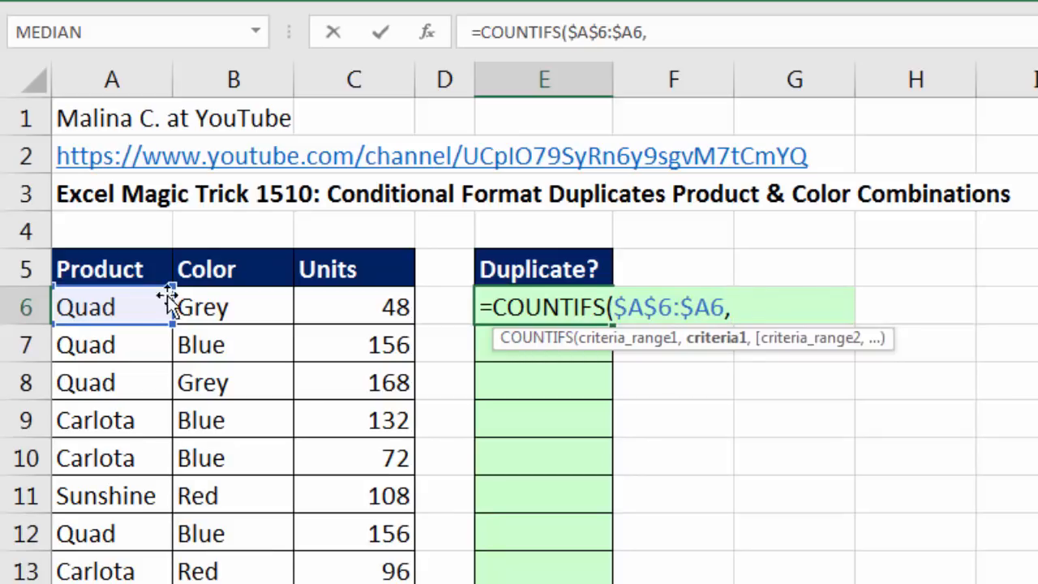
# - Add $A6 as the Product criterion and start the next argument
pyautogui.click(85, 307)
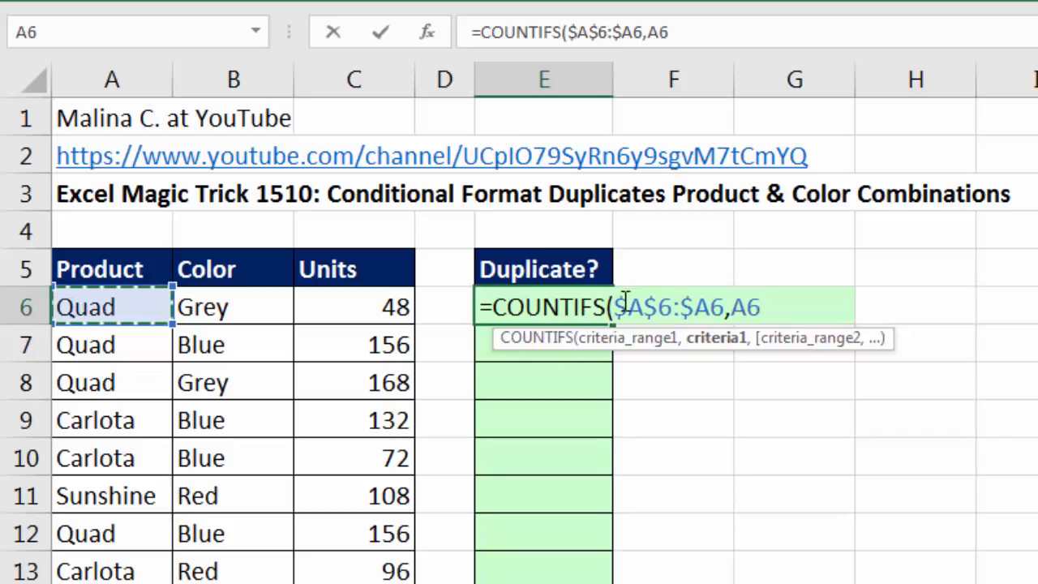
pyautogui.moveTo(130, 455)
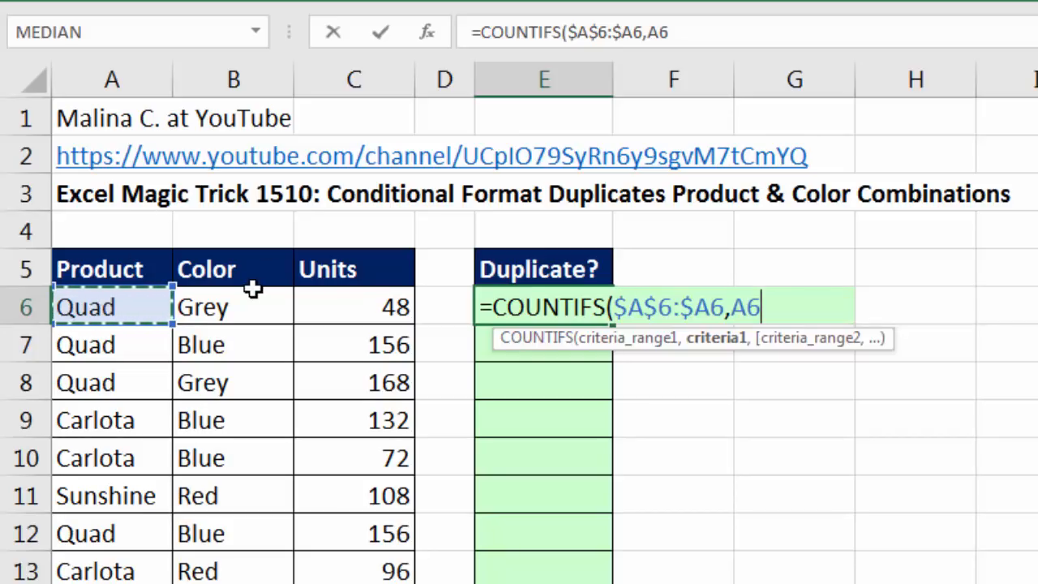
pyautogui.moveTo(656, 300)
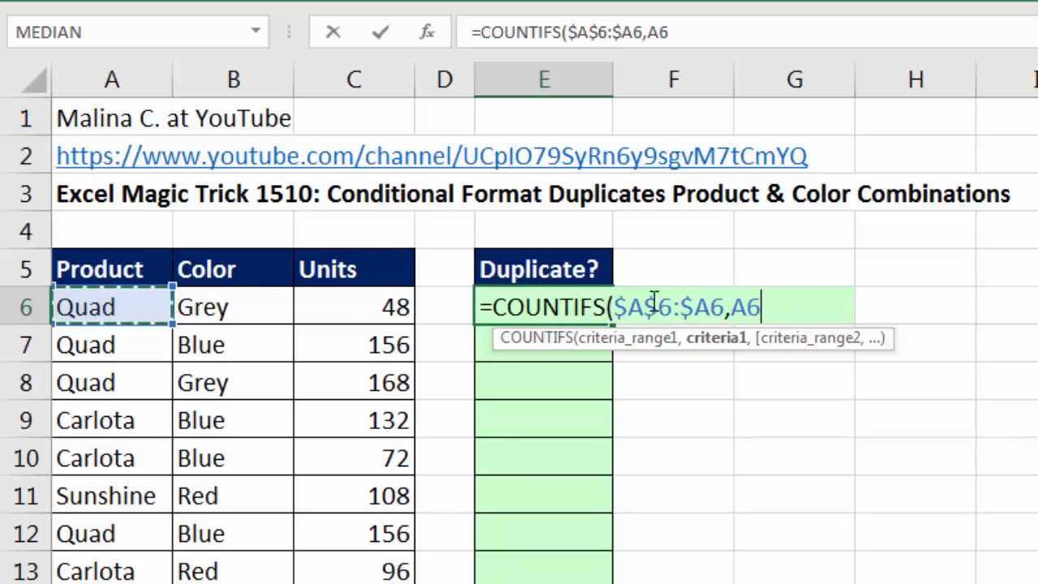
pyautogui.moveTo(701, 283)
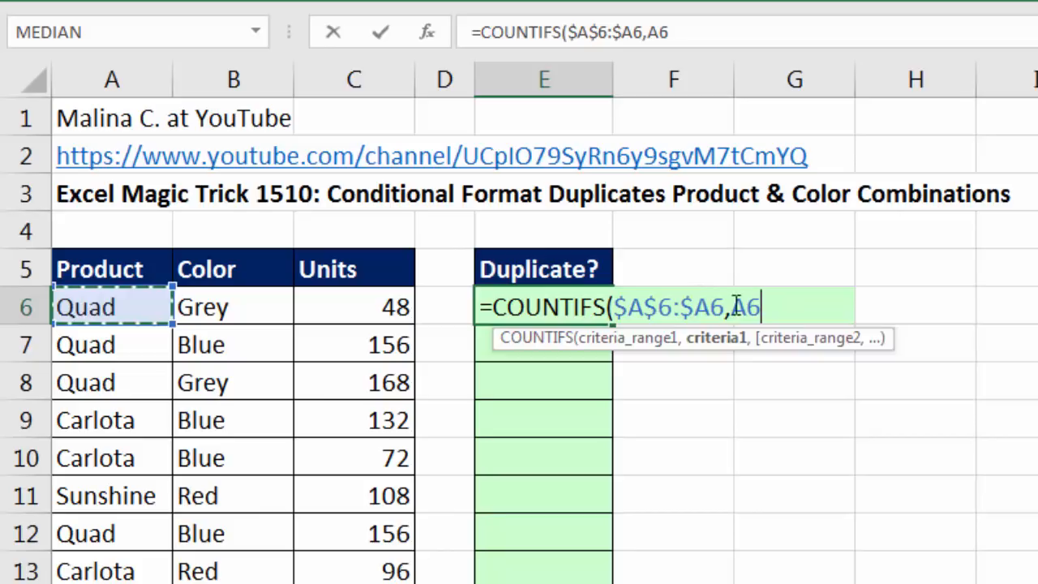
pyautogui.press('f4')
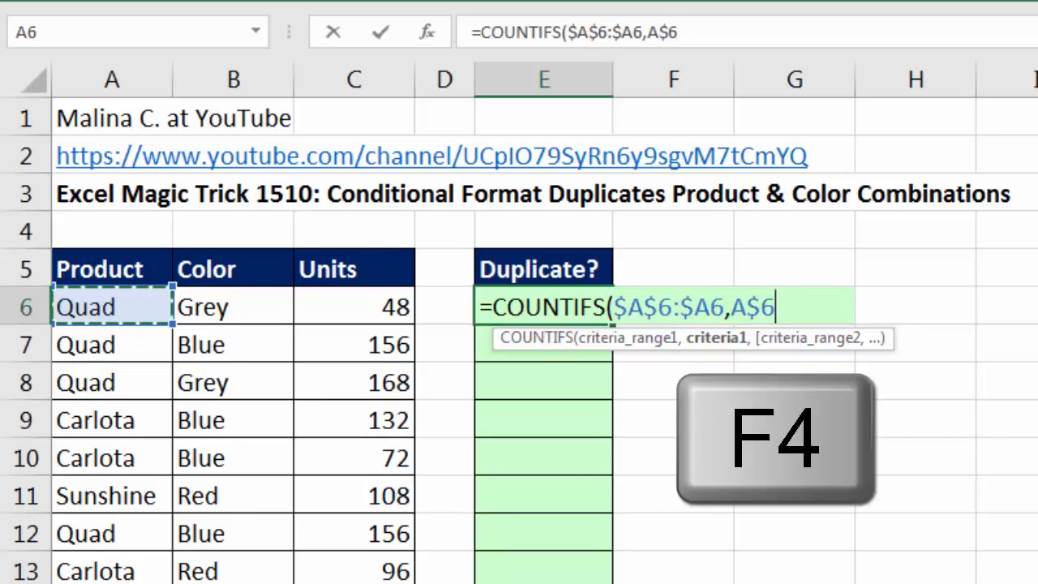
pyautogui.press('F4')
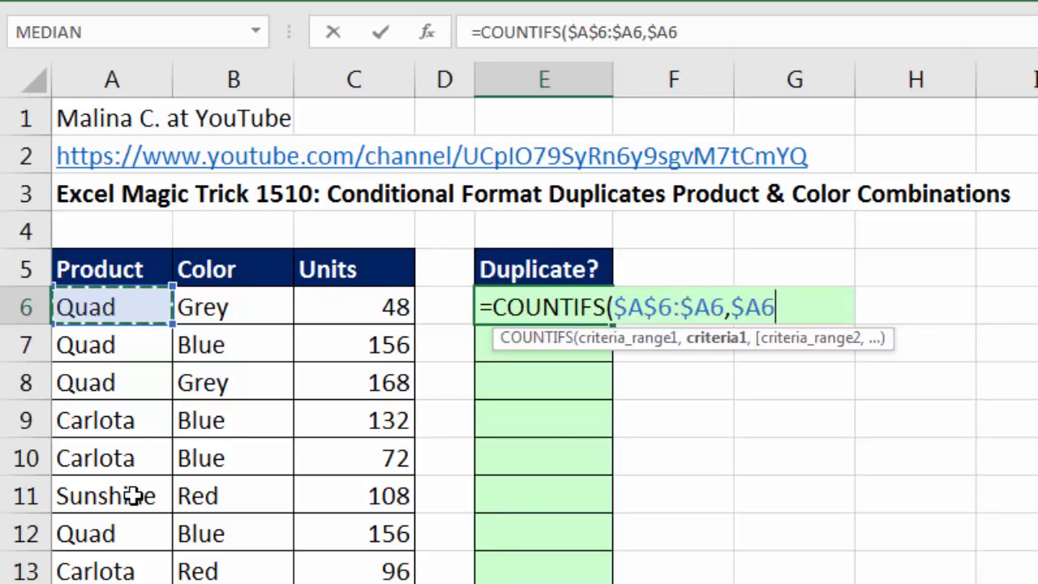
pyautogui.moveTo(761, 445)
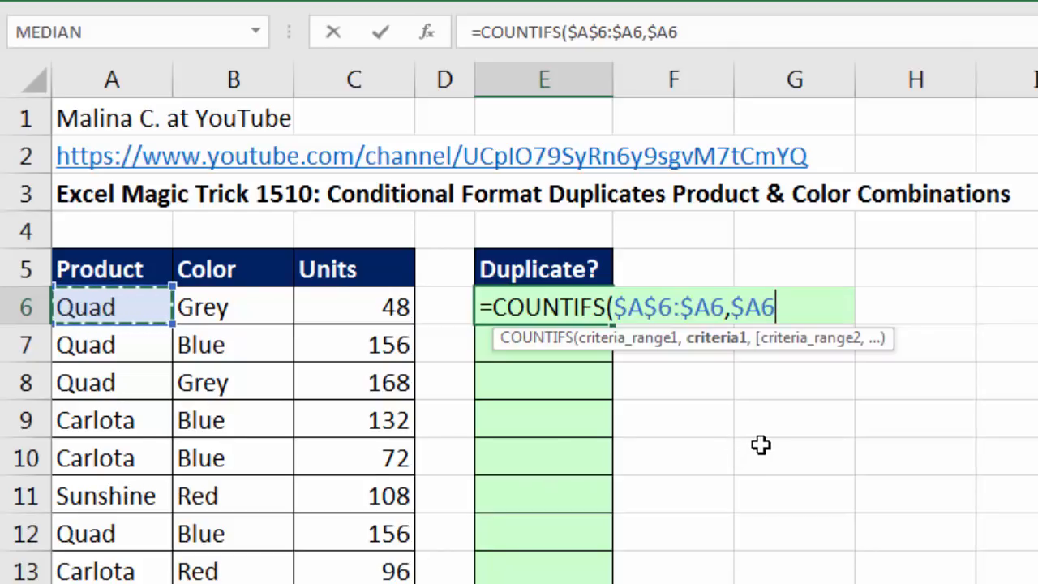
pyautogui.moveTo(761, 347)
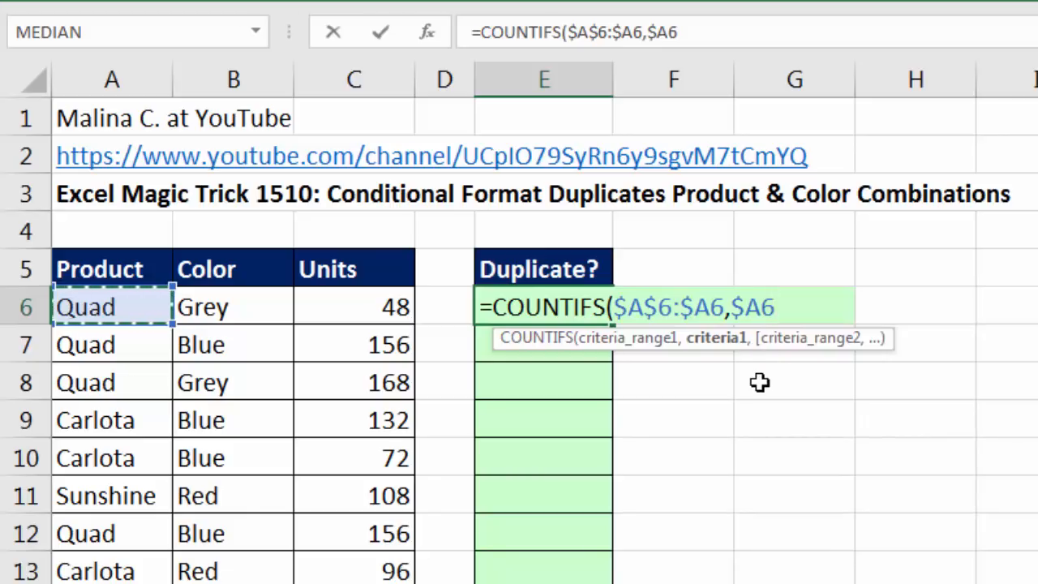
pyautogui.moveTo(793, 423)
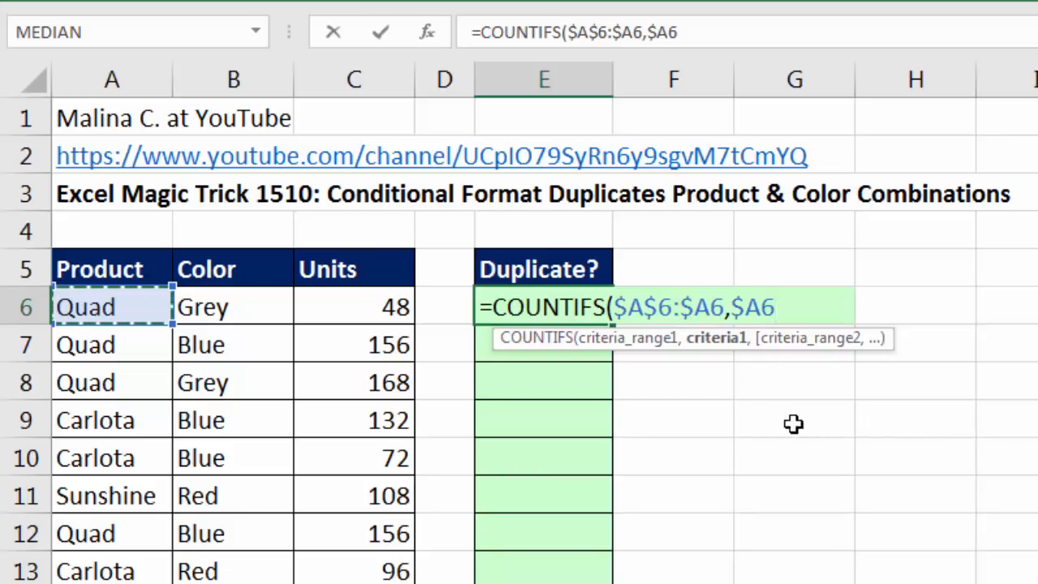
pyautogui.write(',')
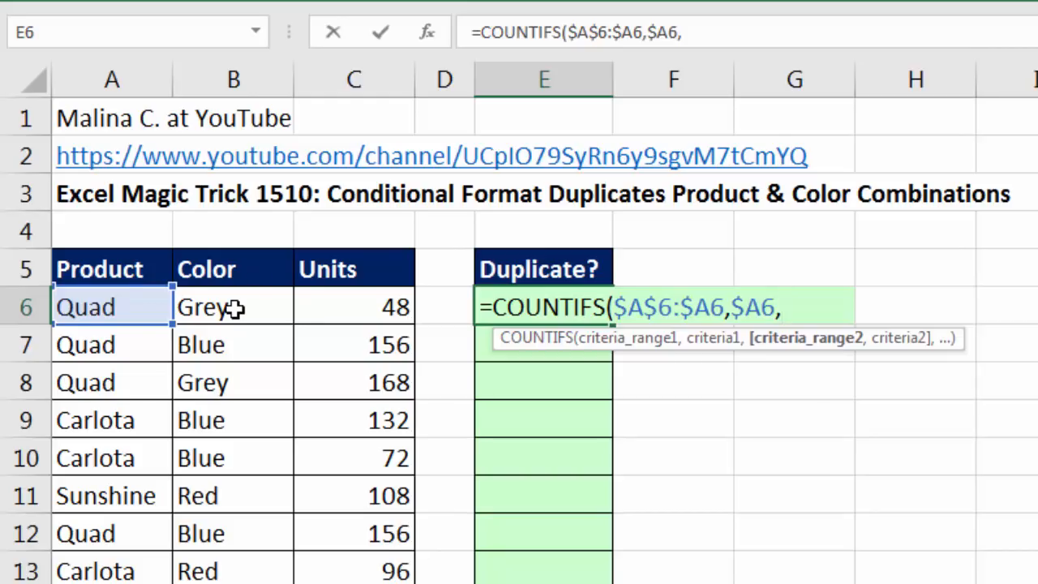
# - Add the Color range $B$6:$B6 with criterion $B6 and enter the formula down the column
pyautogui.click(234, 307)
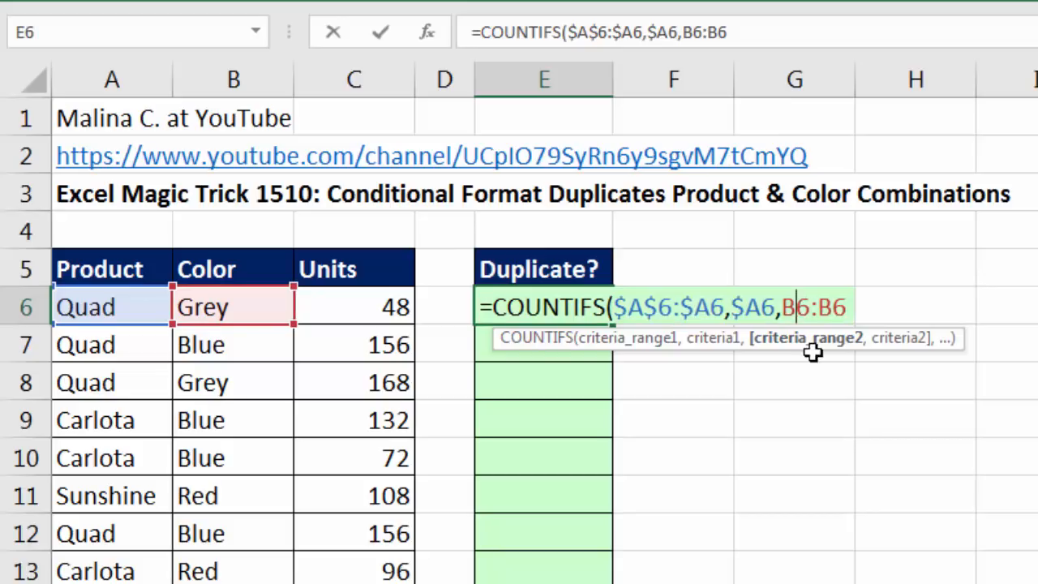
pyautogui.press('f4')
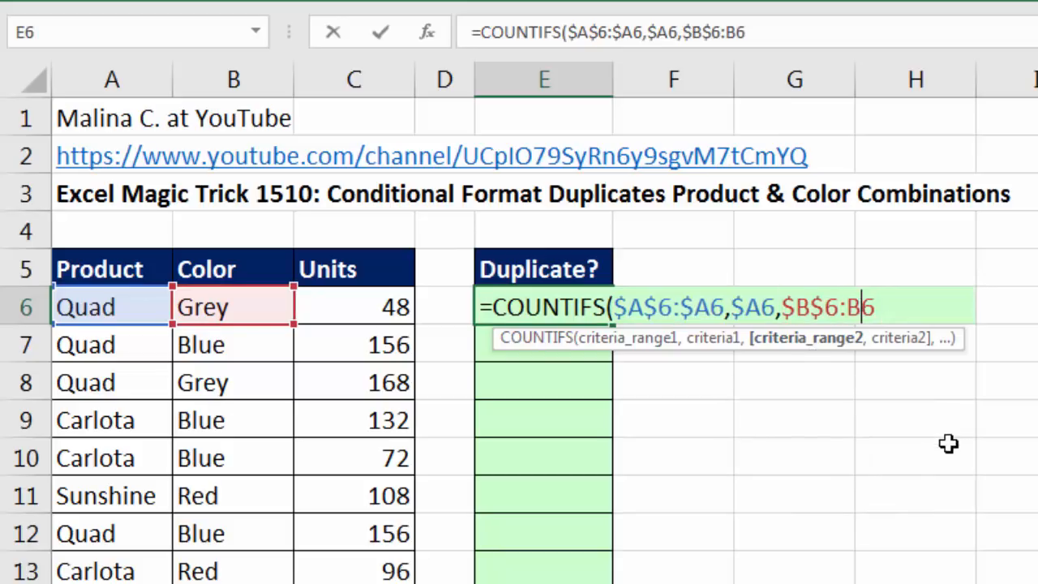
pyautogui.press('f4')
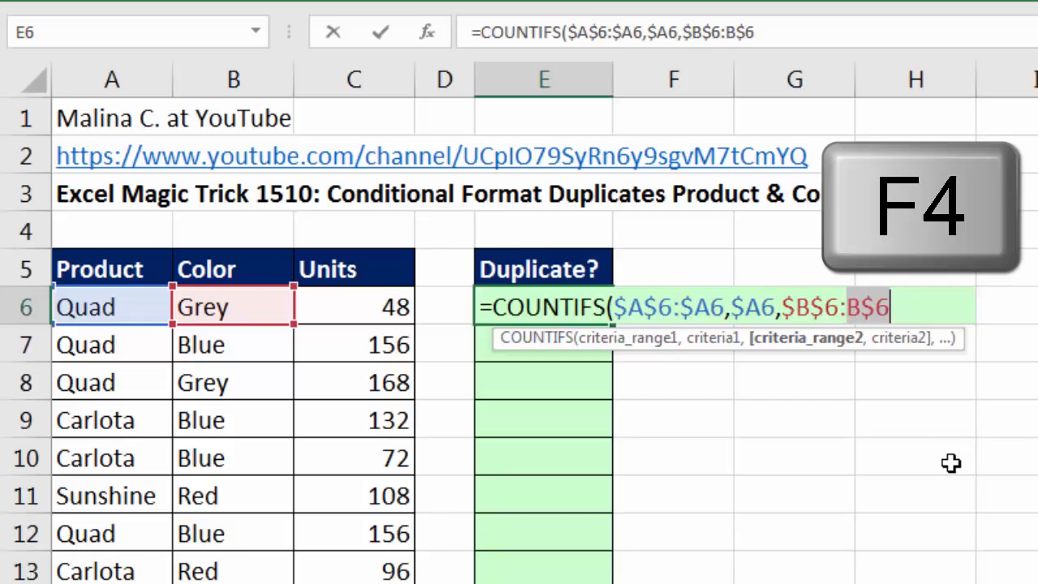
pyautogui.press('f4')
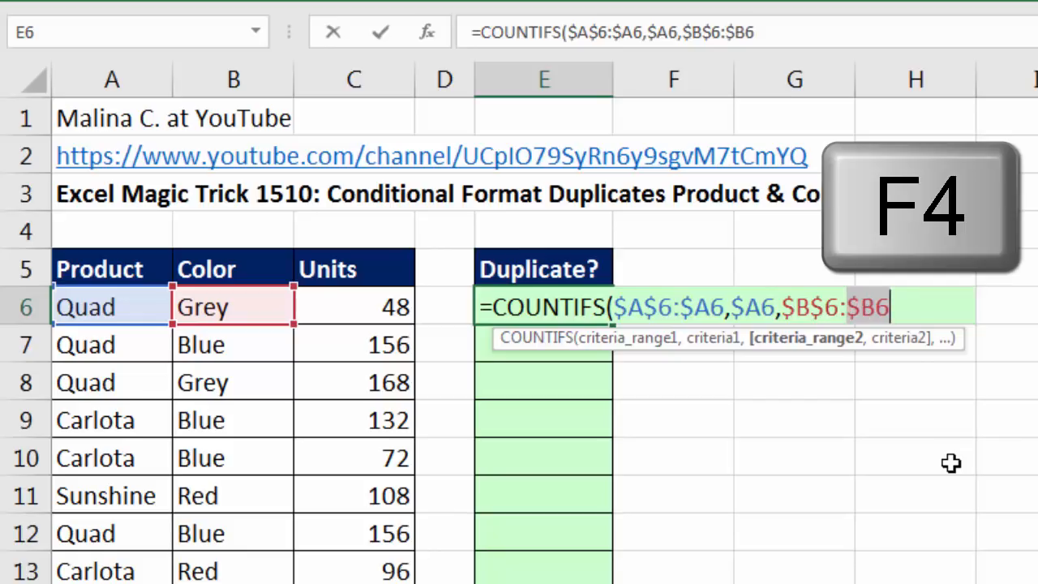
pyautogui.write(',')
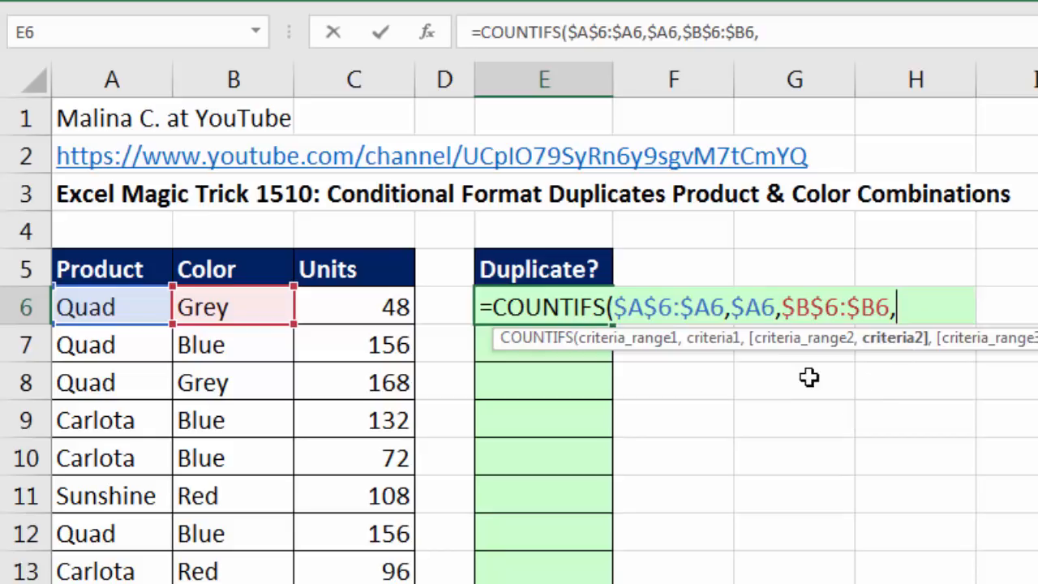
pyautogui.moveTo(217, 309)
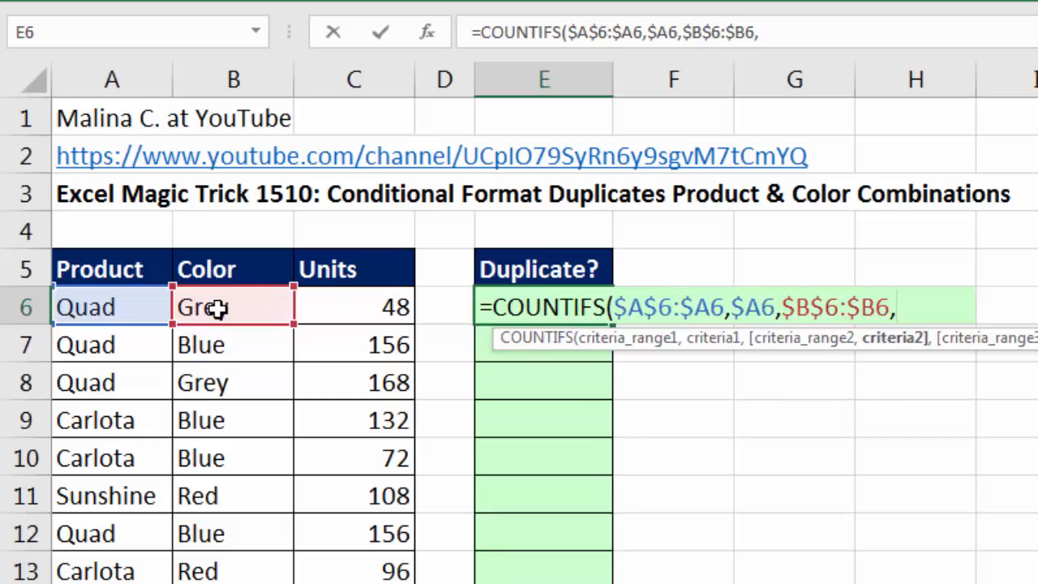
pyautogui.press('f4')
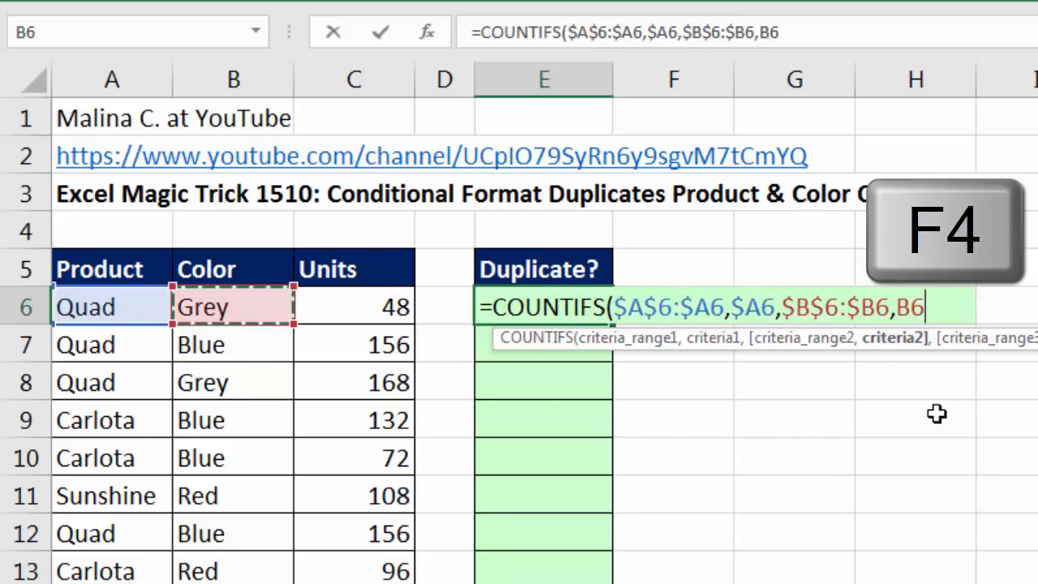
pyautogui.press('f4')
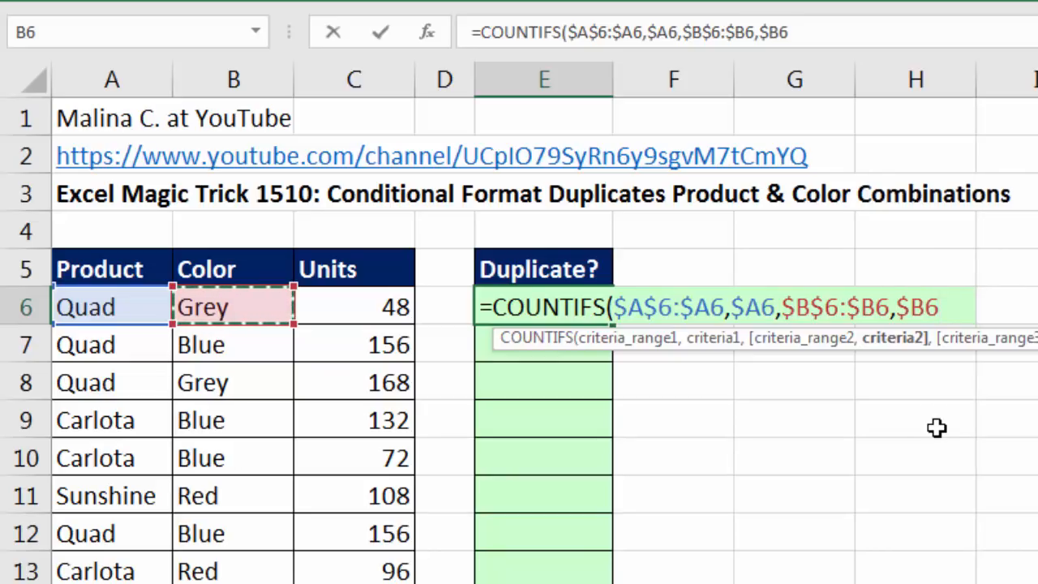
pyautogui.press('ctrl+enter')
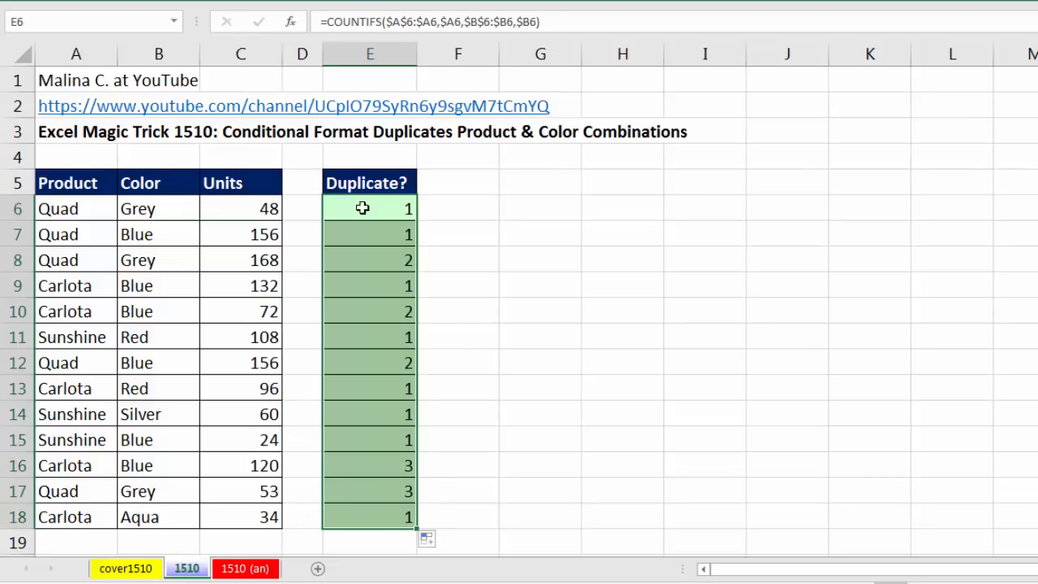
# - Inspect the copied formulas in E7, E8 and E9 to confirm the ranges expand from row 6
pyautogui.click(370, 233)
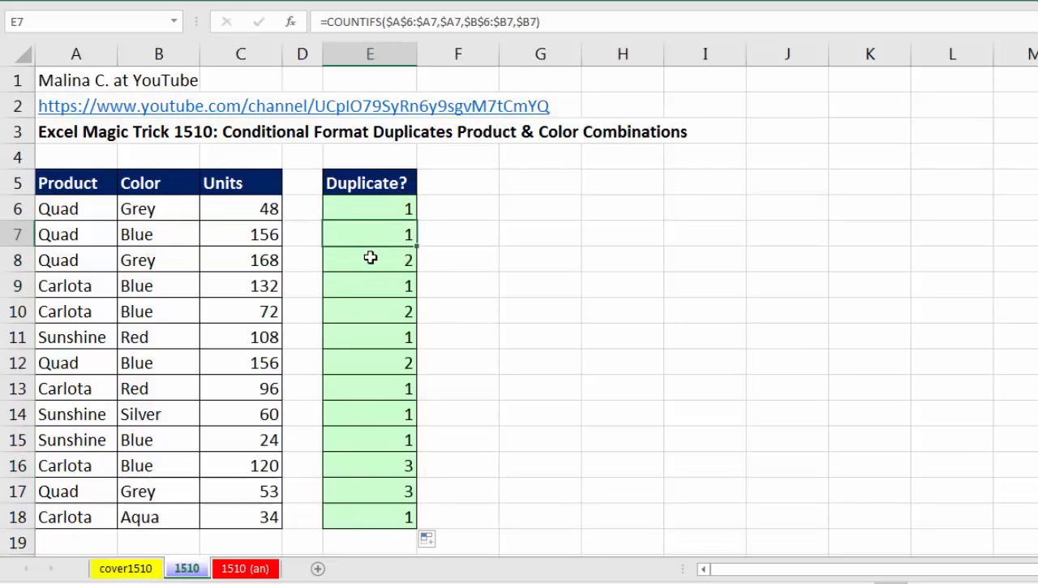
pyautogui.click(370, 260)
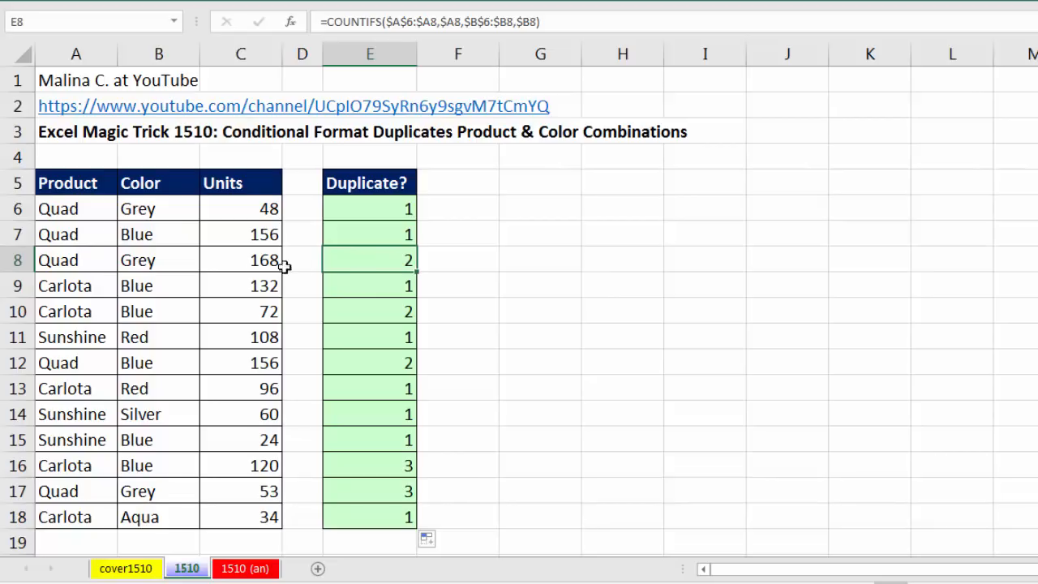
pyautogui.press('f2')
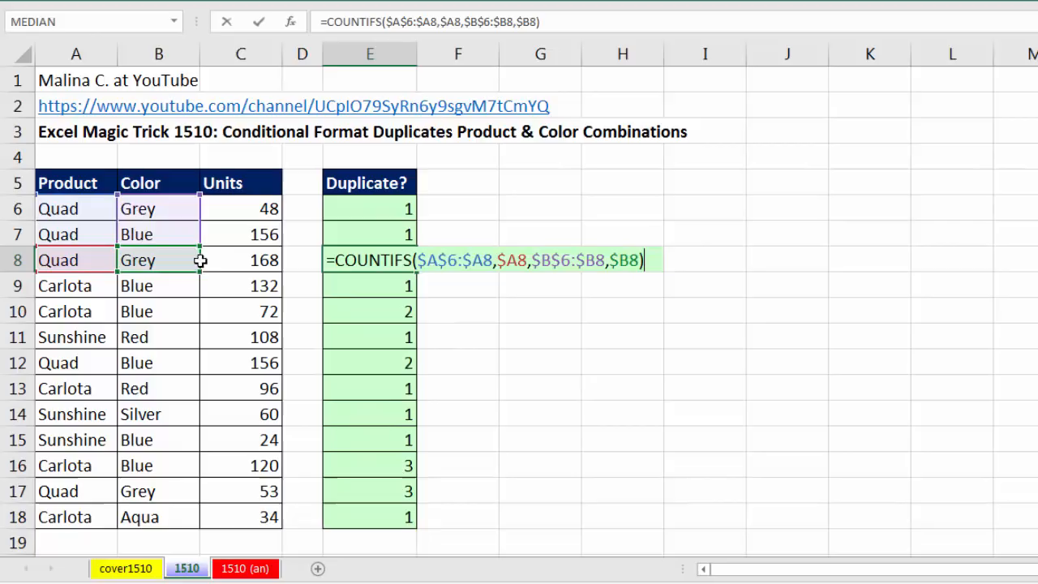
pyautogui.moveTo(444, 304)
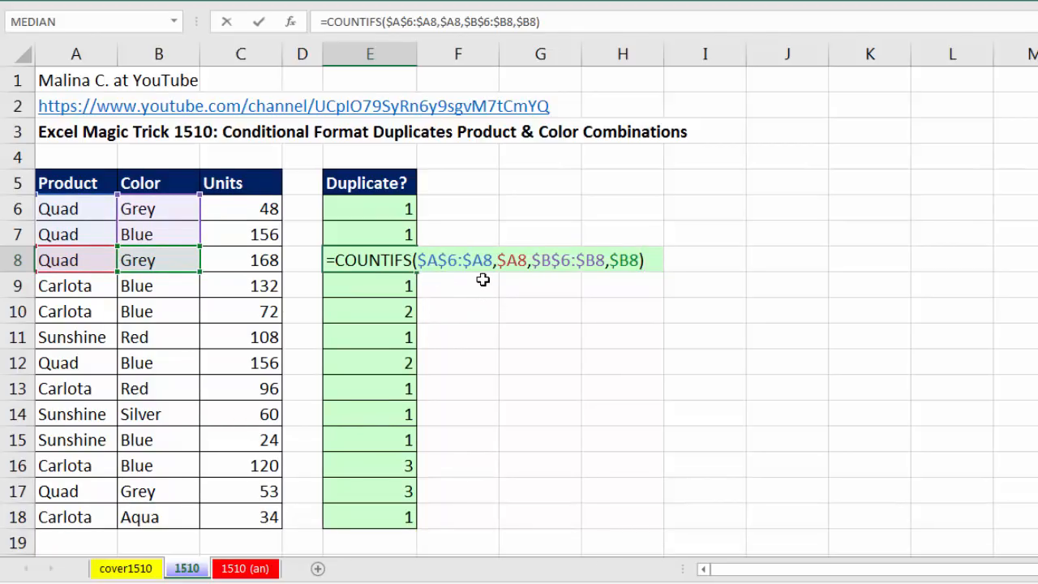
pyautogui.press('Return')
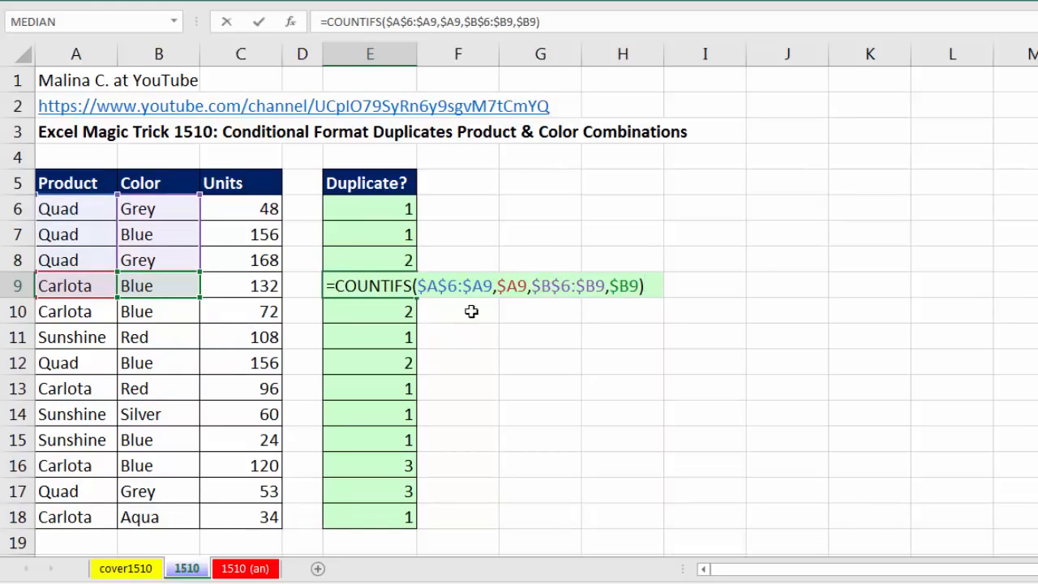
pyautogui.moveTo(437, 302)
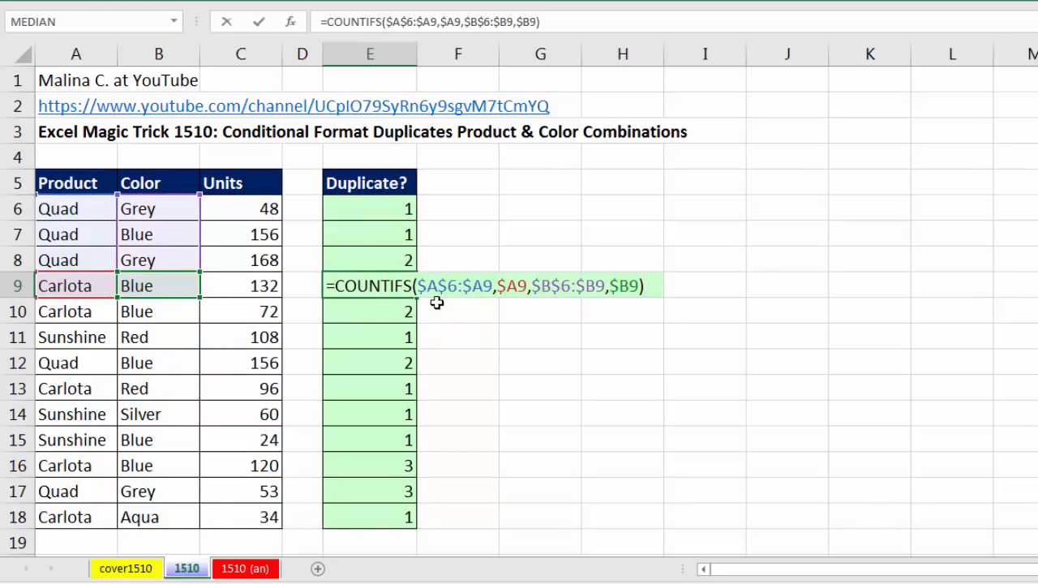
pyautogui.moveTo(63, 308)
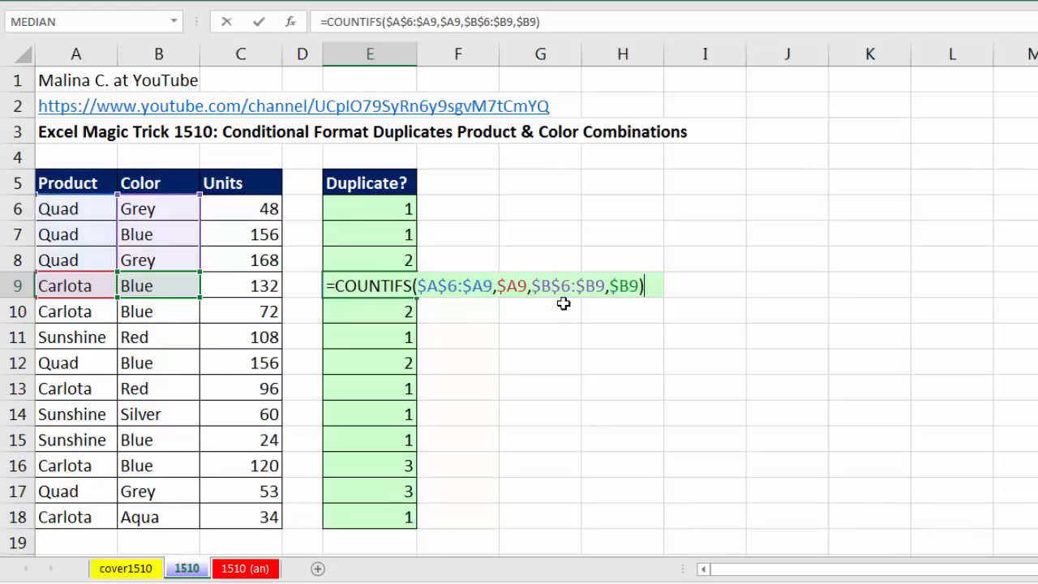
pyautogui.moveTo(559, 315)
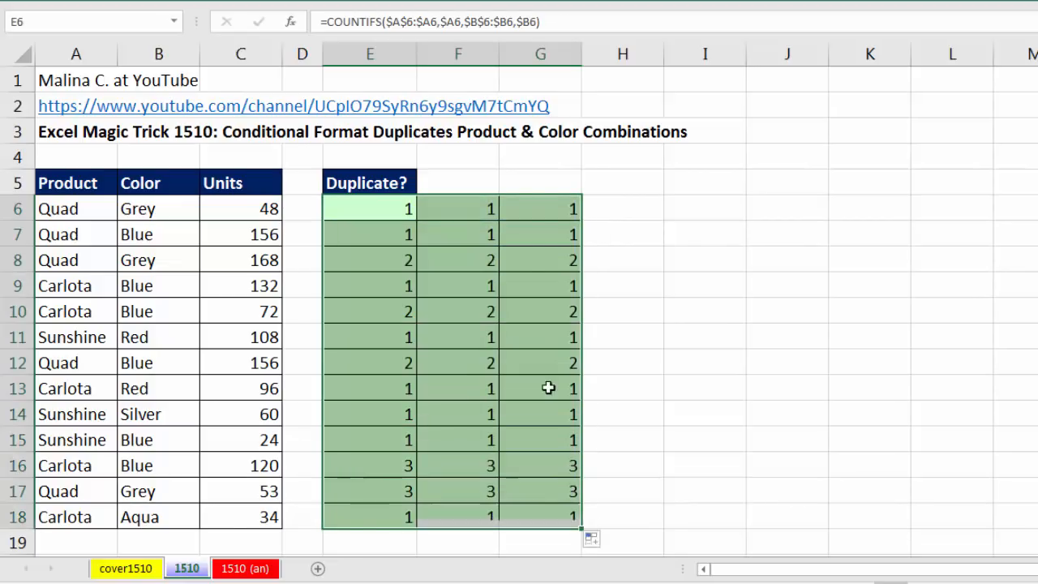
# - Check G8's copied formula keeps its column references, then return to the E column
pyautogui.click(541, 260)
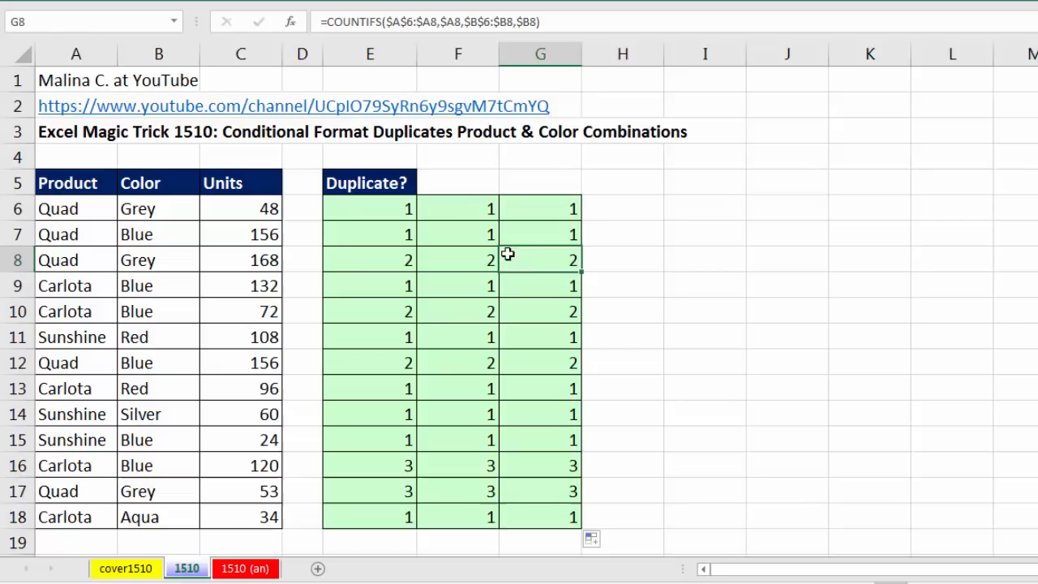
pyautogui.press('F2')
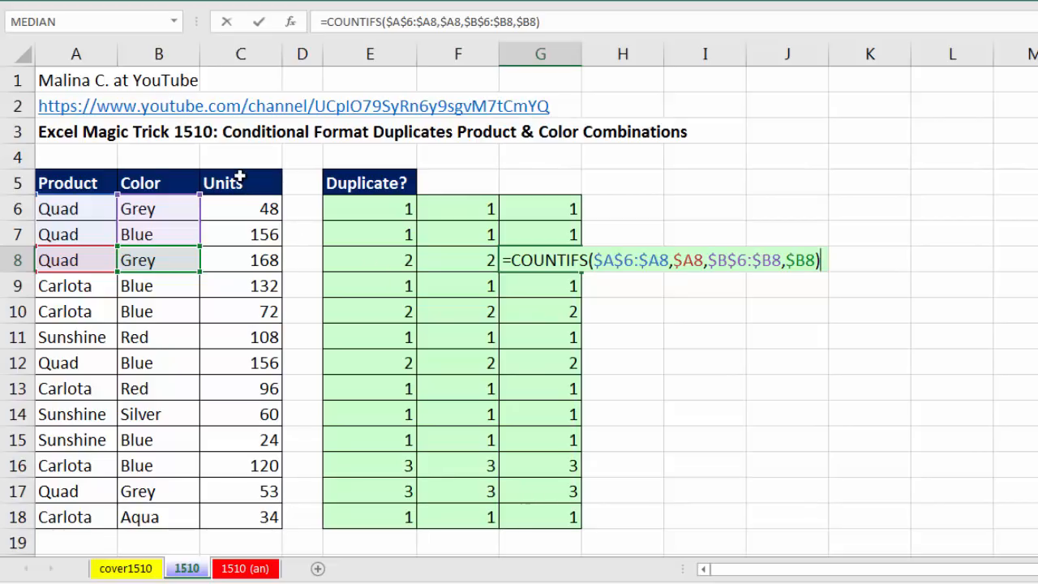
pyautogui.moveTo(105, 240)
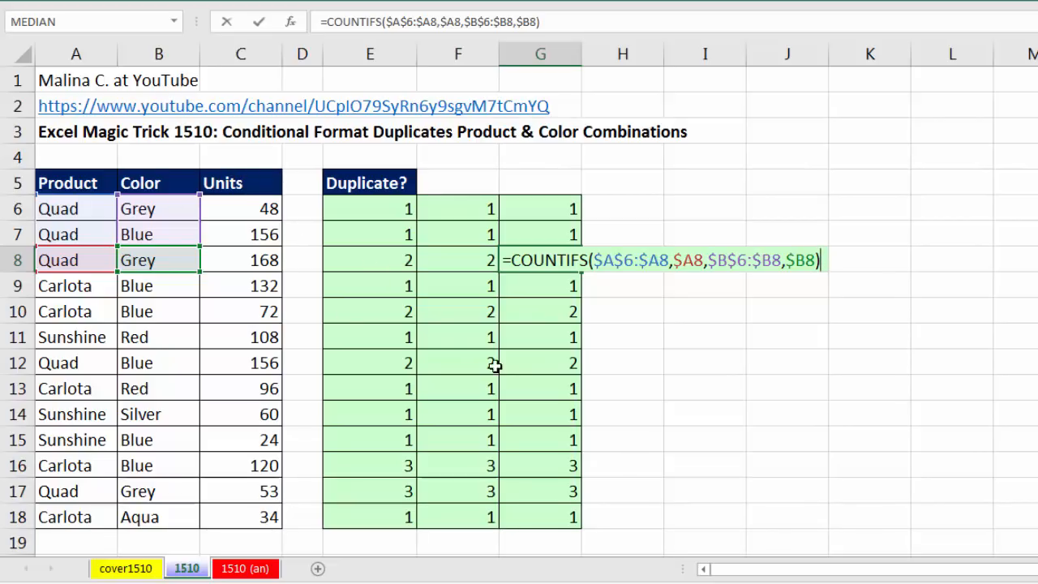
pyautogui.moveTo(500, 349)
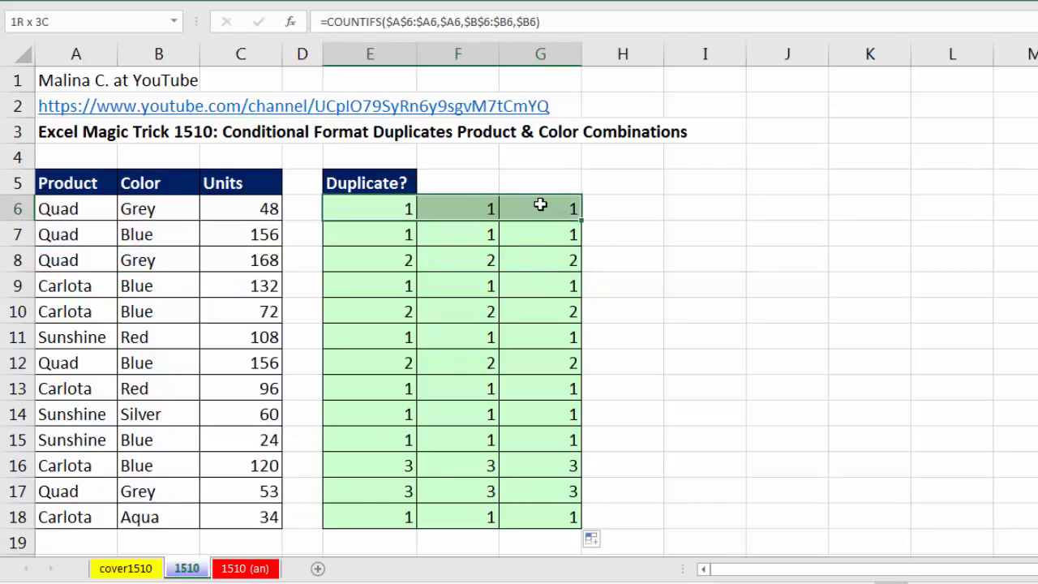
pyautogui.click(370, 208)
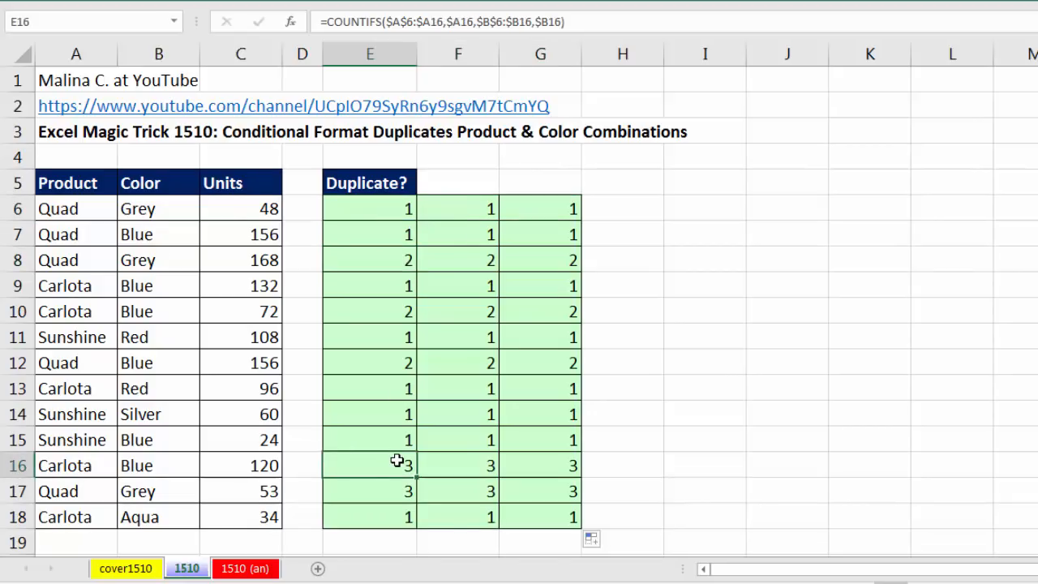
# - Append >1 to the E6 COUNTIFS formula and copy the TRUE/FALSE test across E6:G18
pyautogui.click(370, 208)
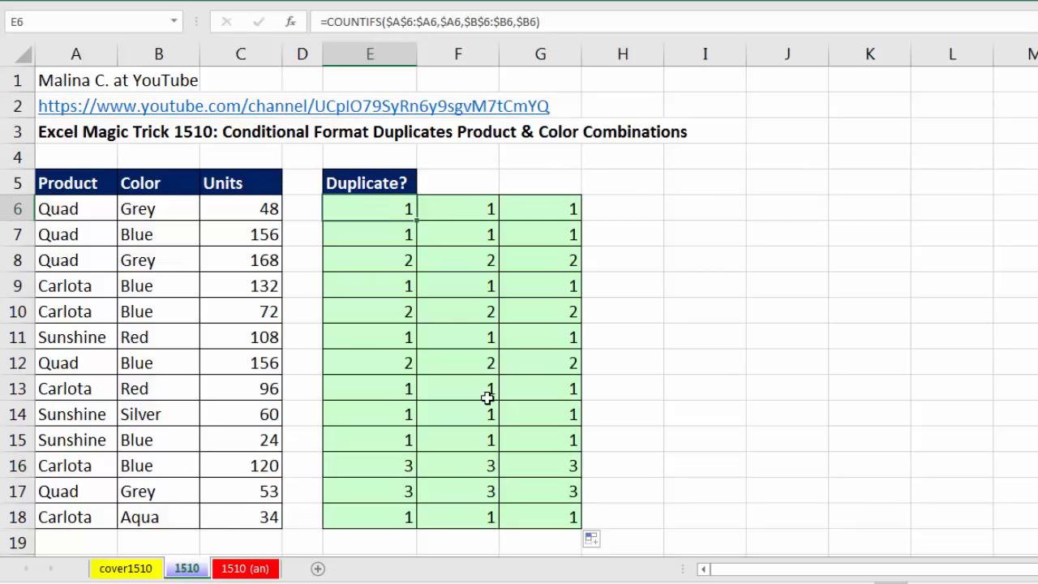
pyautogui.doubleClick(370, 208)
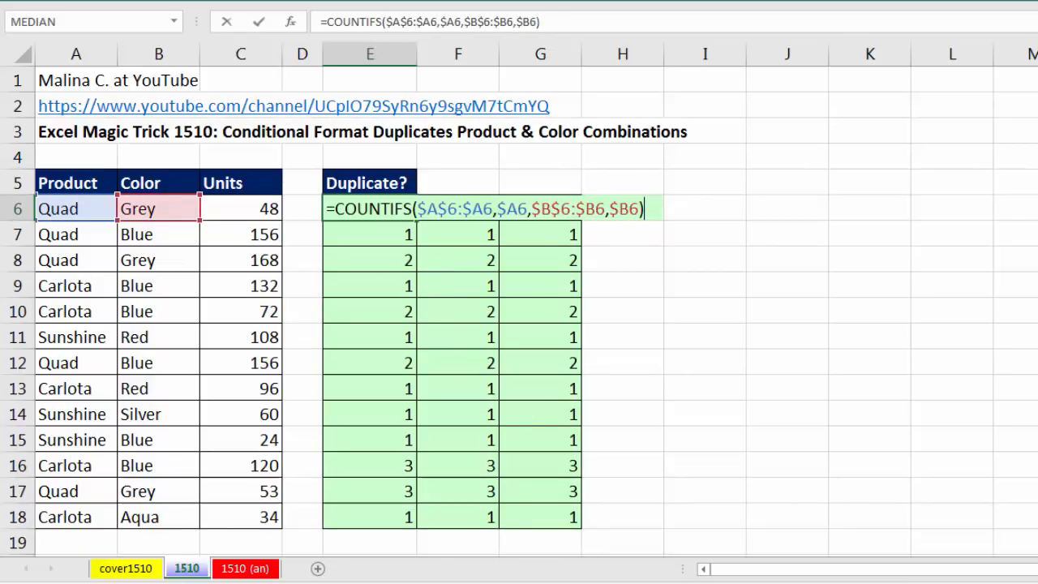
pyautogui.write('>')
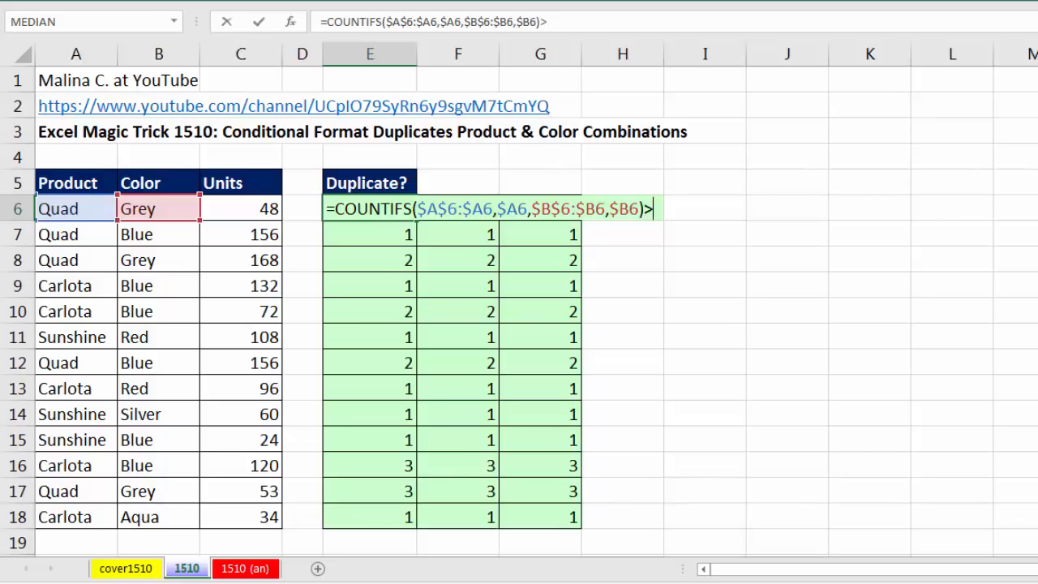
pyautogui.write('1')
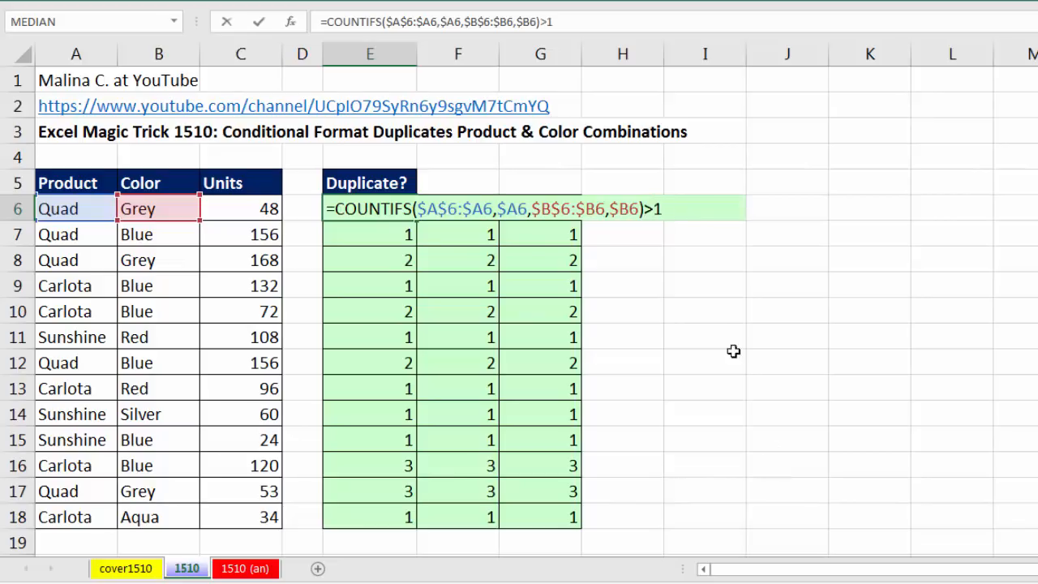
pyautogui.moveTo(633, 237)
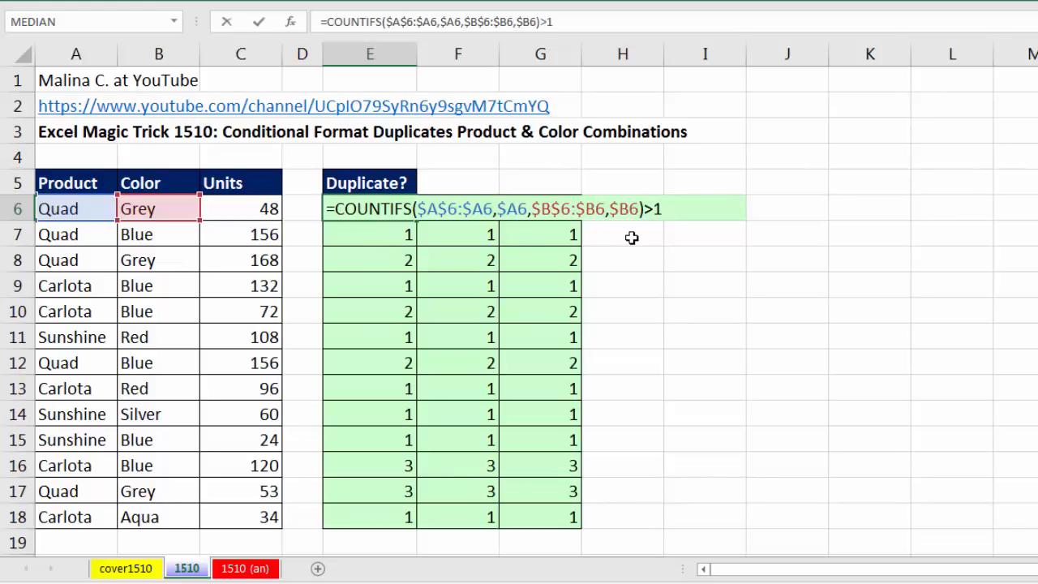
pyautogui.press('ctrl+enter')
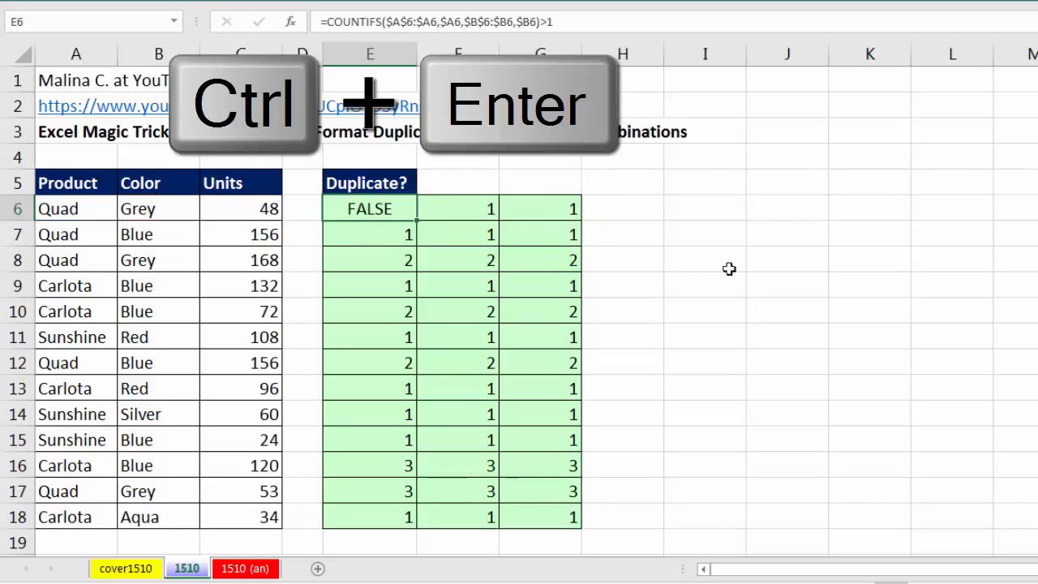
pyautogui.press('ctrl+enter')
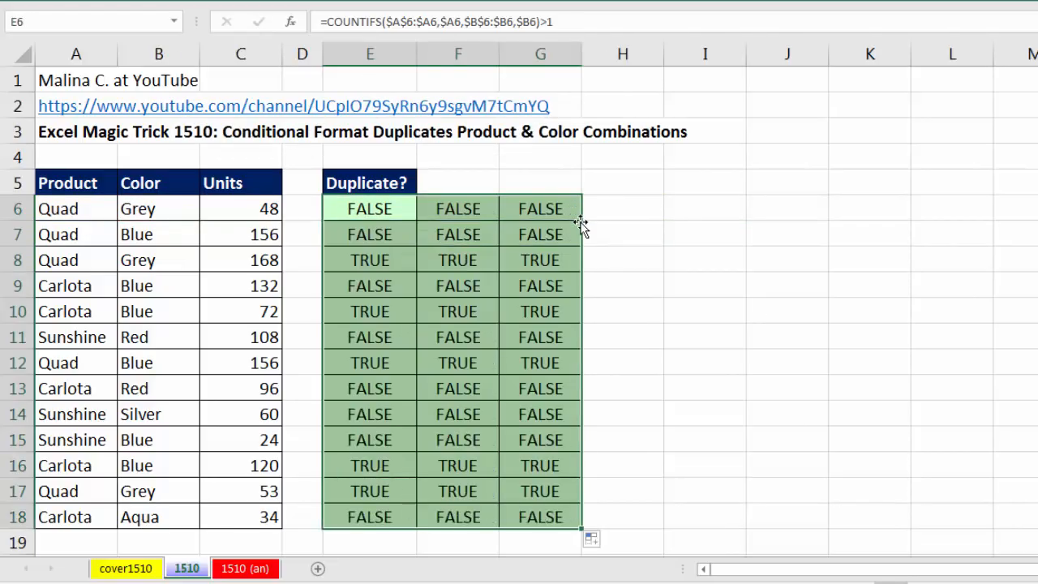
# - Verify G18's formula references, then reopen the E6 formula for editing
pyautogui.click(540, 516)
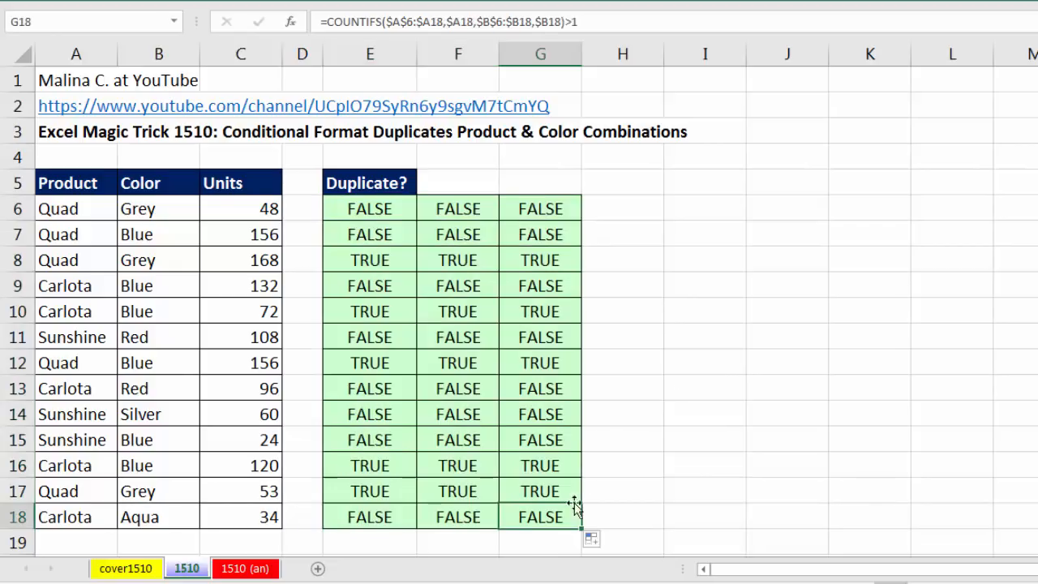
pyautogui.press('f2')
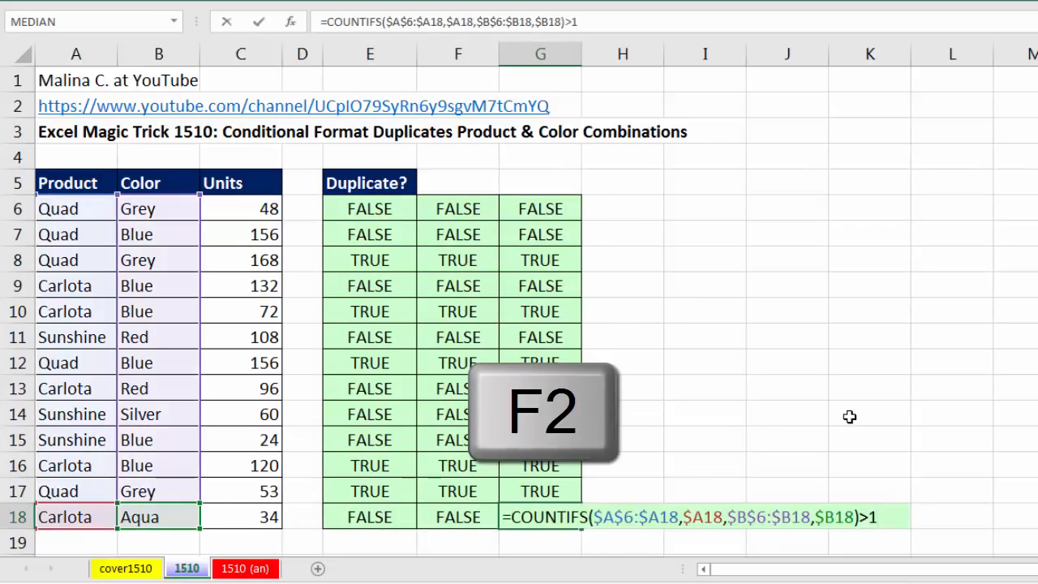
pyautogui.press('f2')
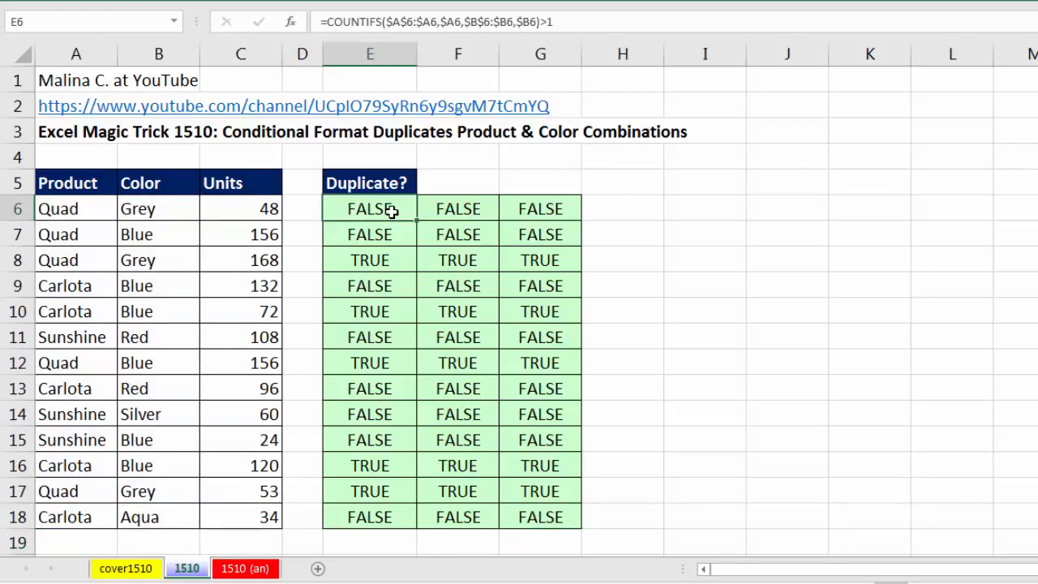
pyautogui.doubleClick(370, 208)
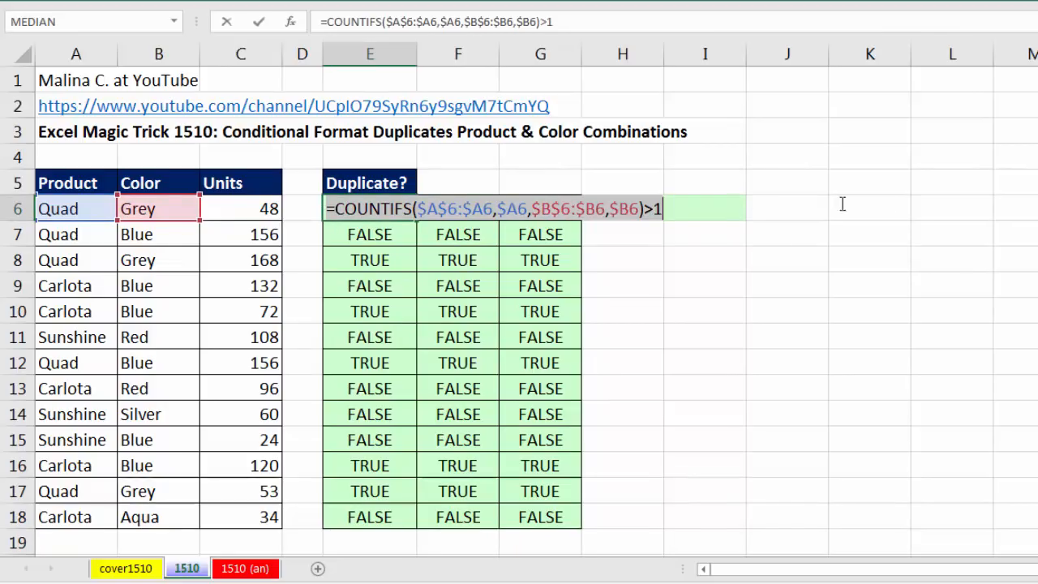
# - Copy the E6 formula text and select the data rows A6:C18
pyautogui.press('ctrl+c')
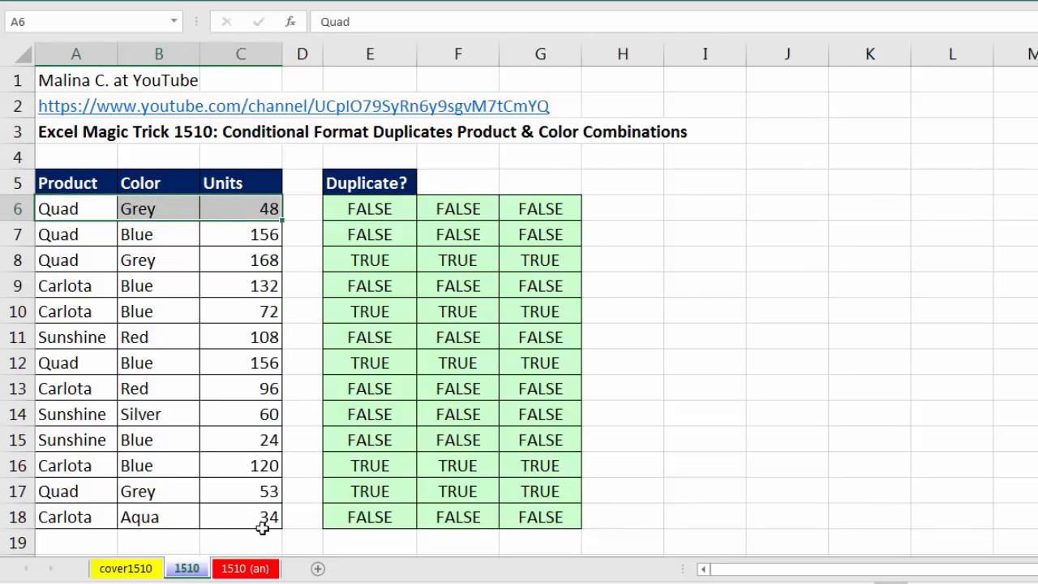
pyautogui.moveTo(58, 208); pyautogui.dragTo(269, 516)
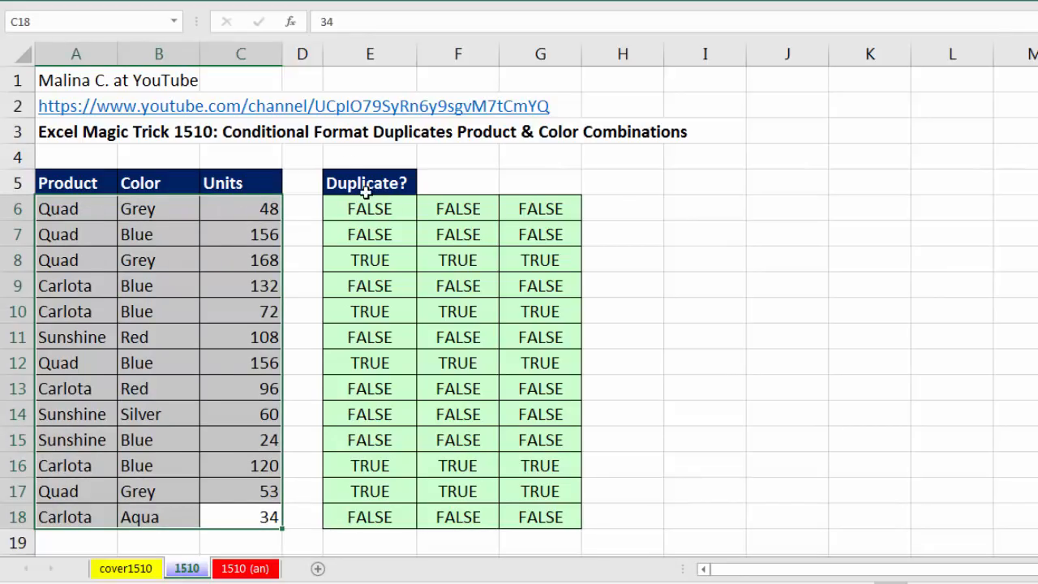
pyautogui.moveTo(284, 496)
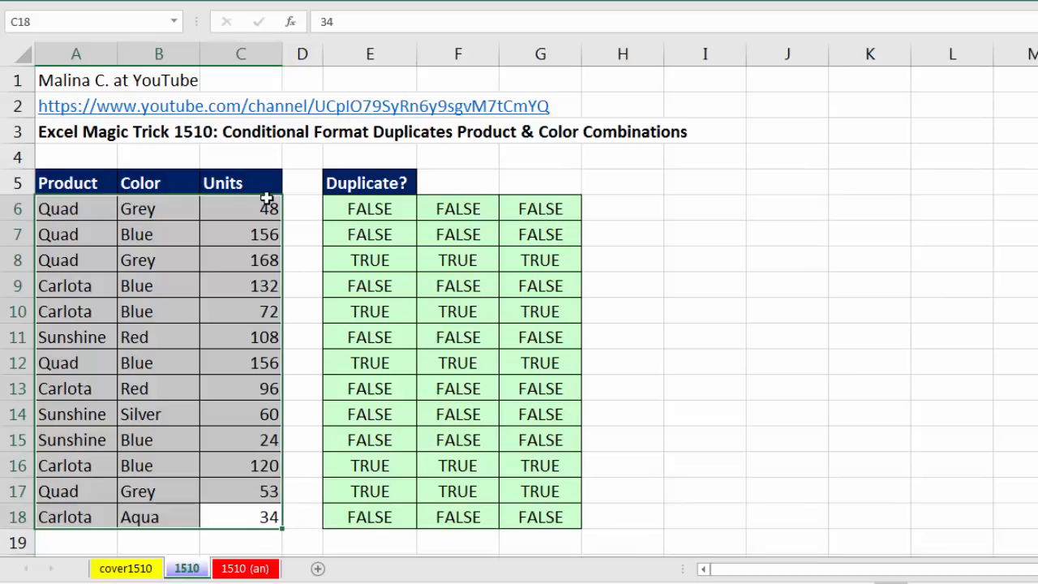
pyautogui.moveTo(107, 207)
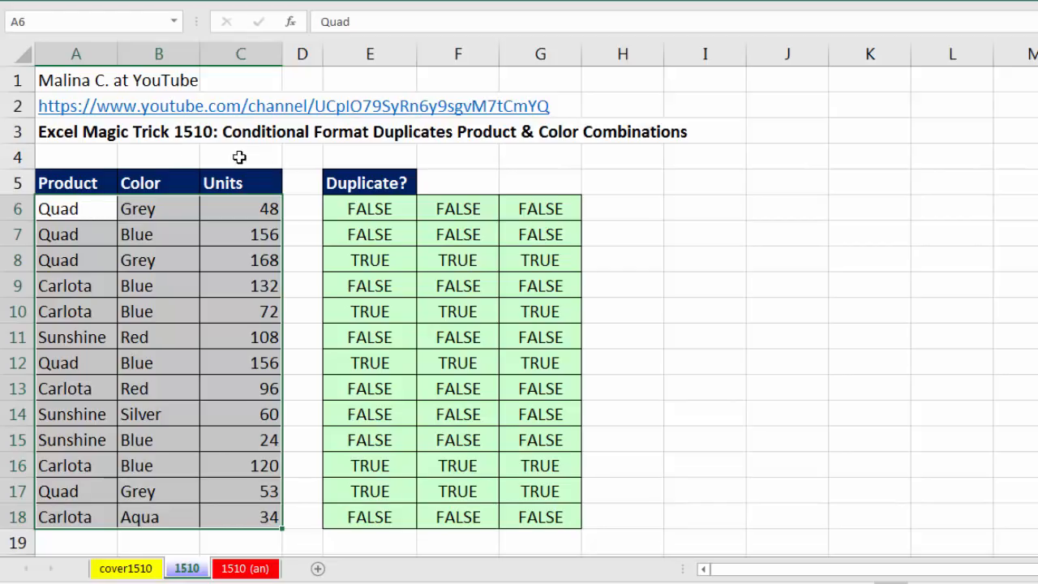
pyautogui.moveTo(126, 150)
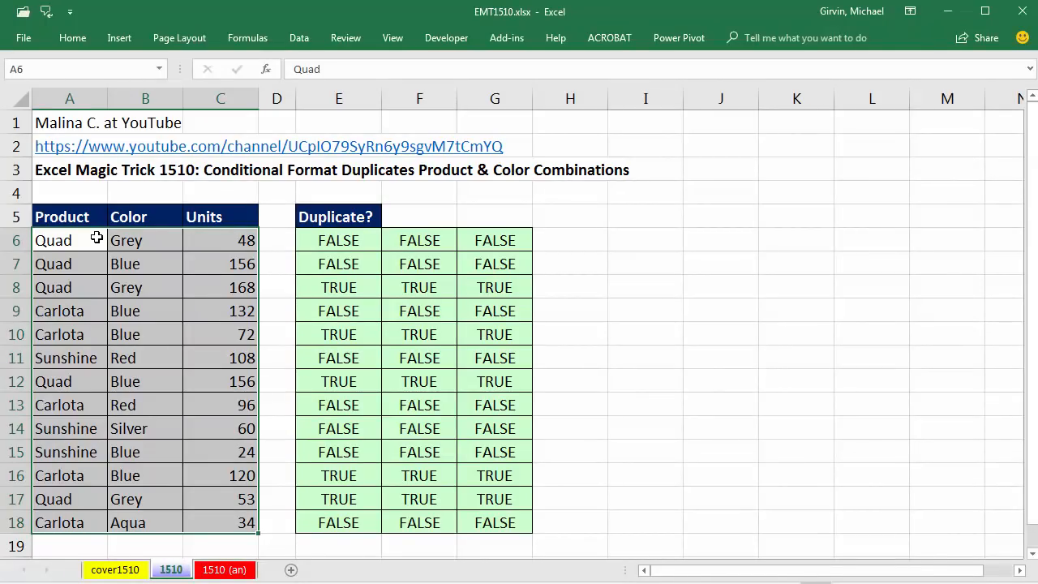
pyautogui.click(71, 37)
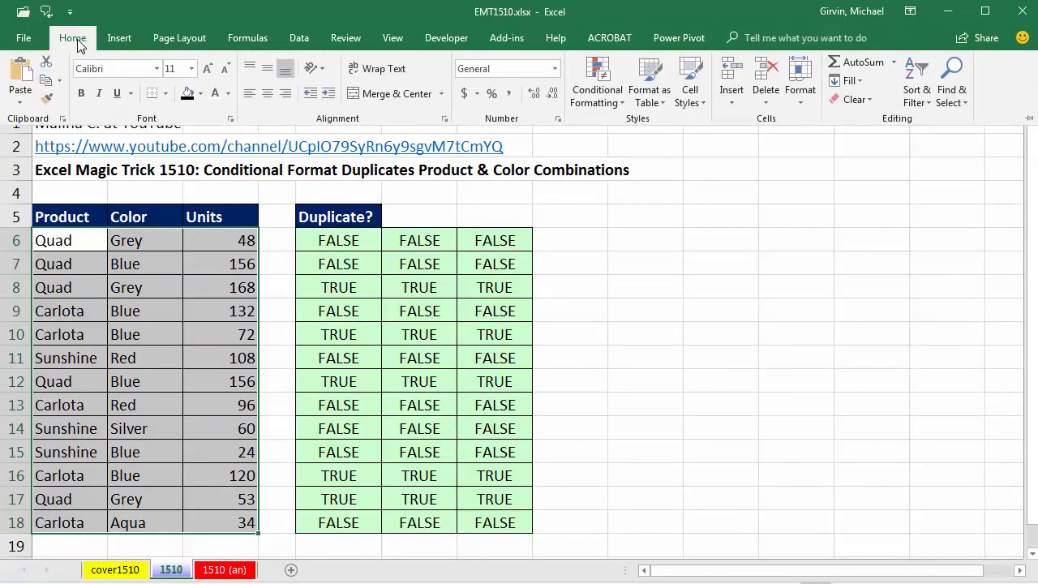
pyautogui.click(597, 81)
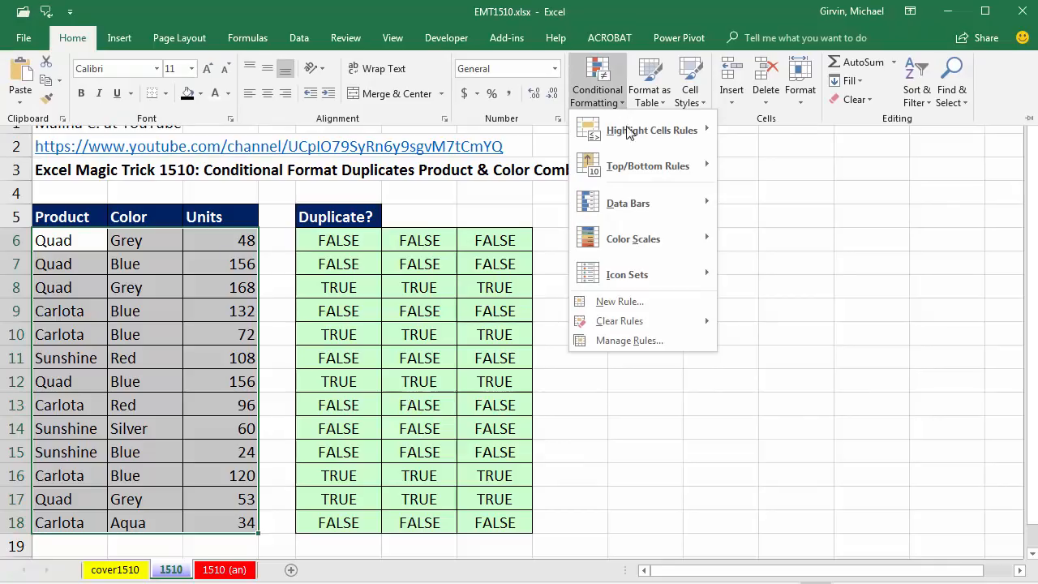
pyautogui.click(620, 300)
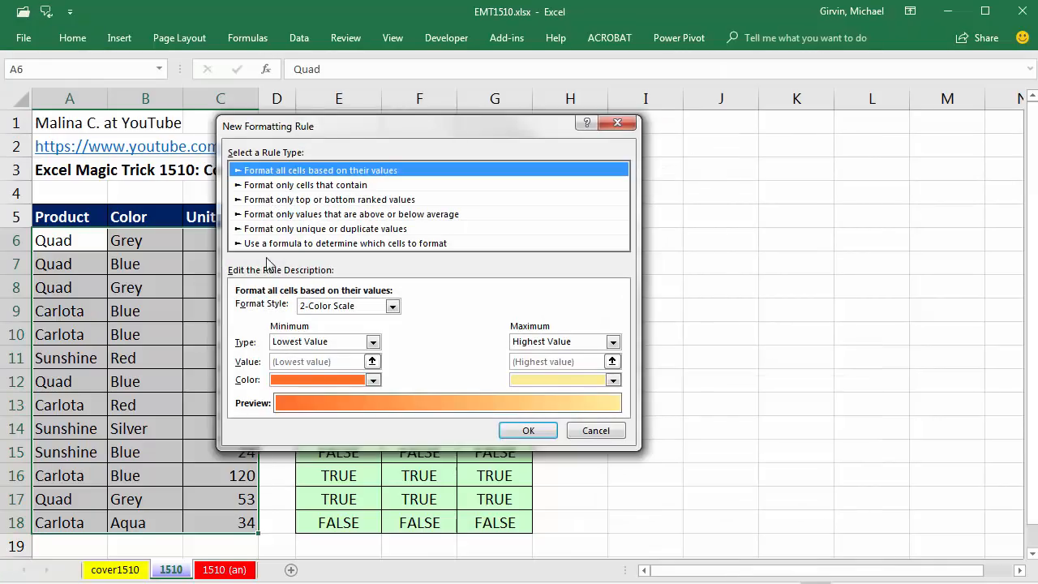
pyautogui.moveTo(409, 257)
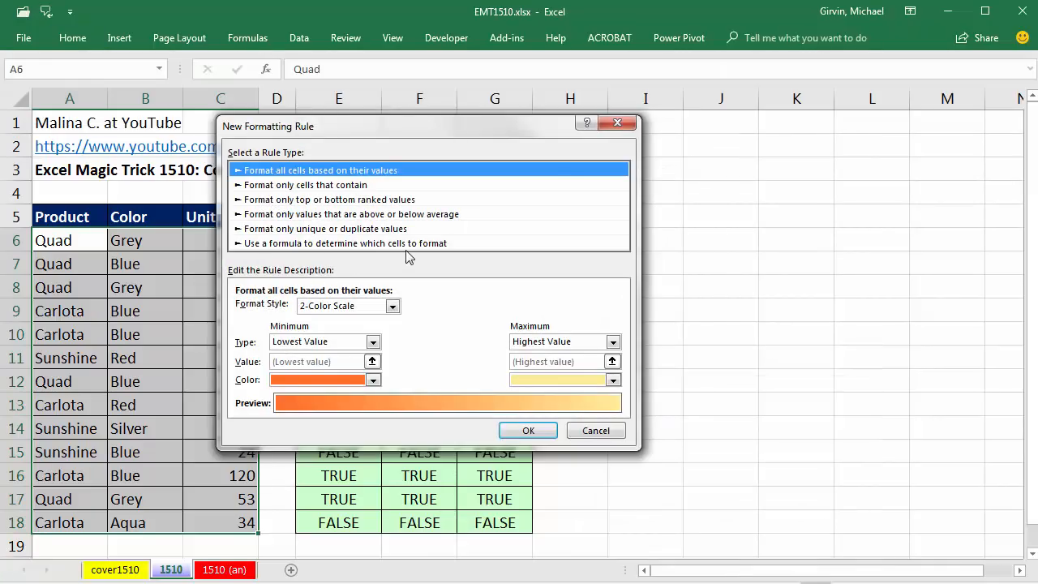
pyautogui.click(347, 243)
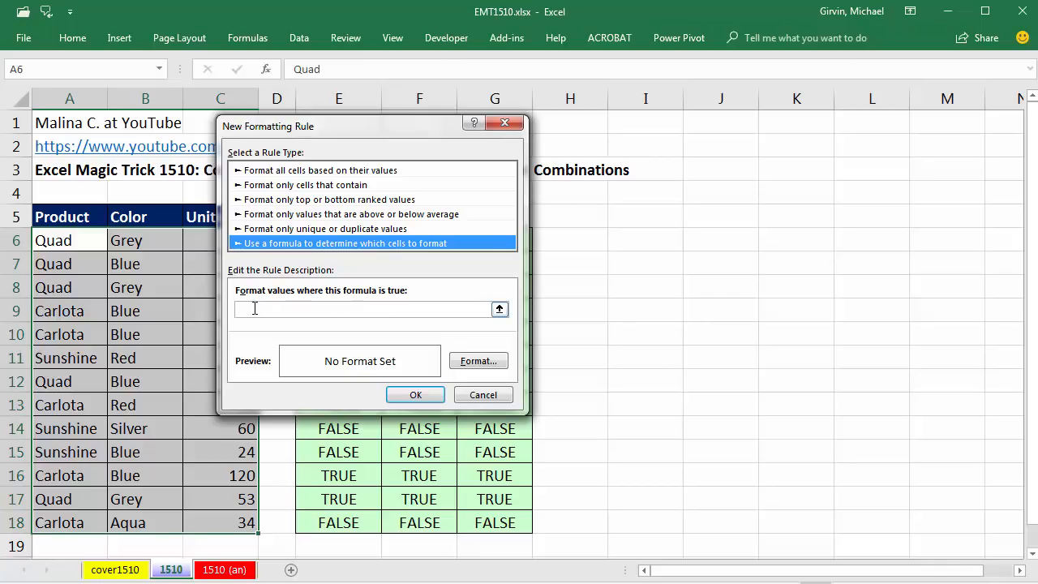
pyautogui.moveTo(317, 308)
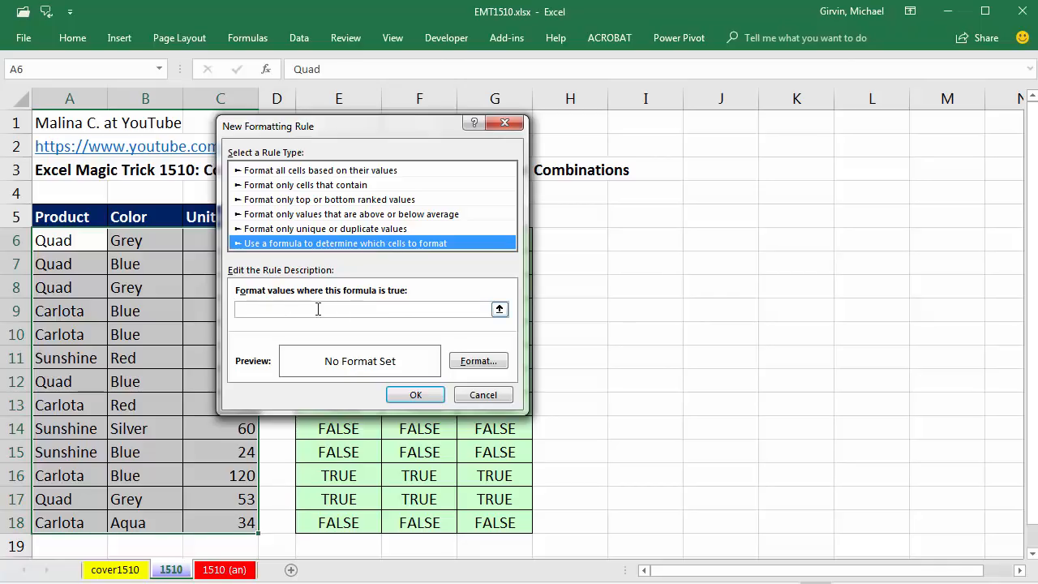
pyautogui.moveTo(568, 393)
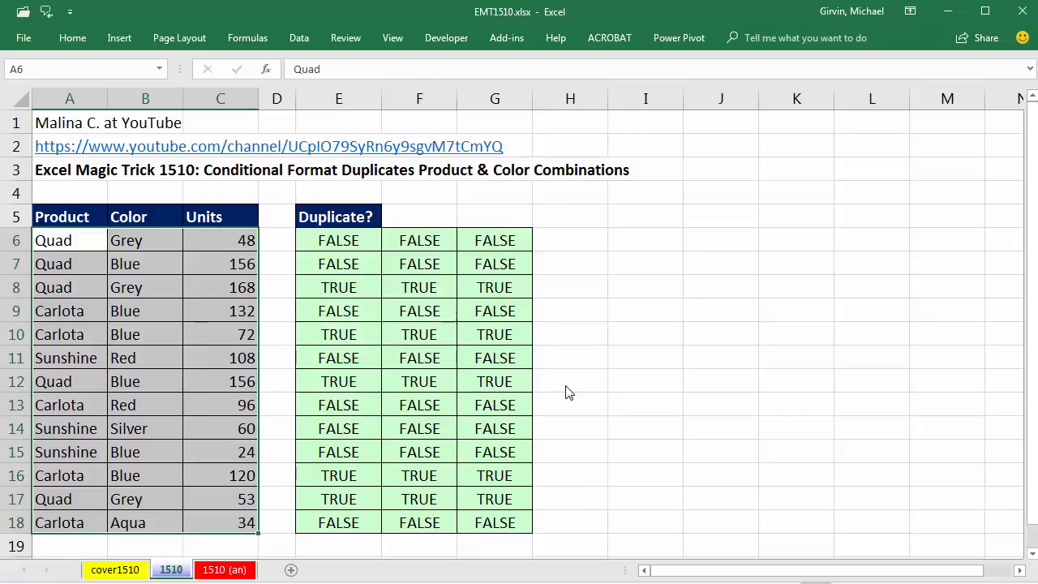
# - Create a formula-based conditional-format rule with the pasted COUNTIFS test and a yellow fill
pyautogui.press('alt')
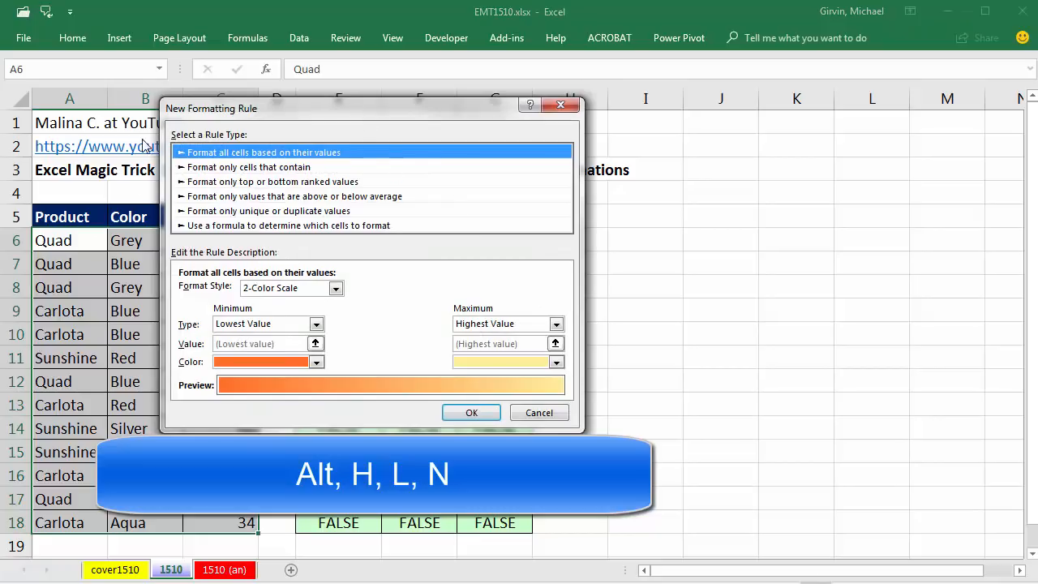
pyautogui.click(289, 226)
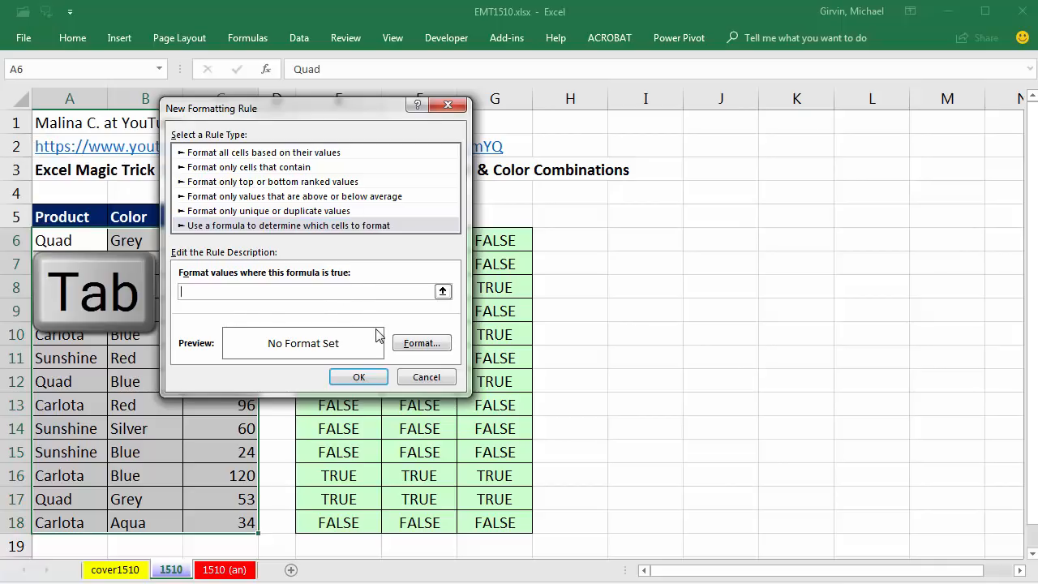
pyautogui.press('ctrl+v')
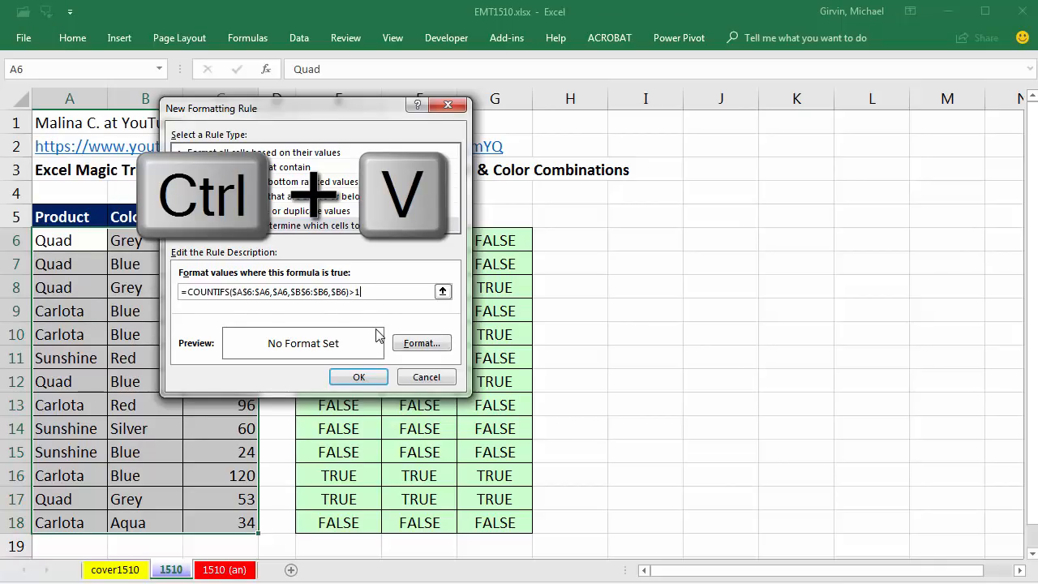
pyautogui.click(421, 342)
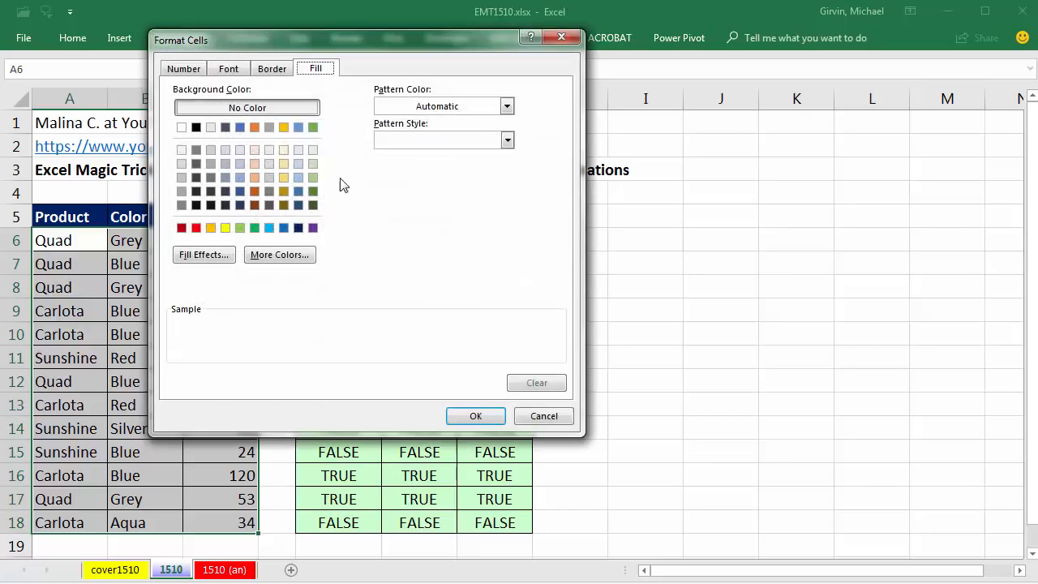
pyautogui.click(224, 227)
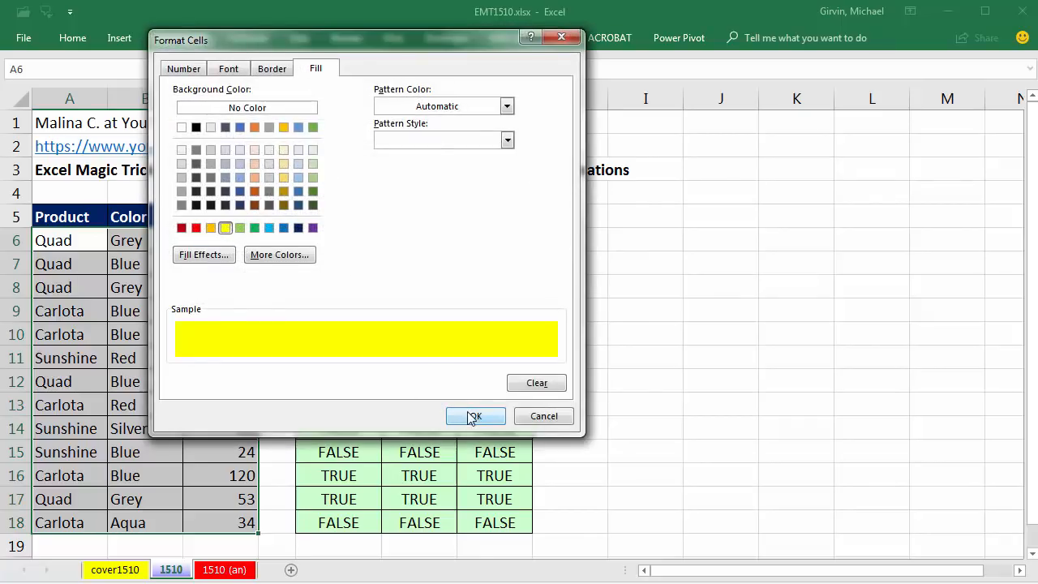
pyautogui.click(475, 415)
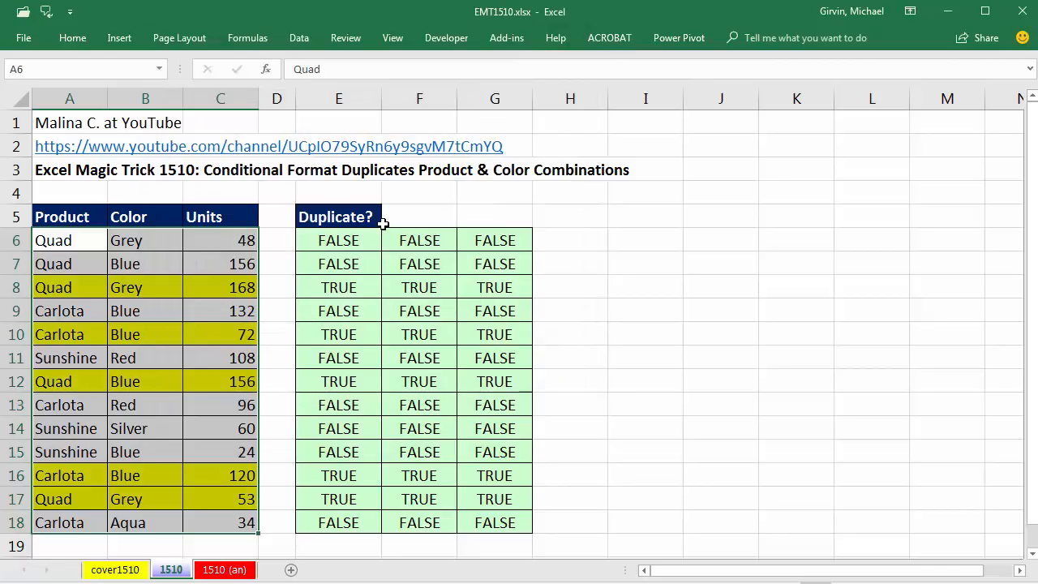
pyautogui.moveTo(154, 348)
pyautogui.write('V')
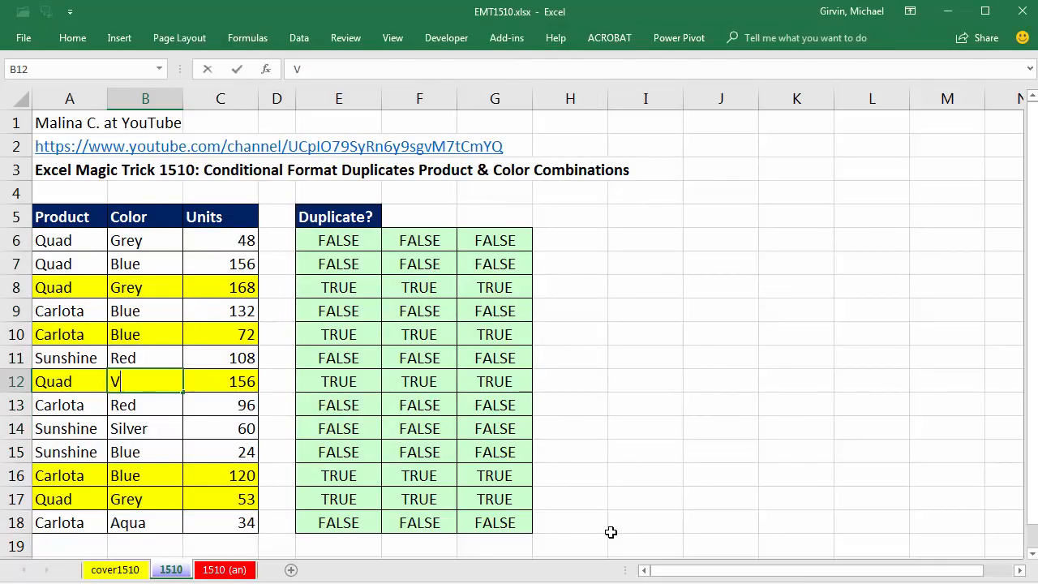
pyautogui.press('Return')
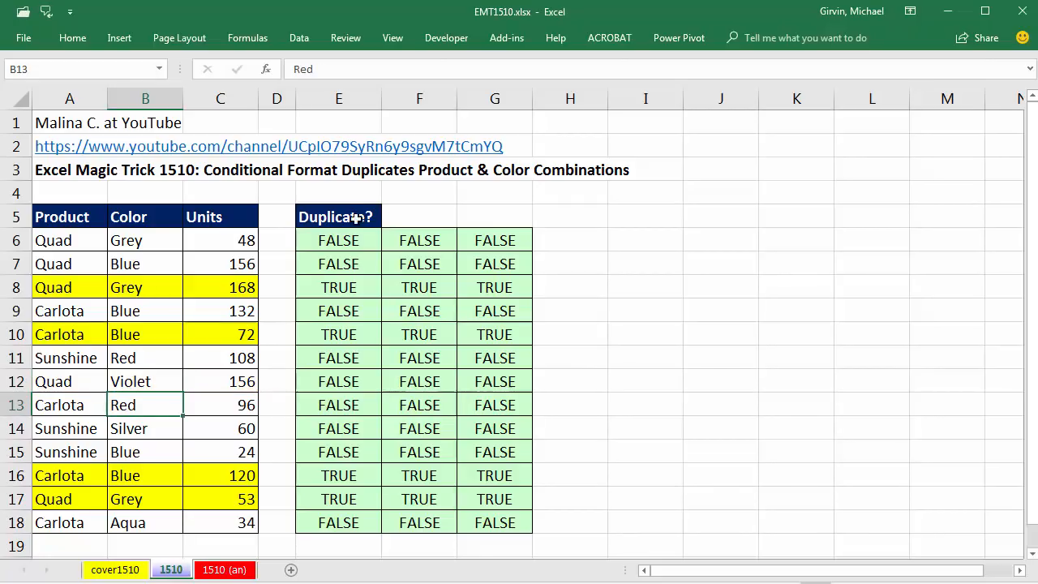
pyautogui.moveTo(219, 250)
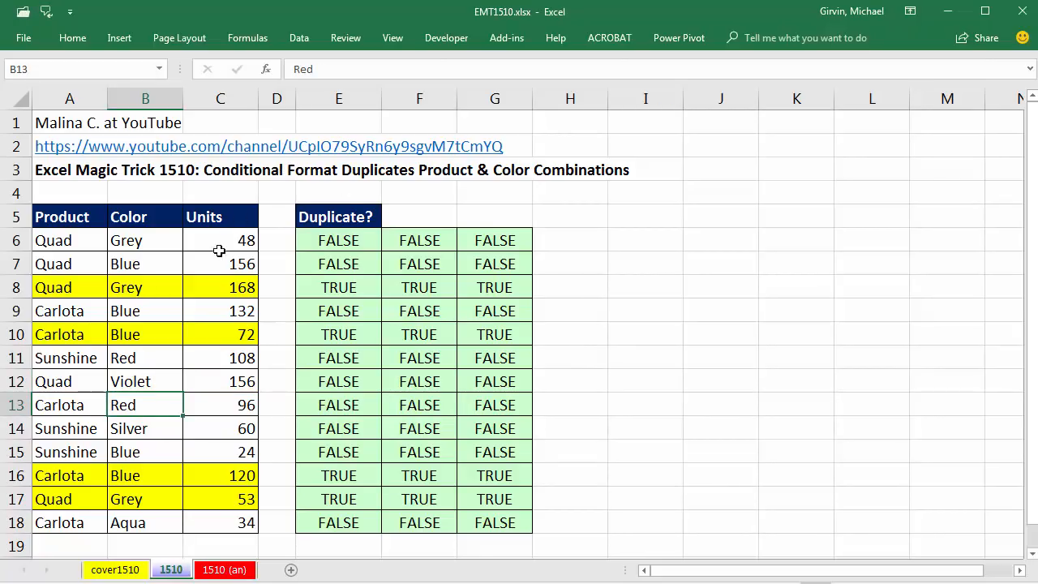
pyautogui.moveTo(143, 334)
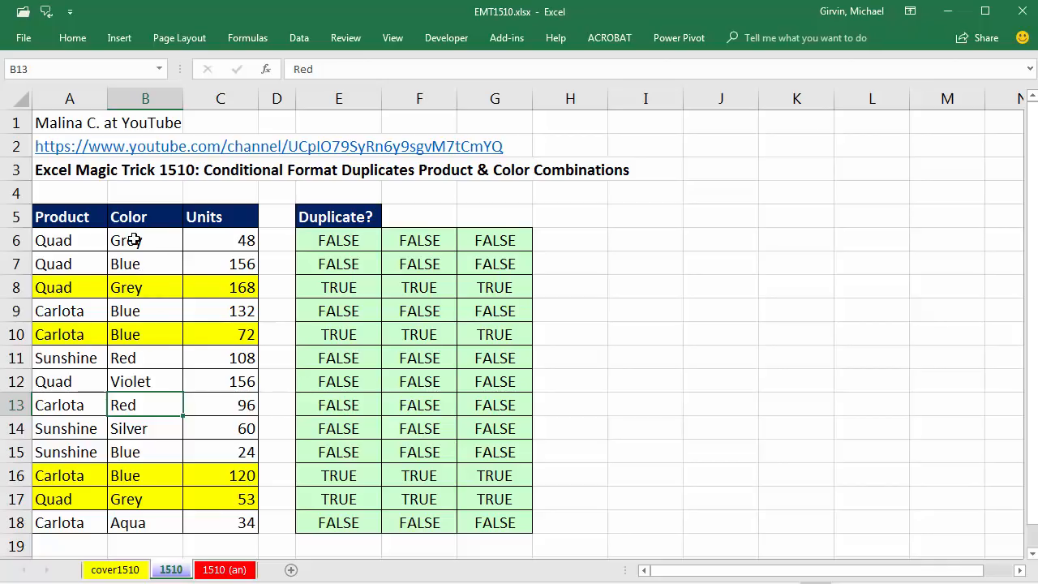
pyautogui.click(146, 240)
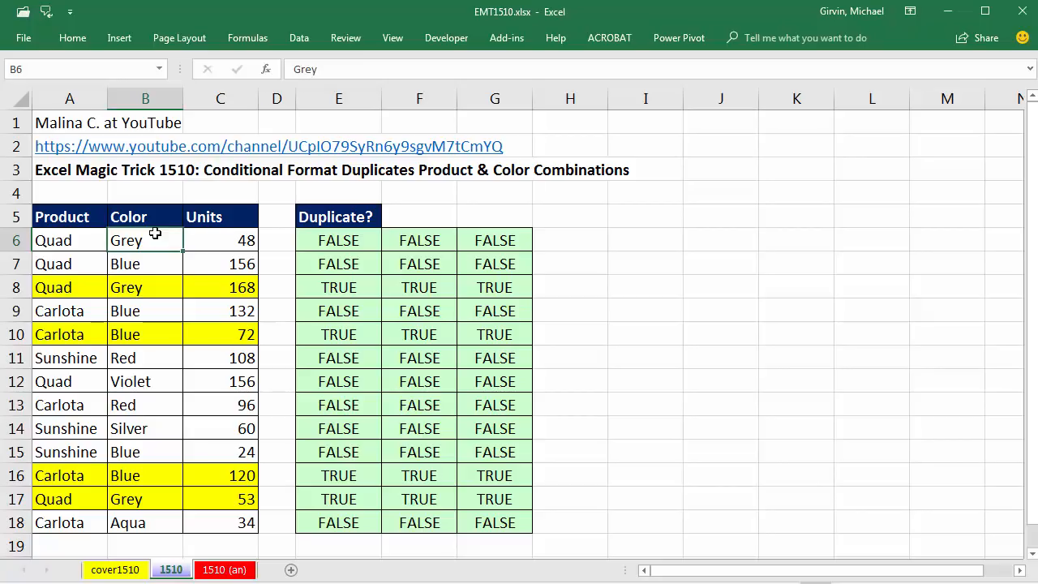
pyautogui.moveTo(128, 184)
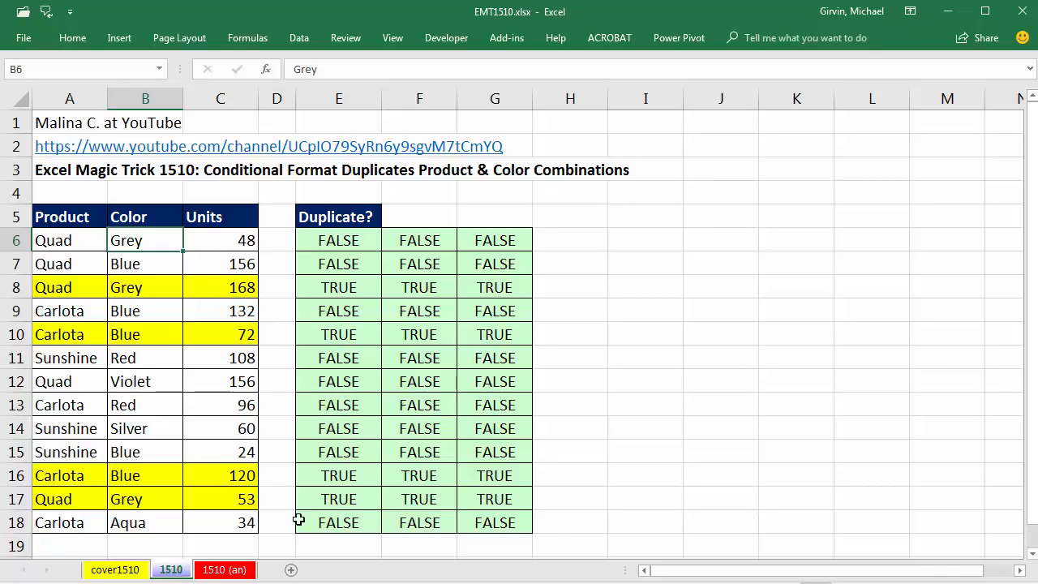
# - Convert the data into an Excel table with headers via Ctrl+T and go to its last cell C18
pyautogui.press('ctrl+t')
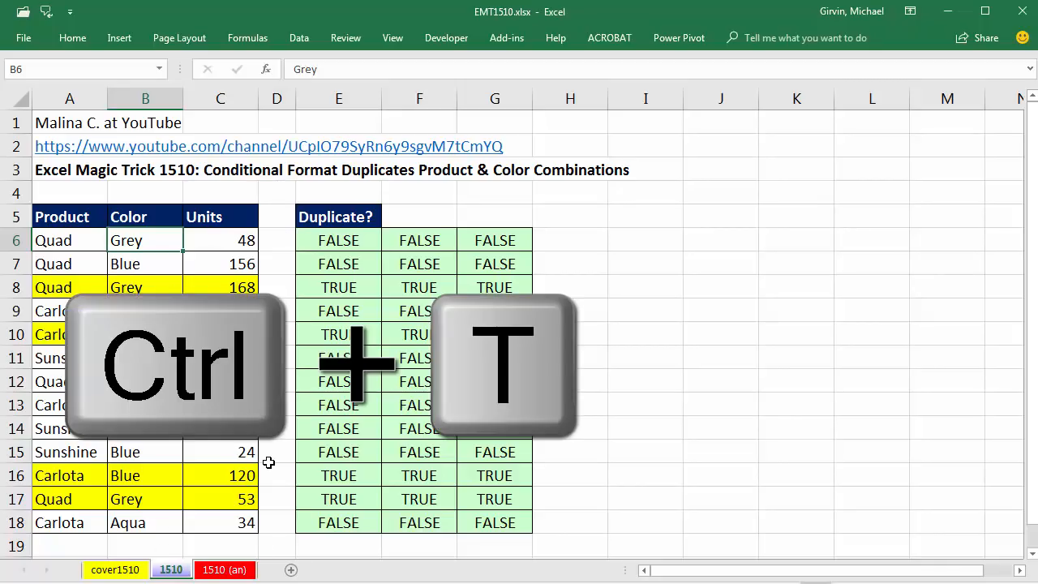
pyautogui.press('ctrl+t')
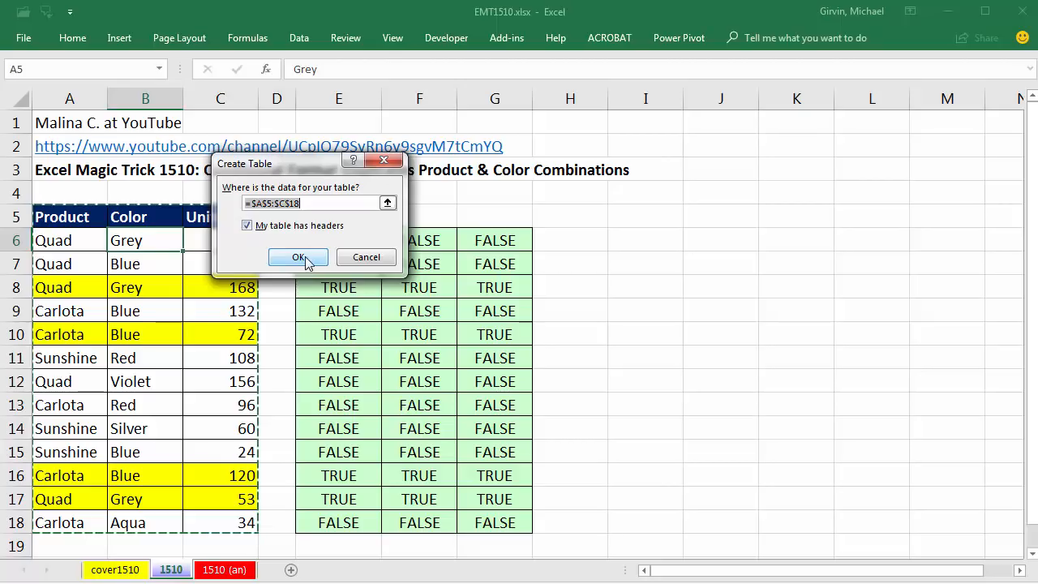
pyautogui.click(298, 256)
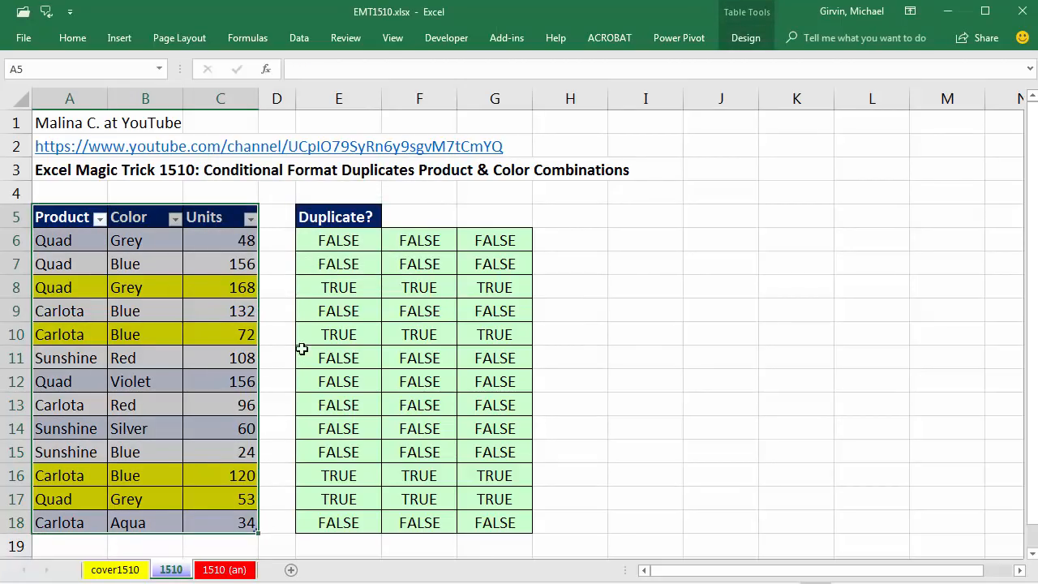
pyautogui.click(243, 522)
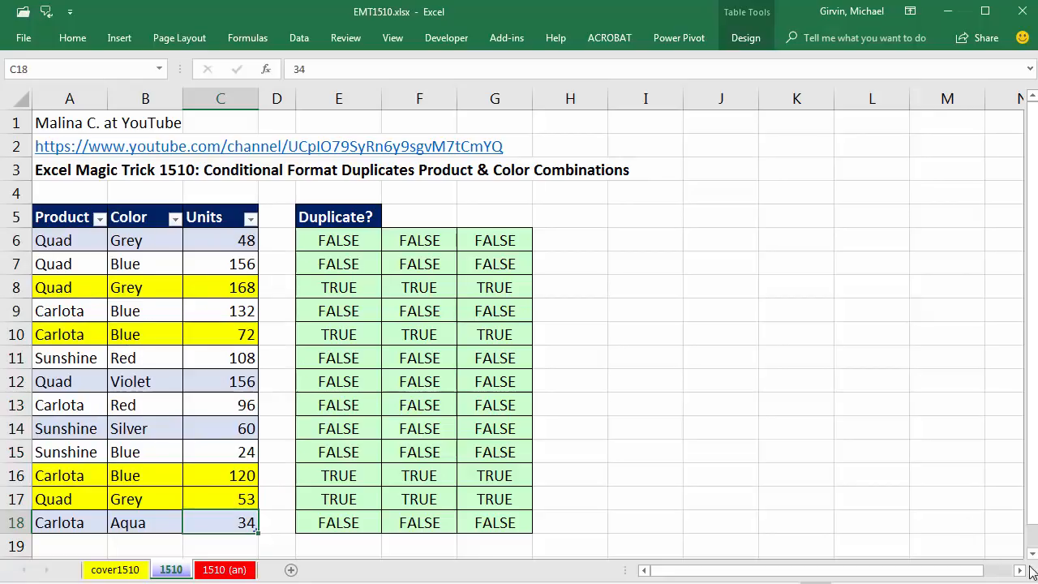
# - Add table rows Quad Grey 43 and Quad Aqua 15 below the table
pyautogui.press('Tab')
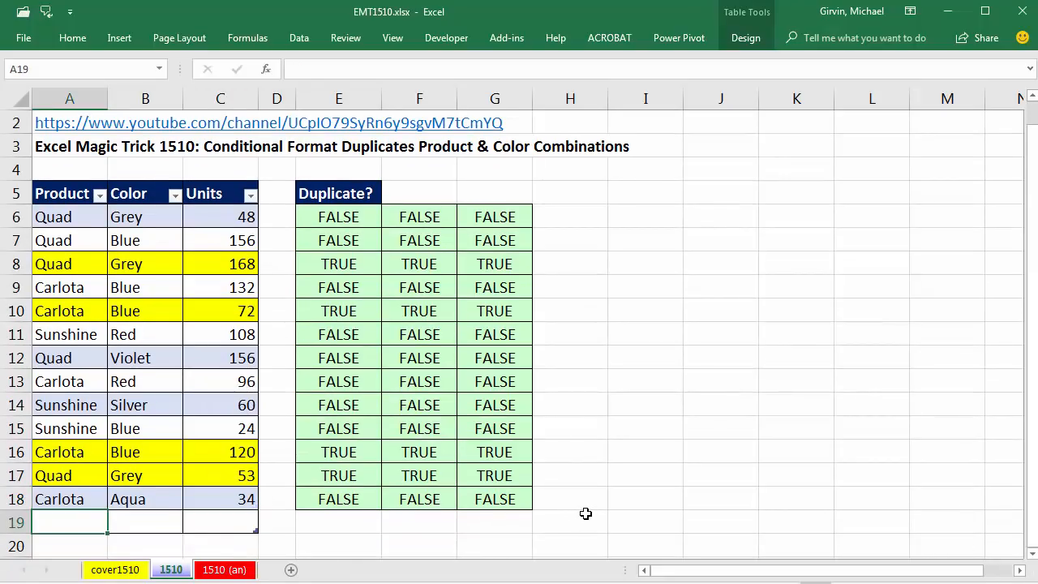
pyautogui.write('Quad')
pyautogui.click(145, 522)
pyautogui.write('Grey')
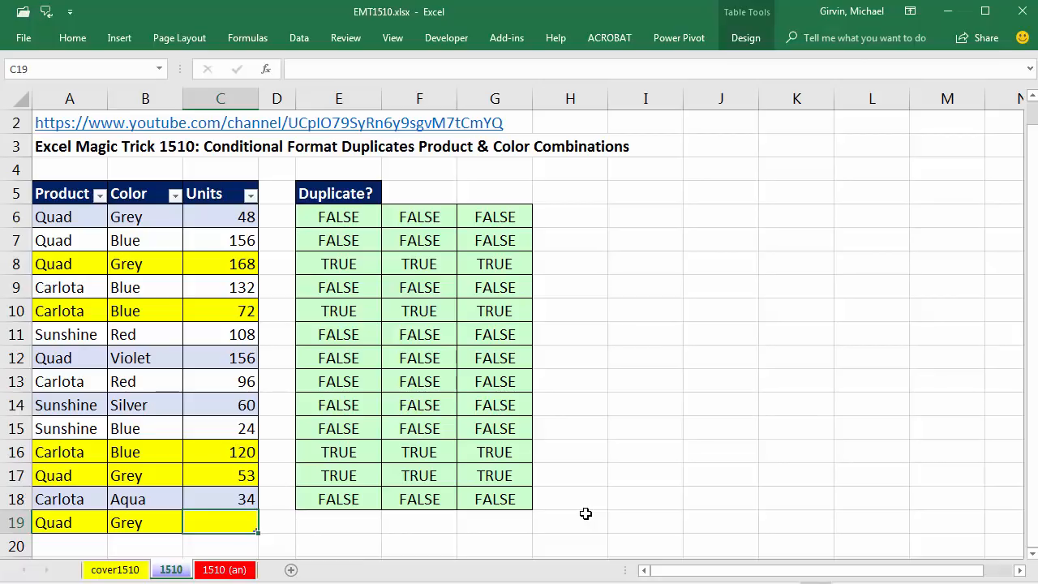
pyautogui.write('43')
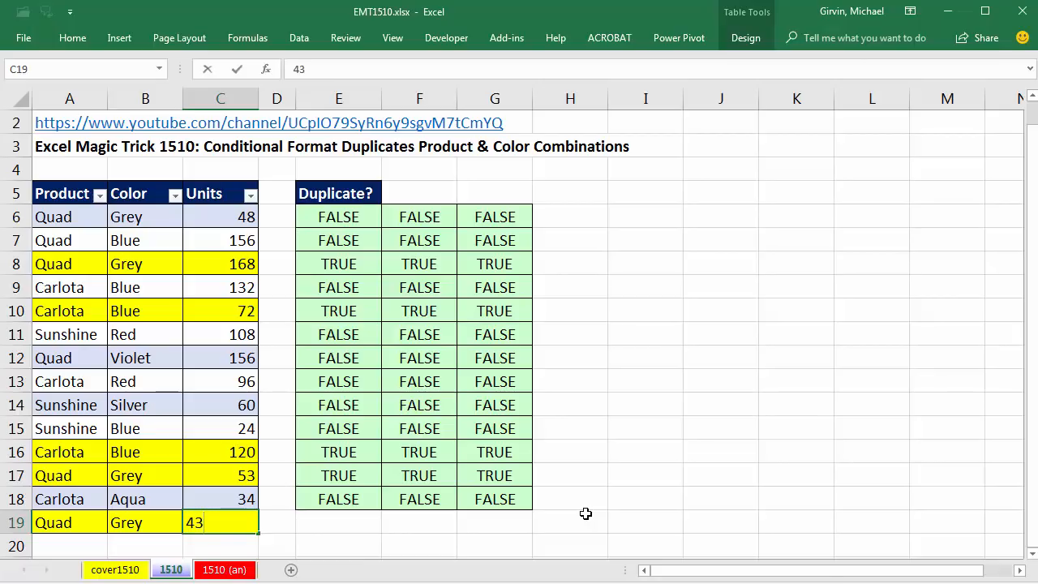
pyautogui.write('Quad')
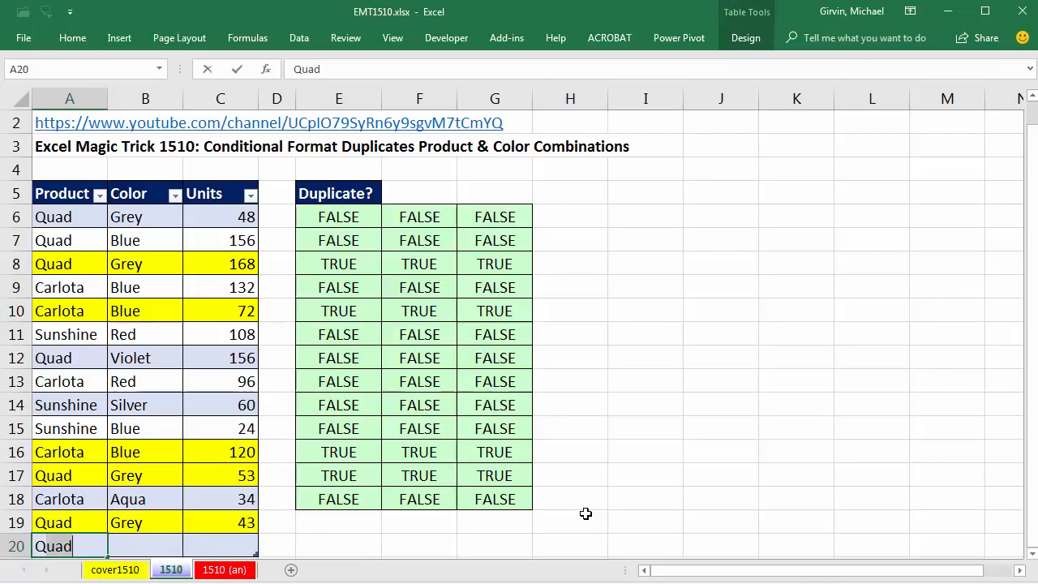
pyautogui.press('Tab')
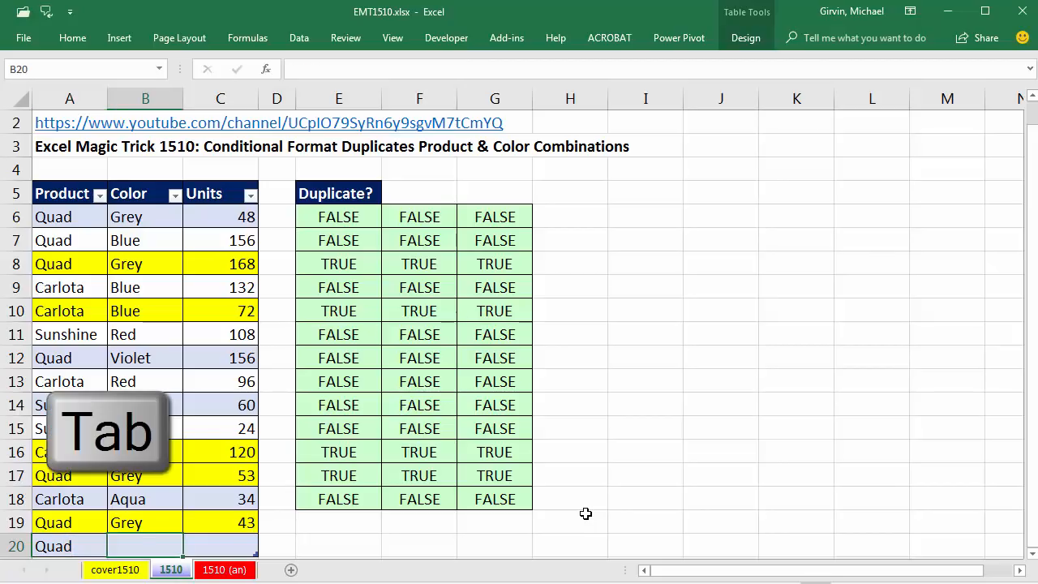
pyautogui.write('Aqua')
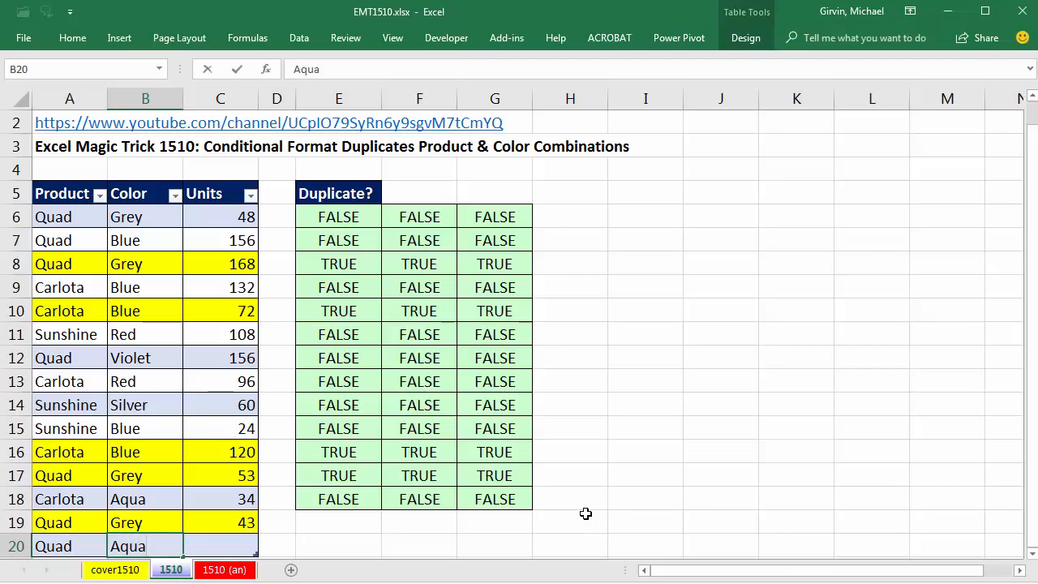
pyautogui.click(221, 545)
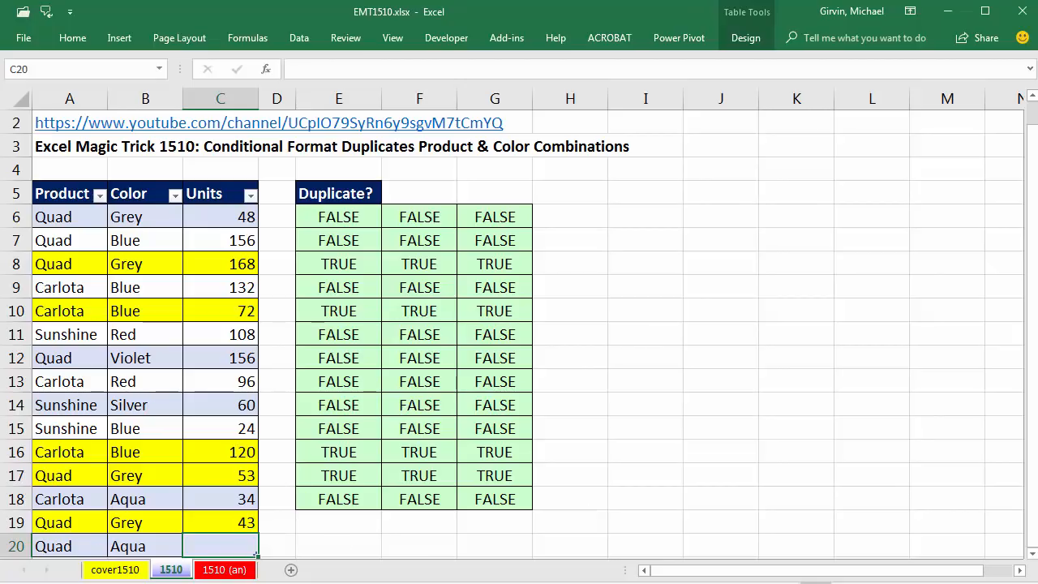
pyautogui.write('15')
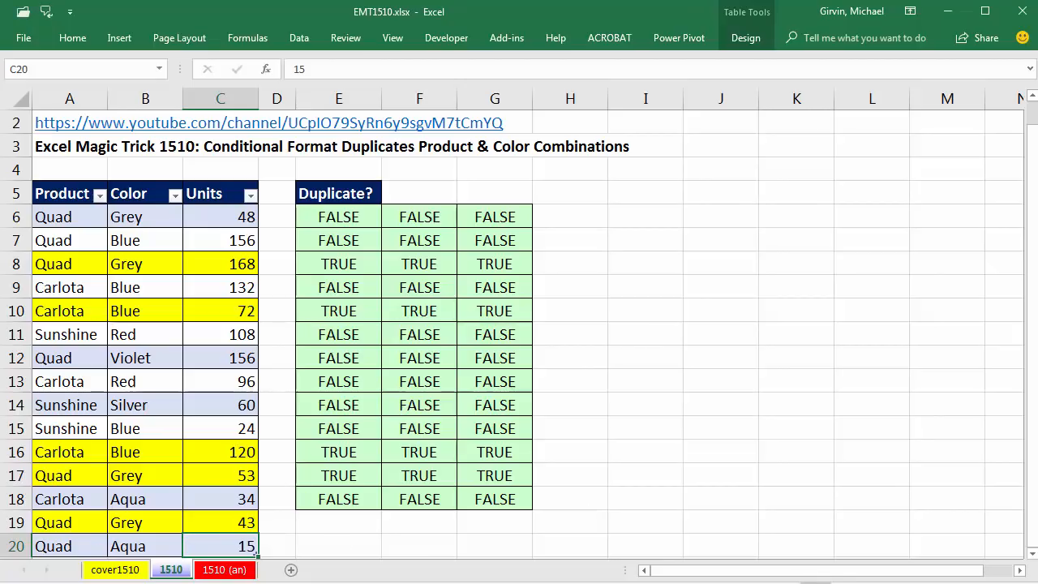
pyautogui.scroll(3)
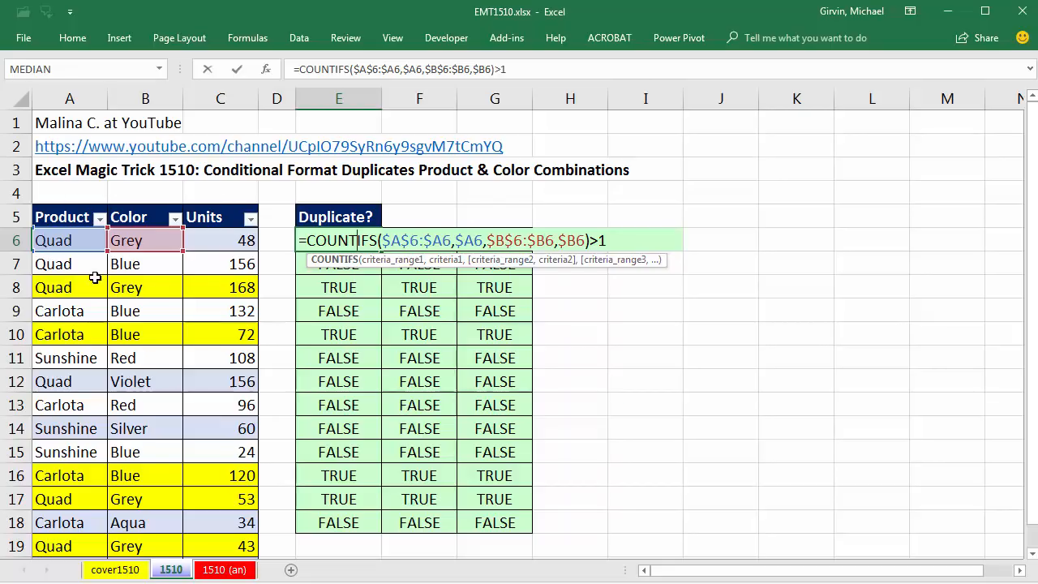
pyautogui.moveTo(89, 146)
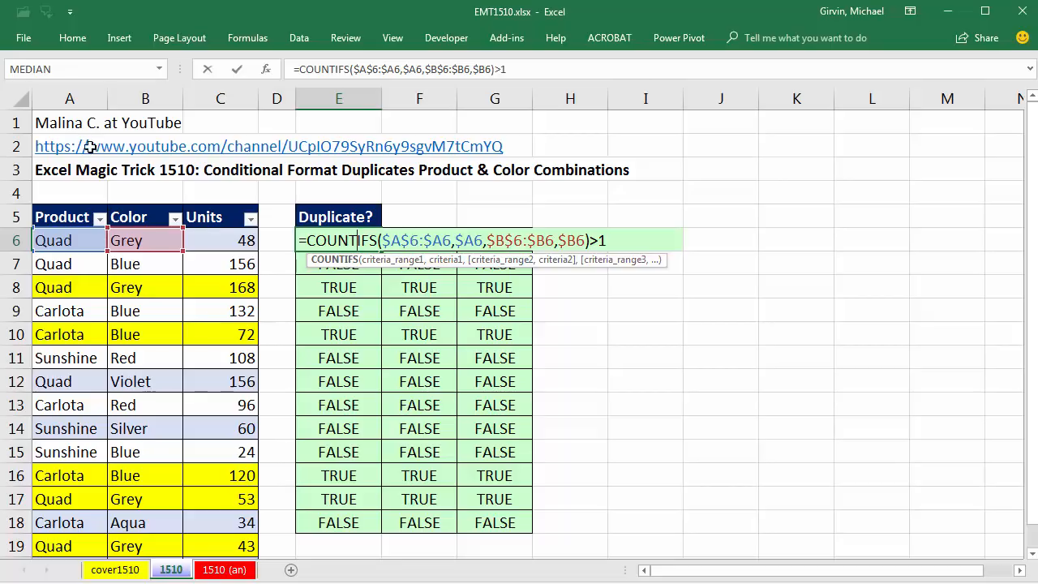
pyautogui.moveTo(72, 162)
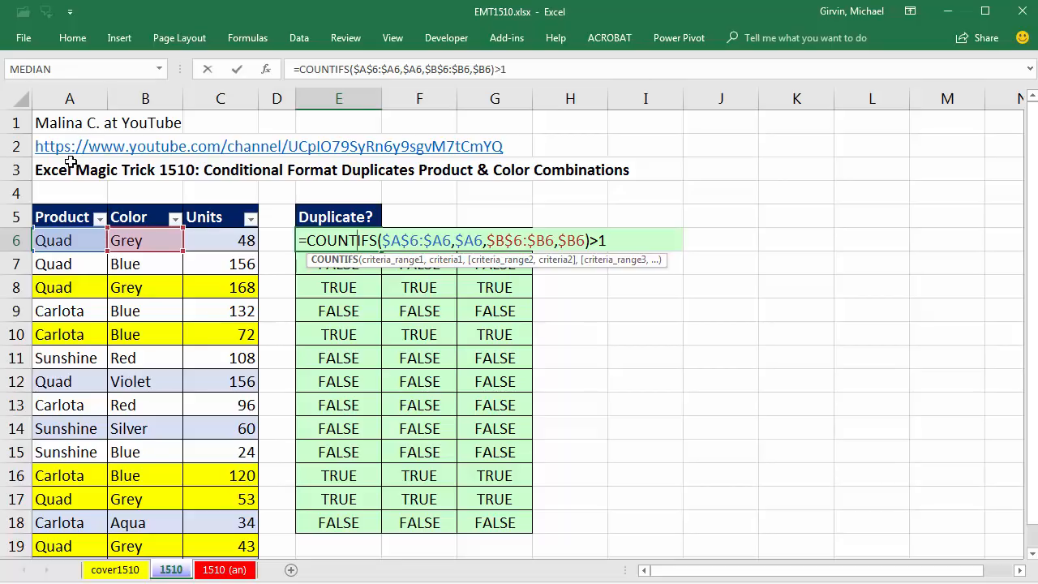
pyautogui.moveTo(571, 211)
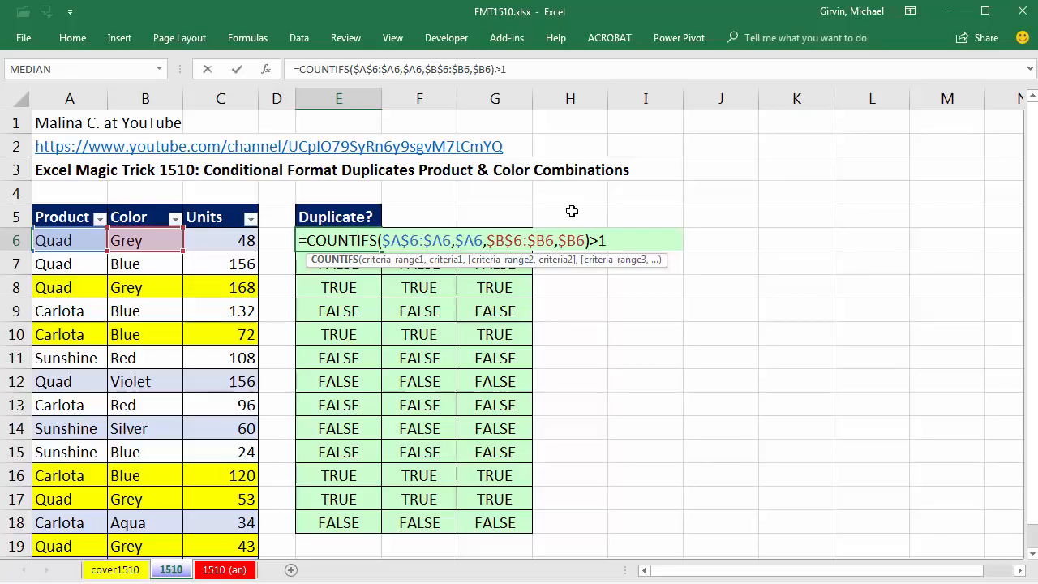
pyautogui.moveTo(559, 266)
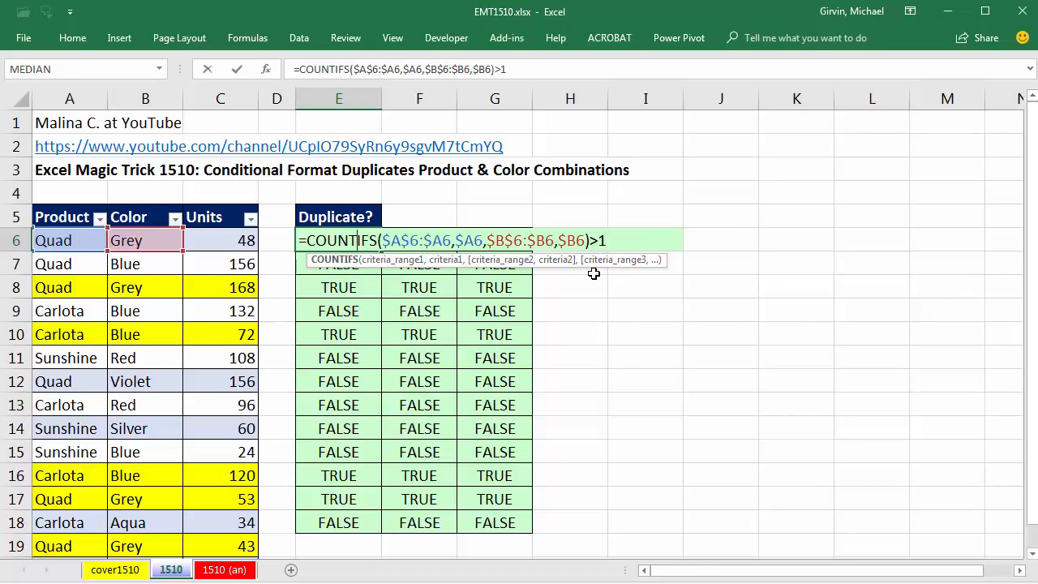
pyautogui.moveTo(225, 67)
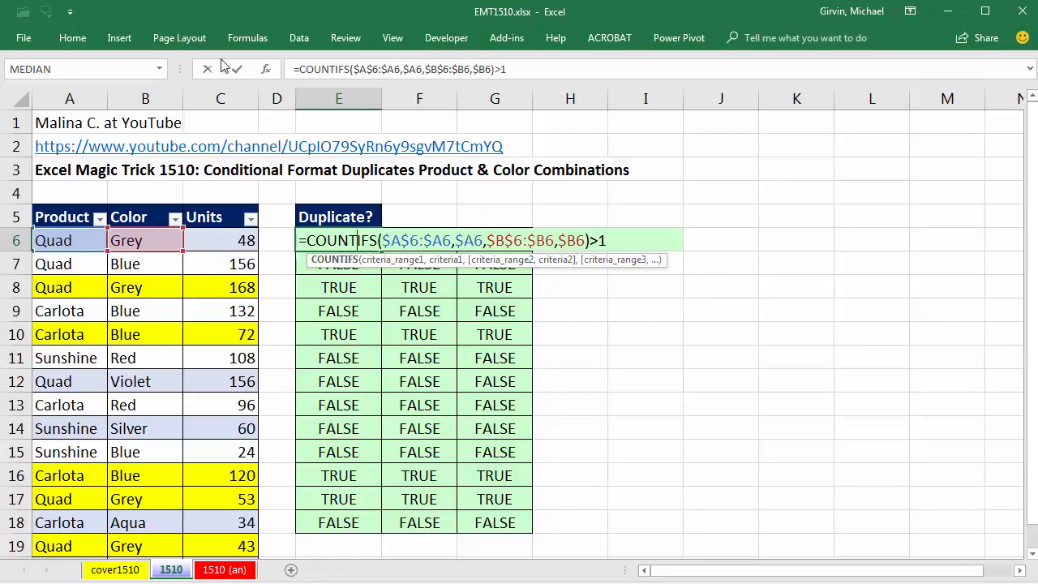